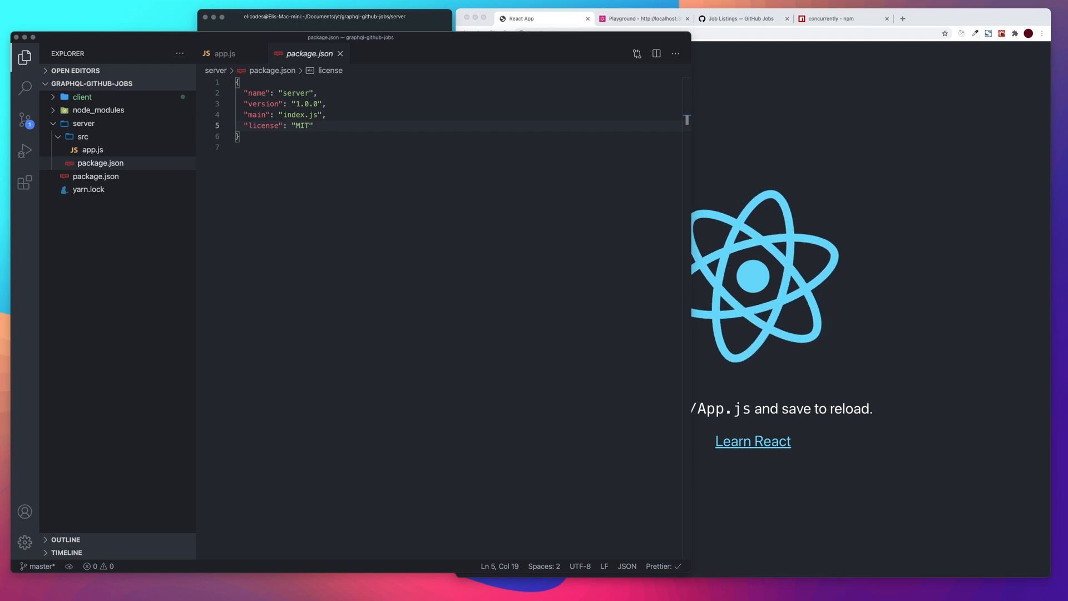
mouse_move(126, 120)
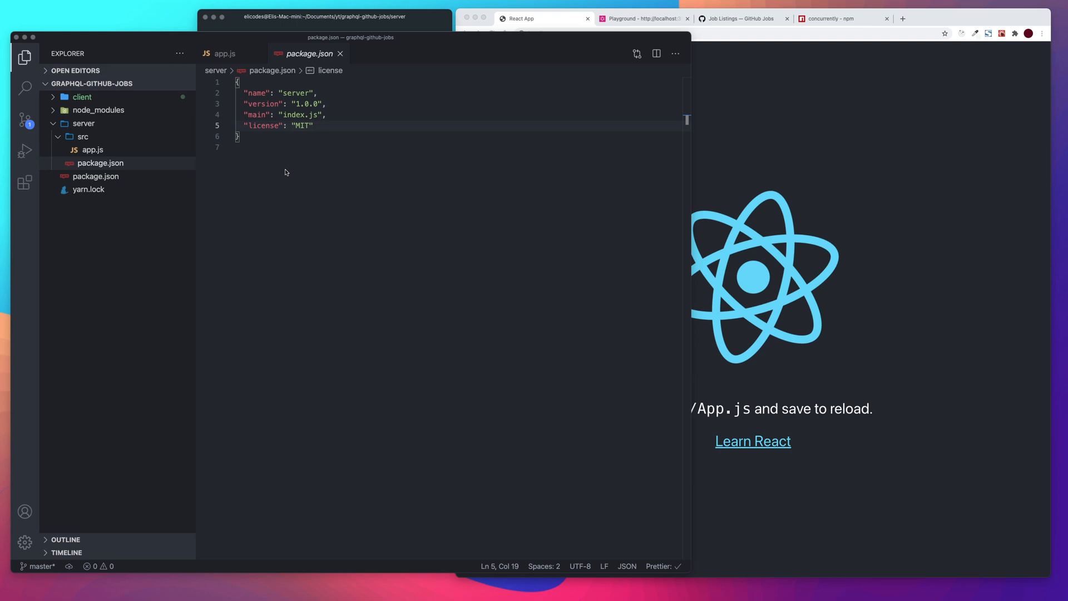
Step: Run yarn add graphql apollo-server apollo-datasource-rest in the terminal, then check package.json
left_click(245, 147)
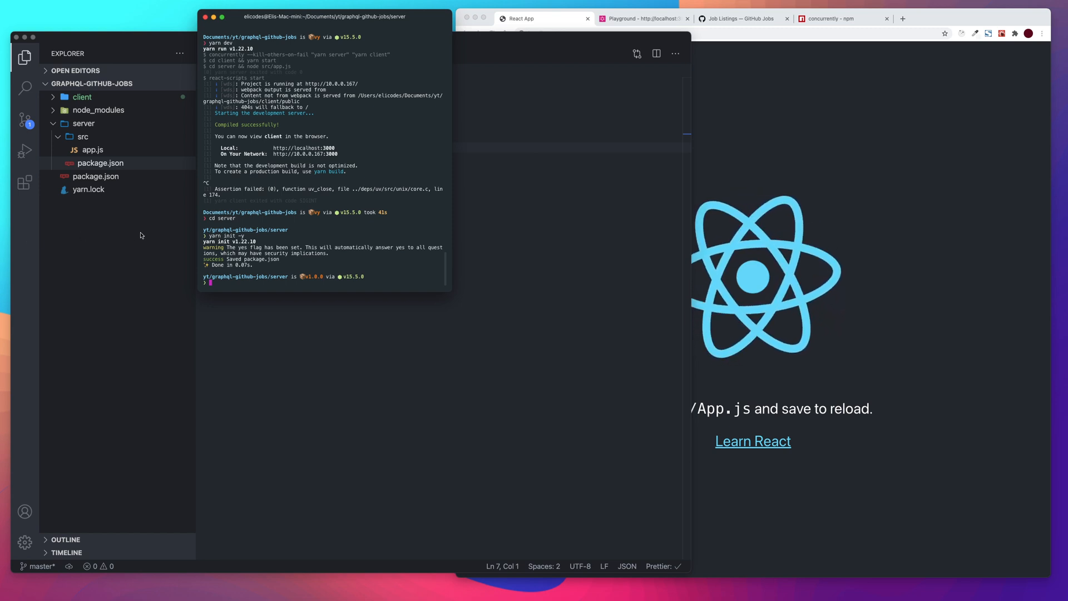
mouse_move(905, 168)
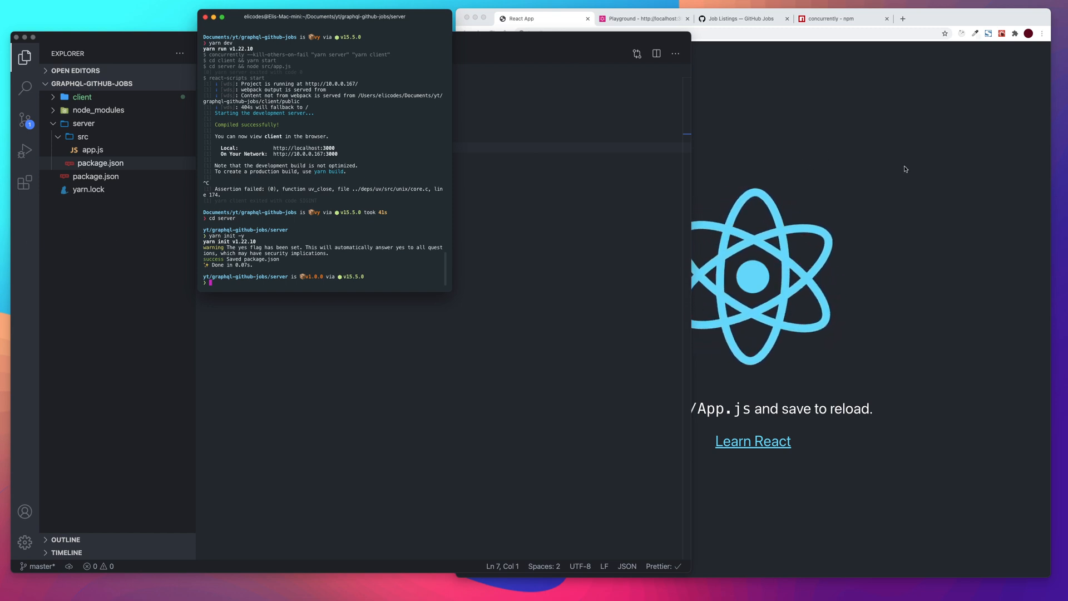
mouse_move(460, 284)
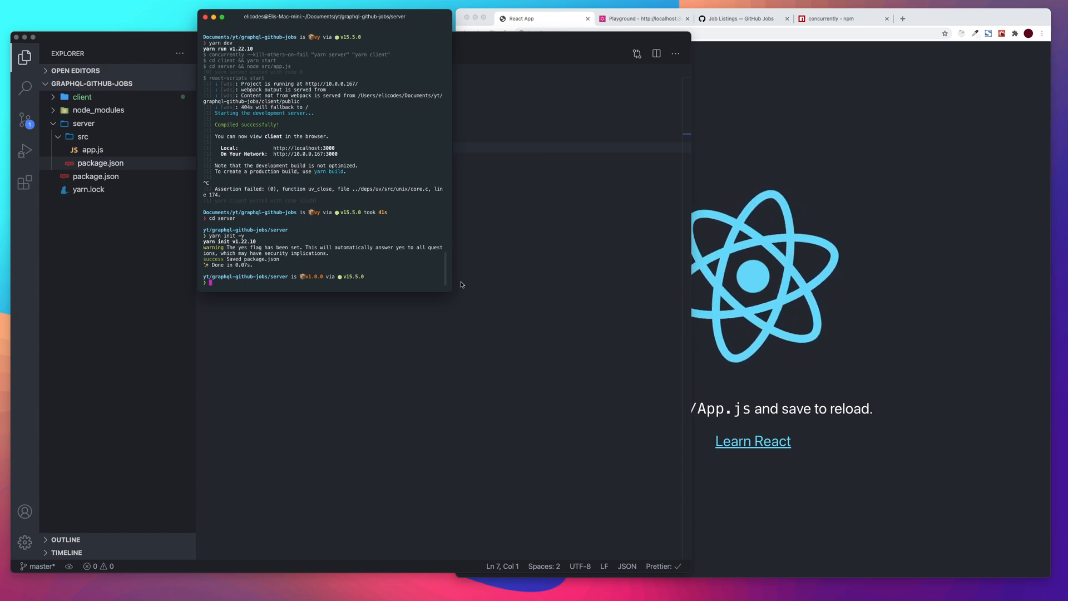
left_click(543, 18)
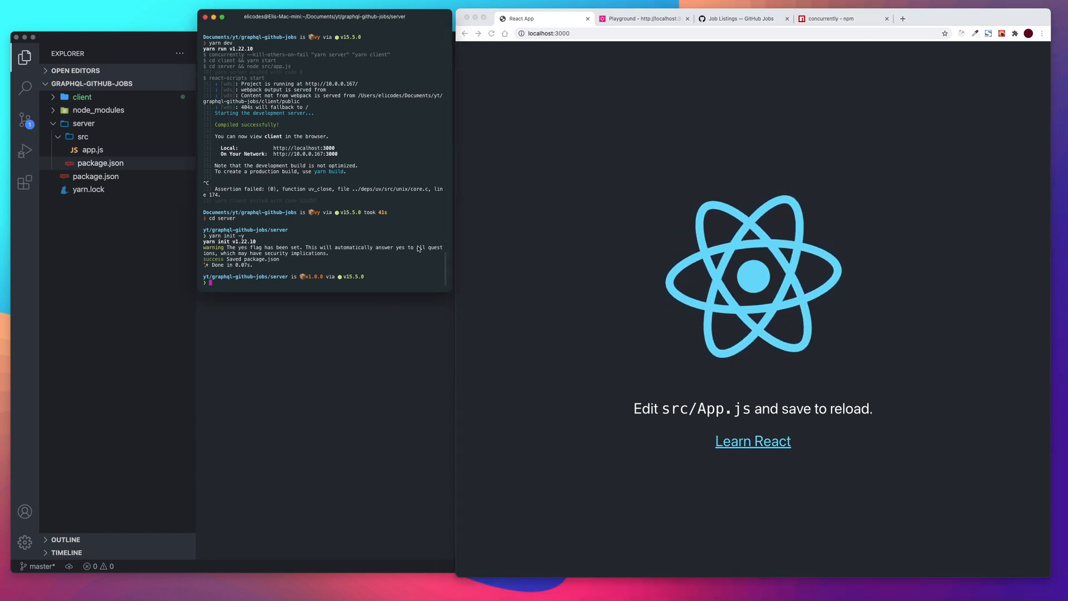
type("yarn add graphql apollo-server")
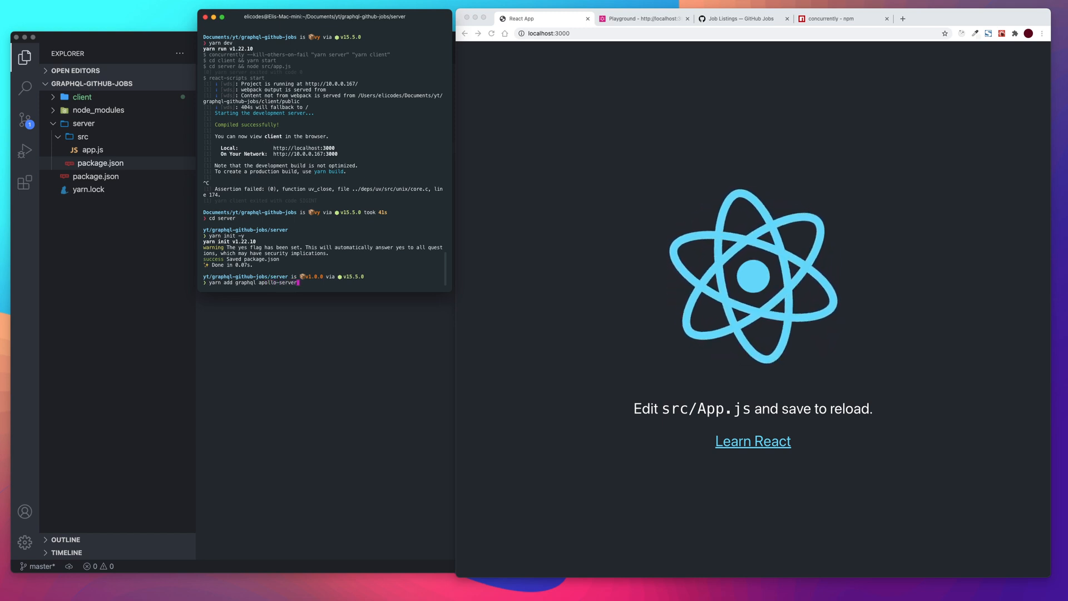
type("ap")
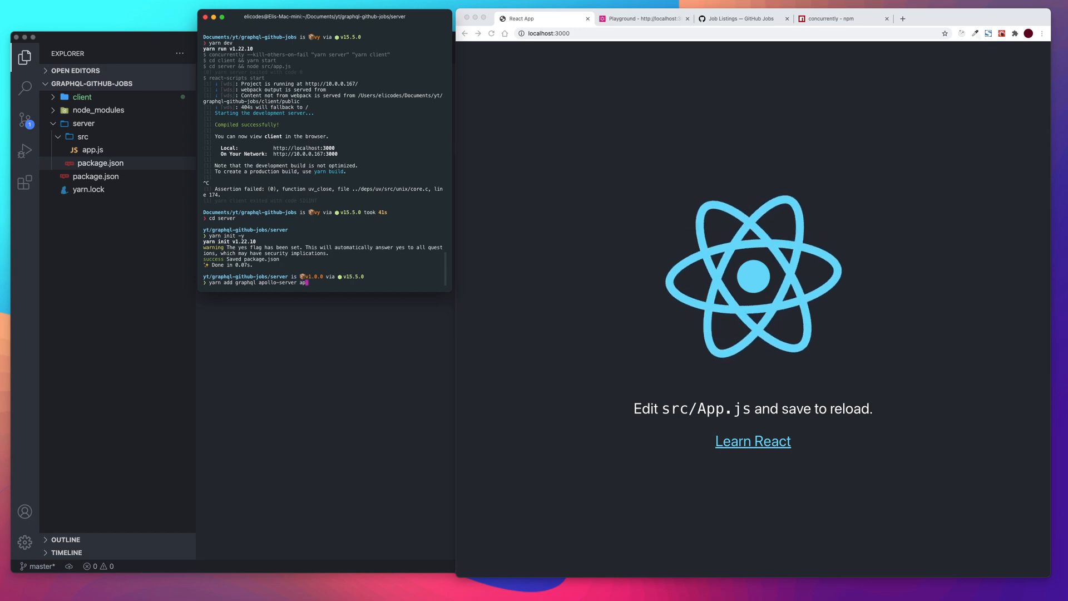
type("pollo-datasource-rest")
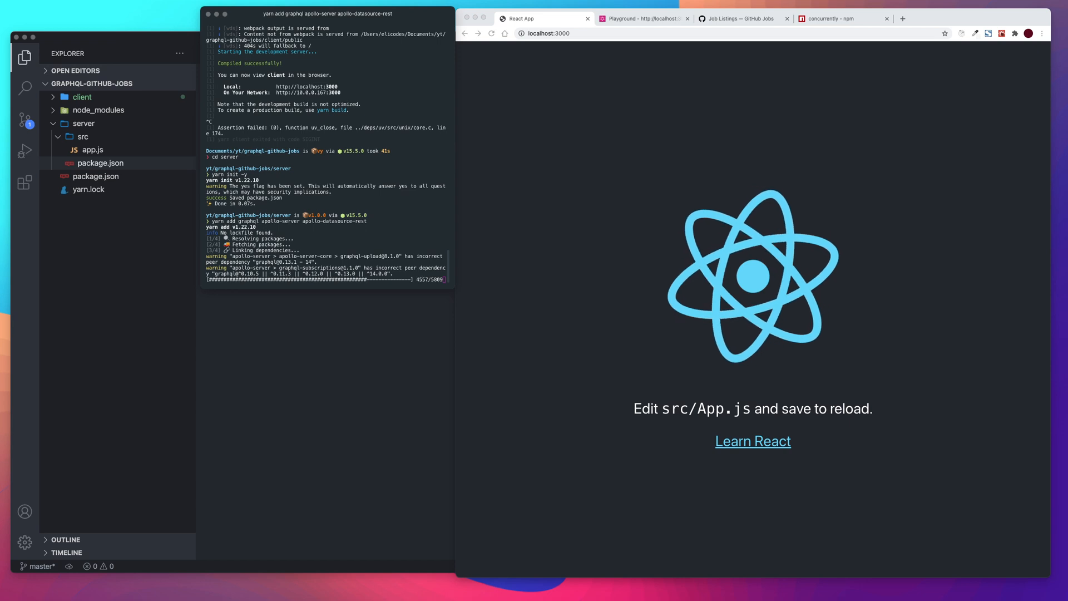
left_click(100, 163)
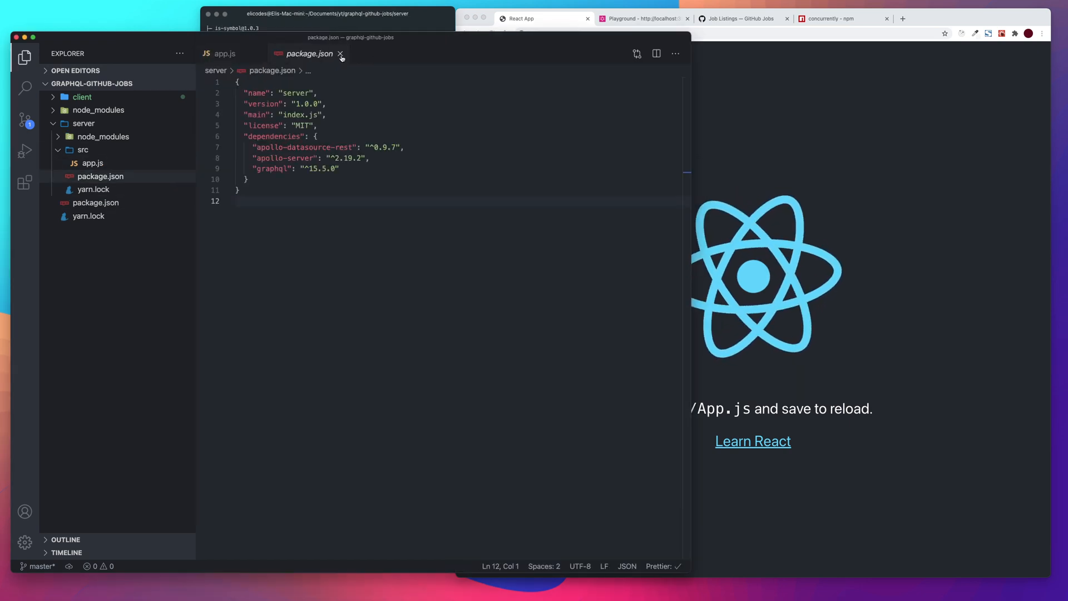
Step: In src/app.js, write const {ApolloServer} = require("apollo-server");
left_click(341, 53)
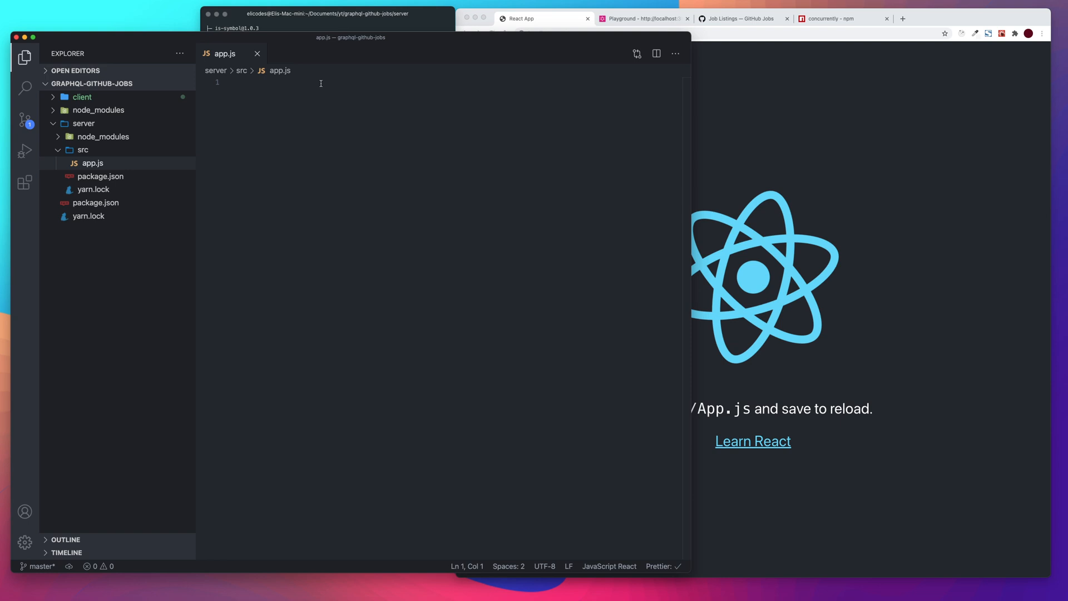
type("const")
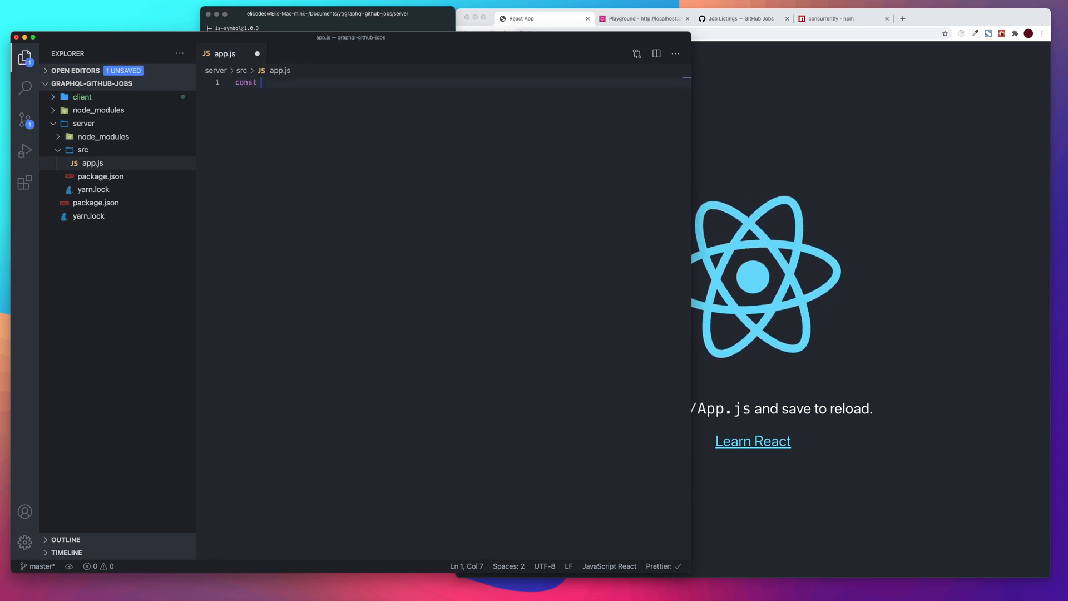
type("{Apol")
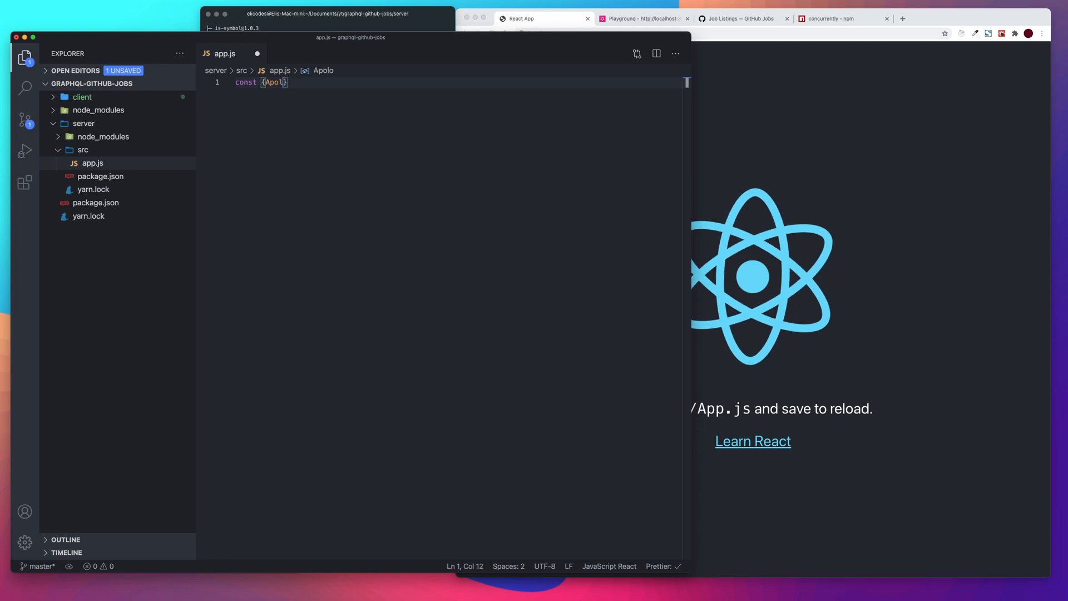
type("lo")
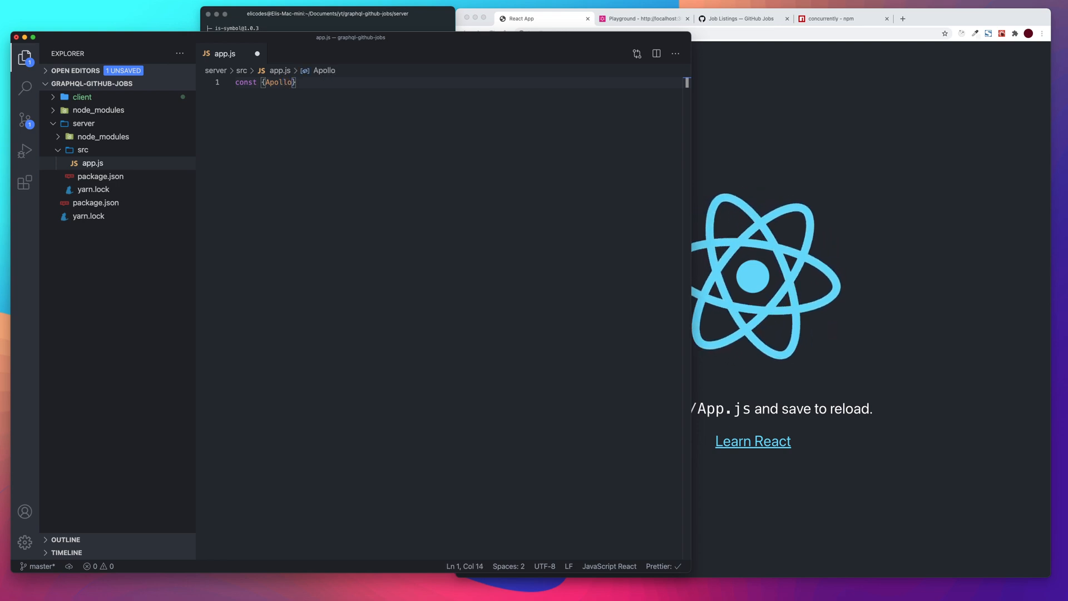
type("Server")
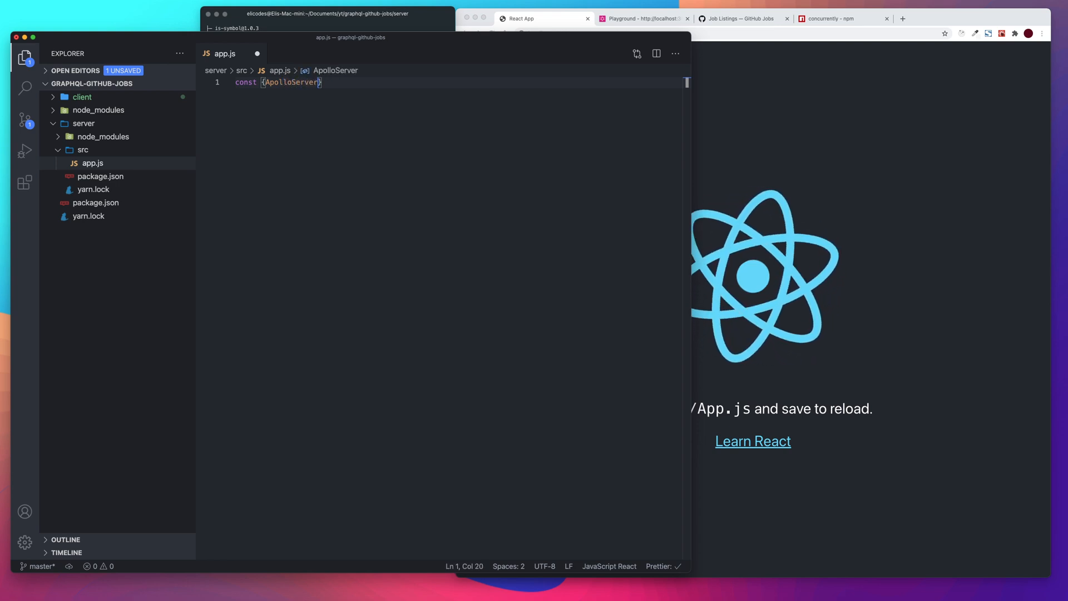
type("= re")
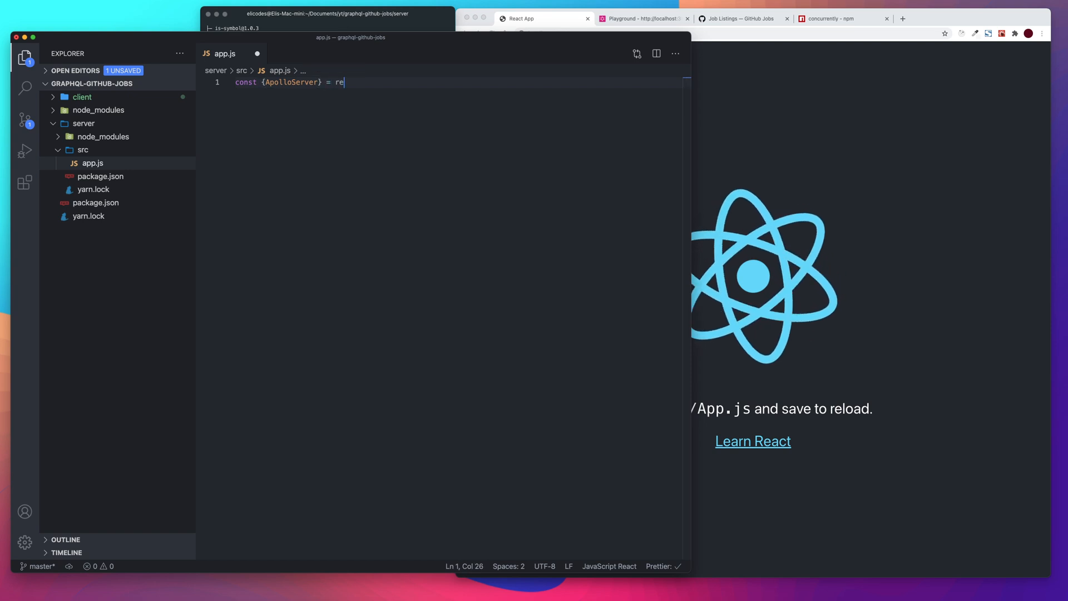
type("quire(\"")
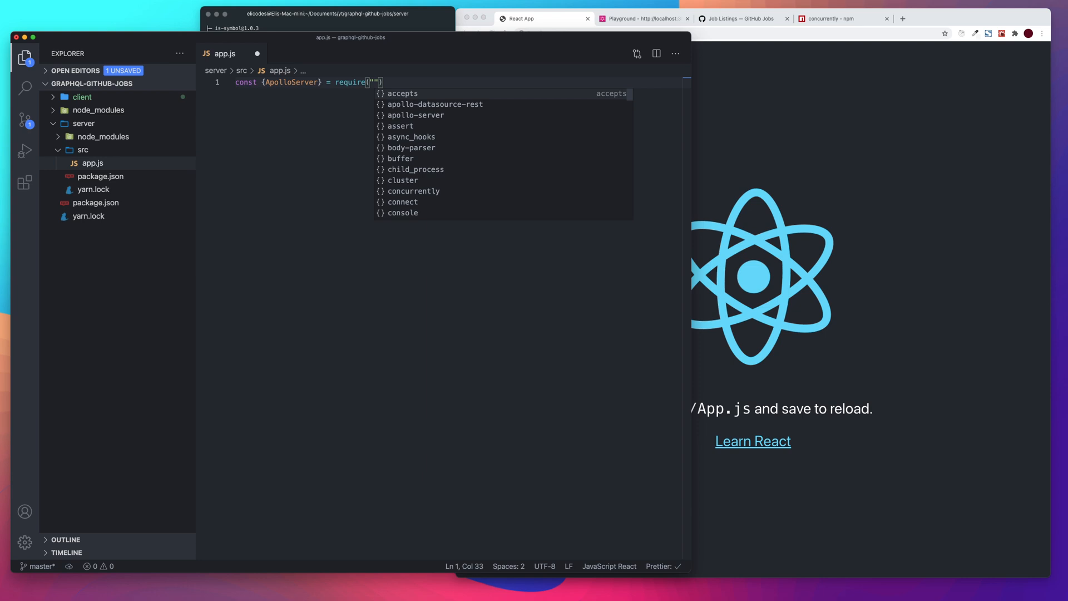
type("apolo")
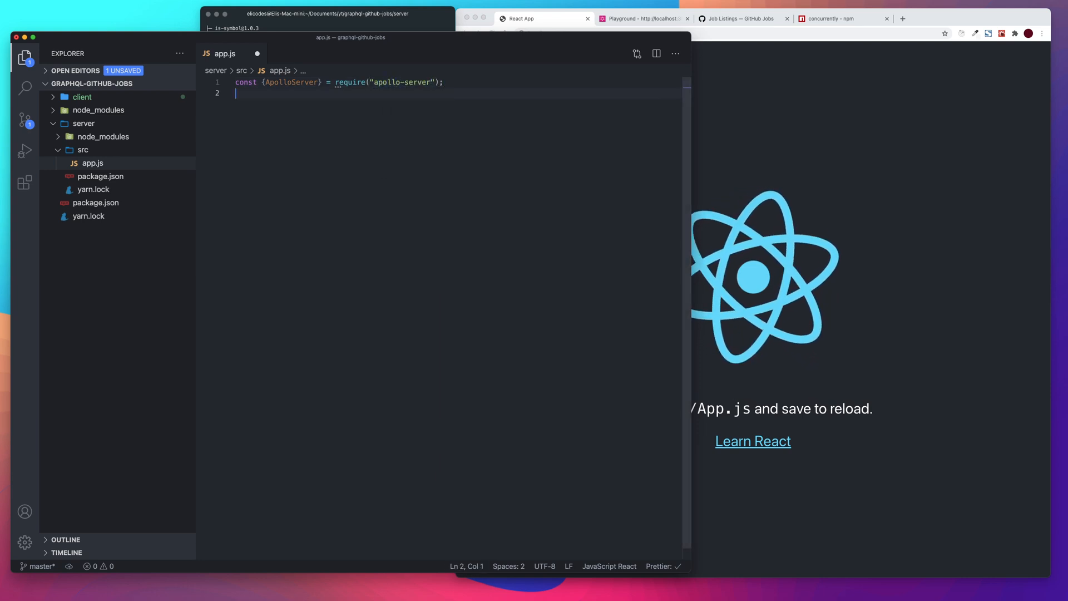
key("enter")
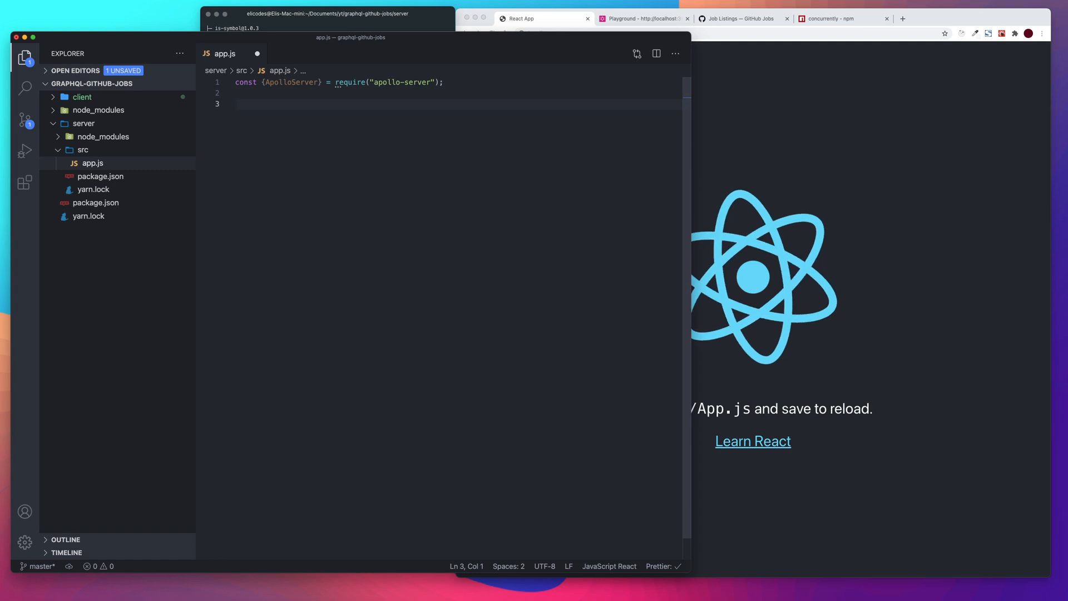
Step: Add const server = new ApolloServer({}) below the import
type("const")
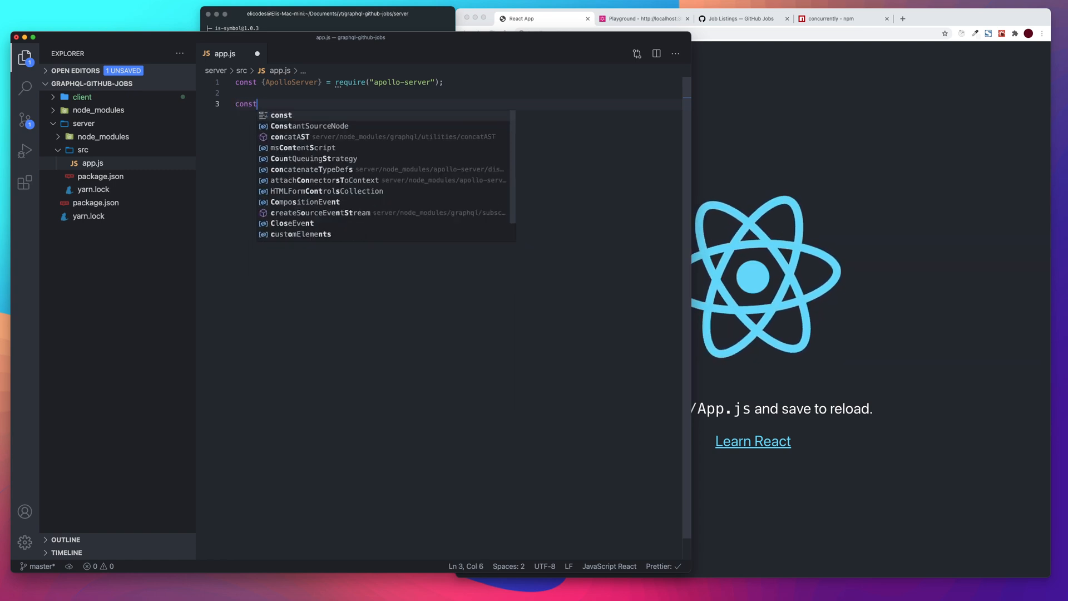
type("server")
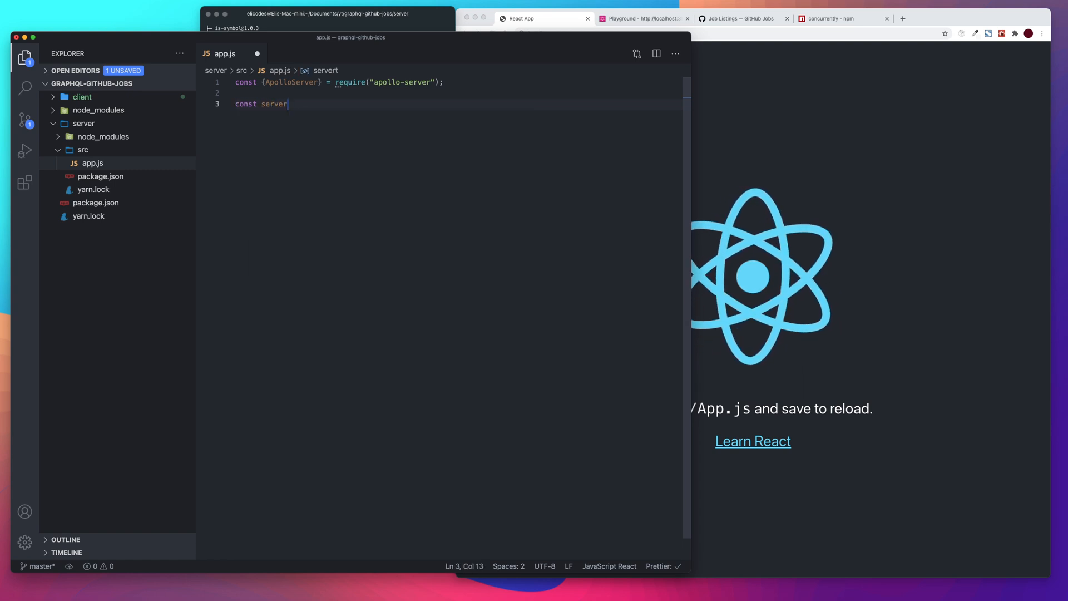
type("= n")
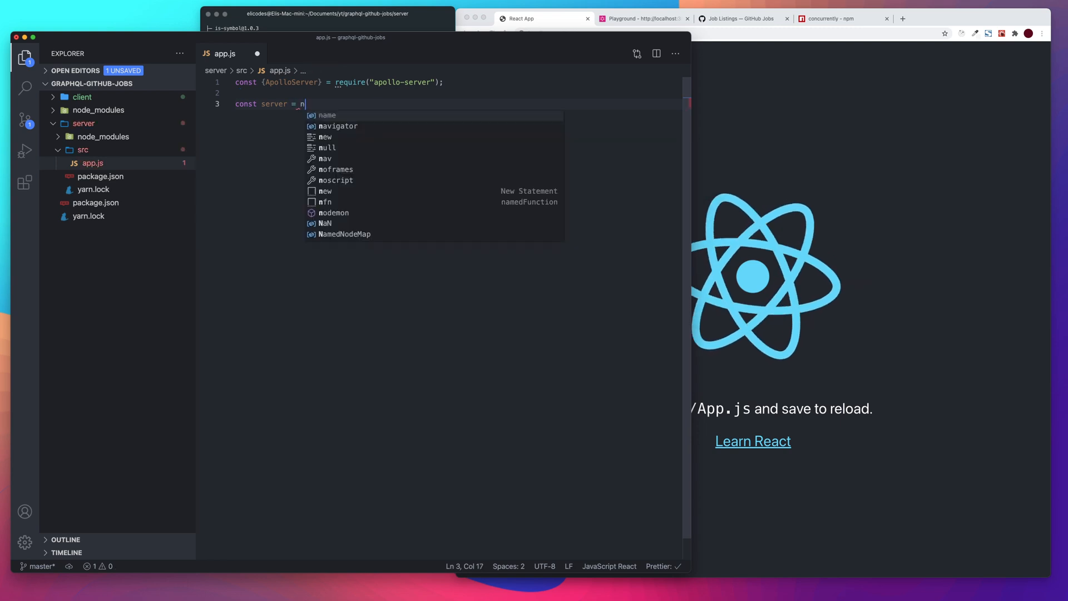
type("ew ApolloServer")
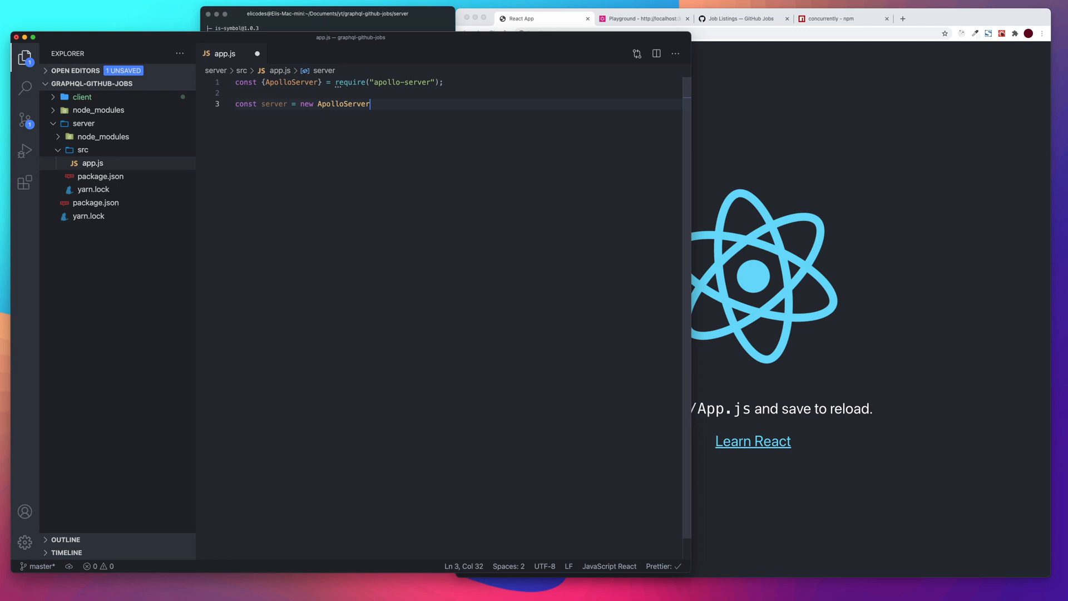
type("({})")
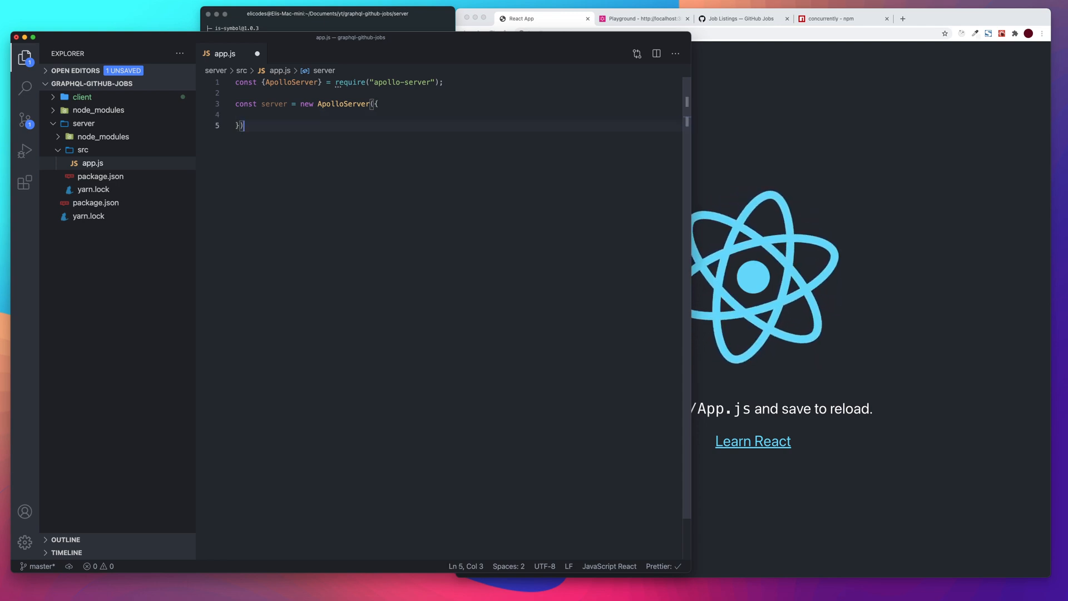
key("Enter")
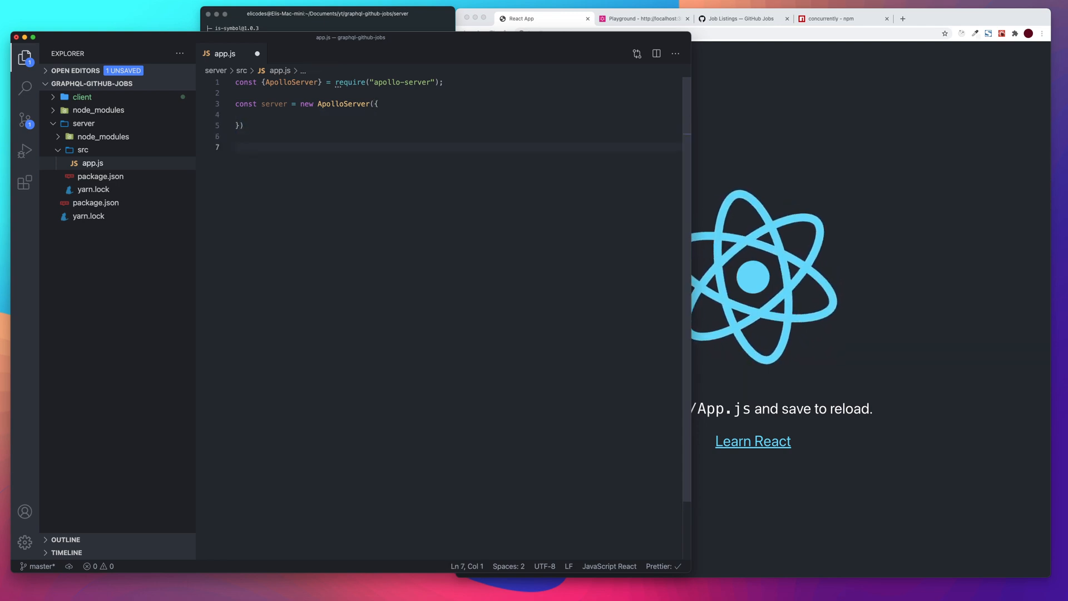
Step: Write server.listen(3500) and begin chaining a .then onto it
type("serve")
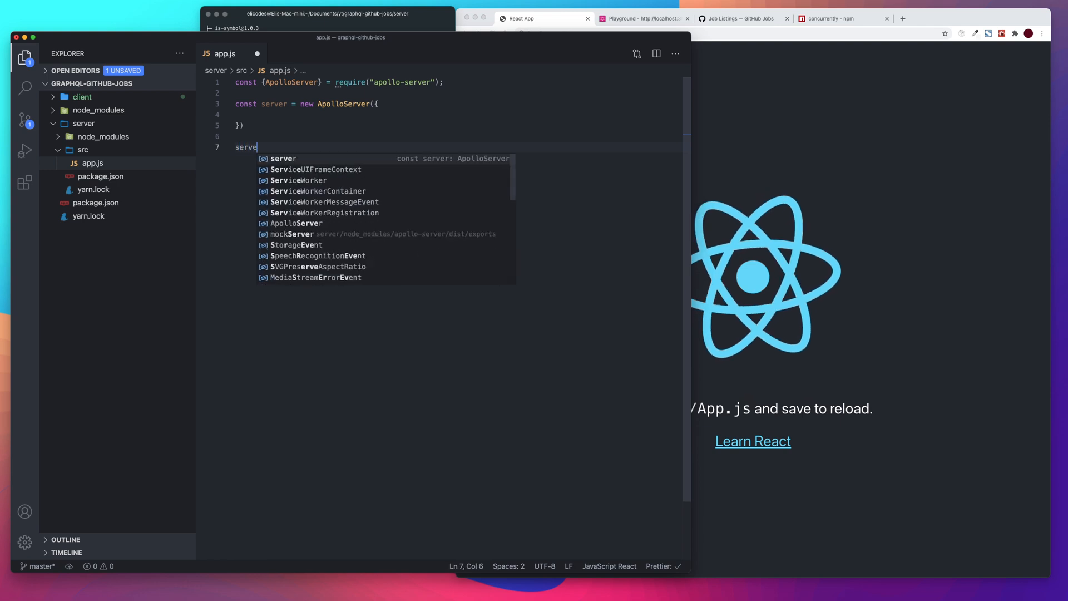
type("r.")
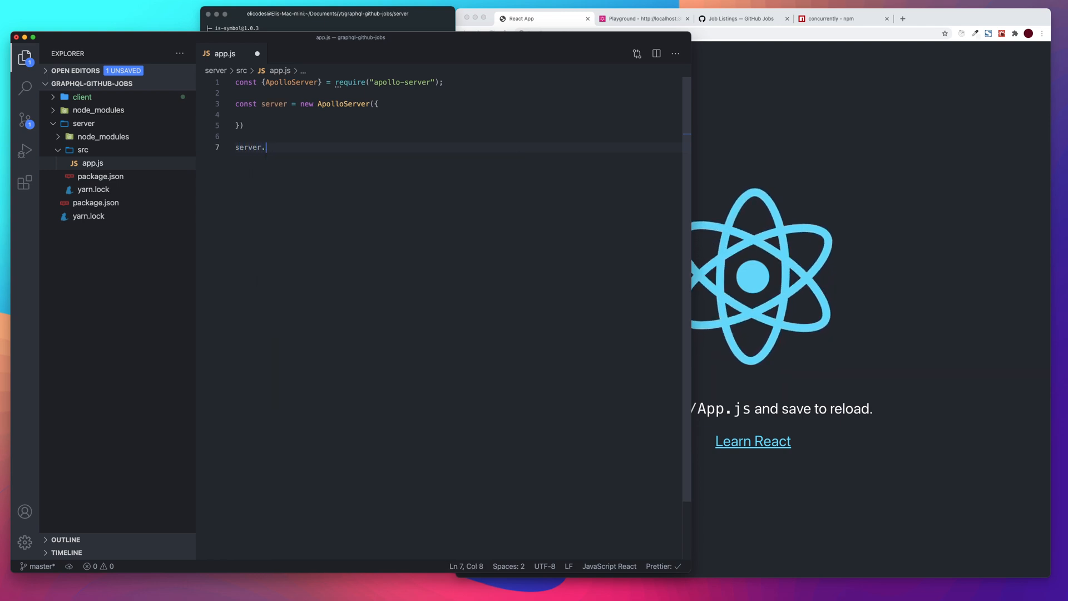
type("listen(3")
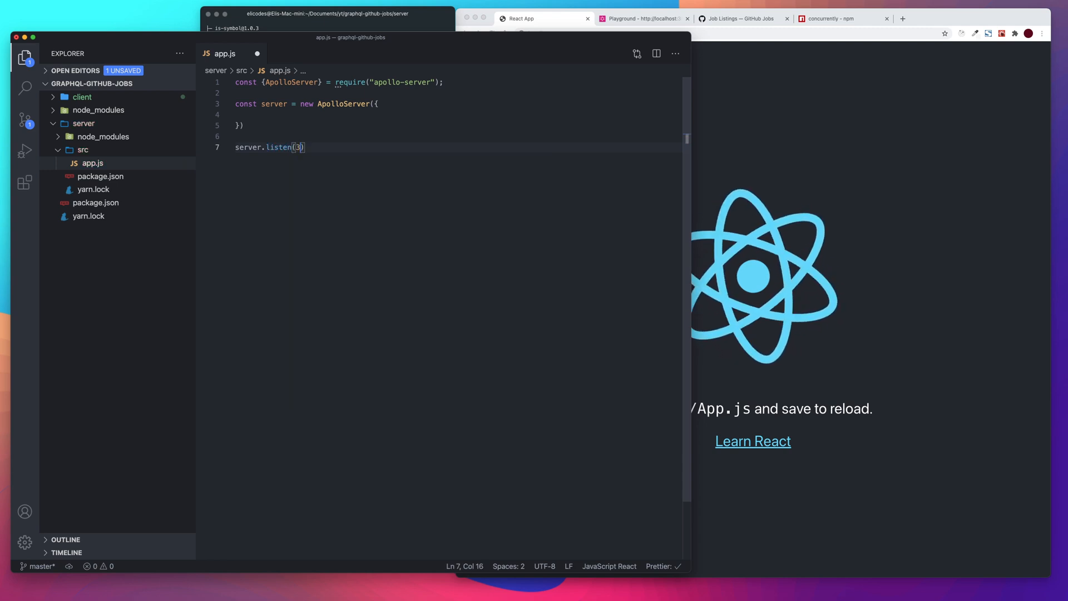
type("500")
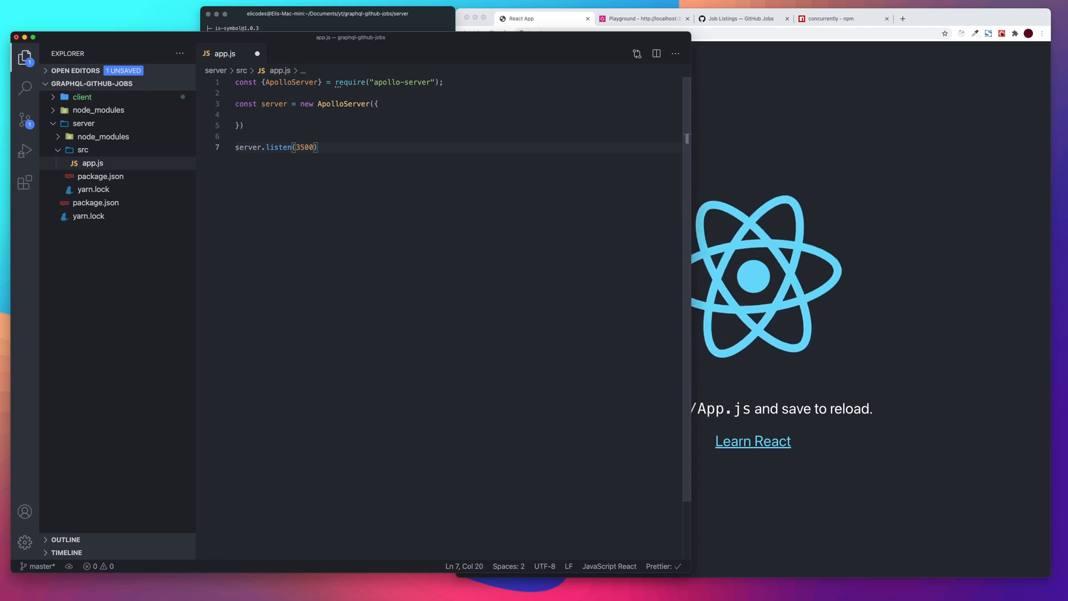
type(".then")
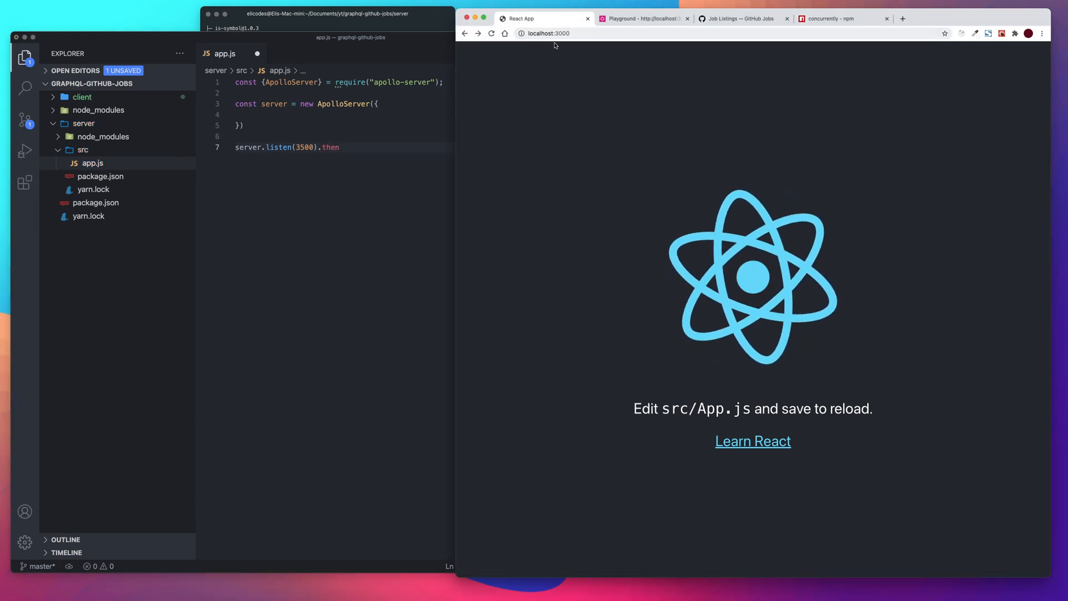
left_click(356, 146)
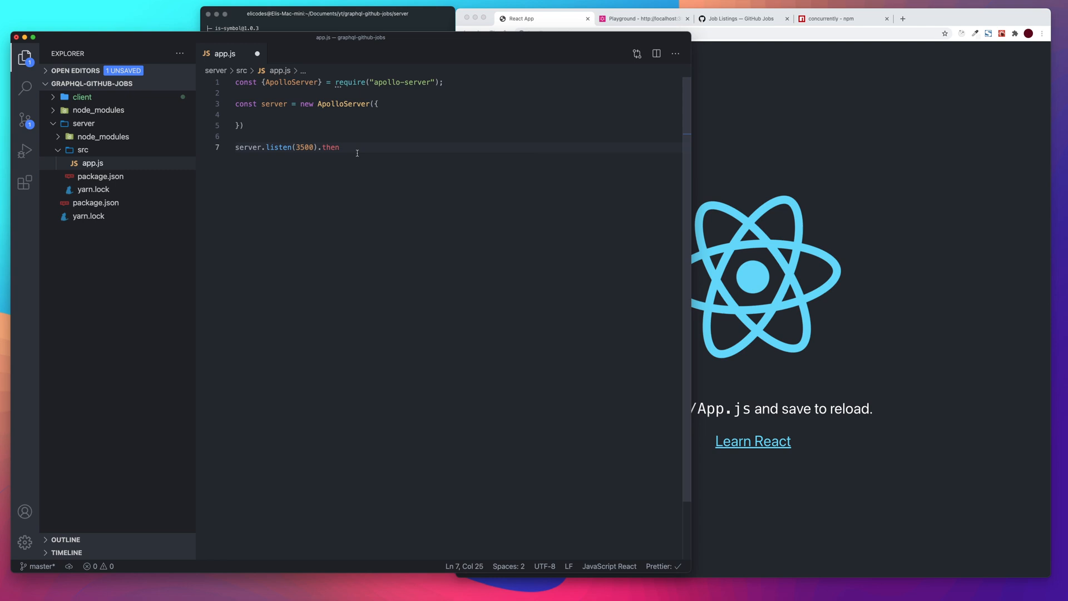
Step: Complete .then(({url}) => console.log(`Server running at ${url}`))
type("()")
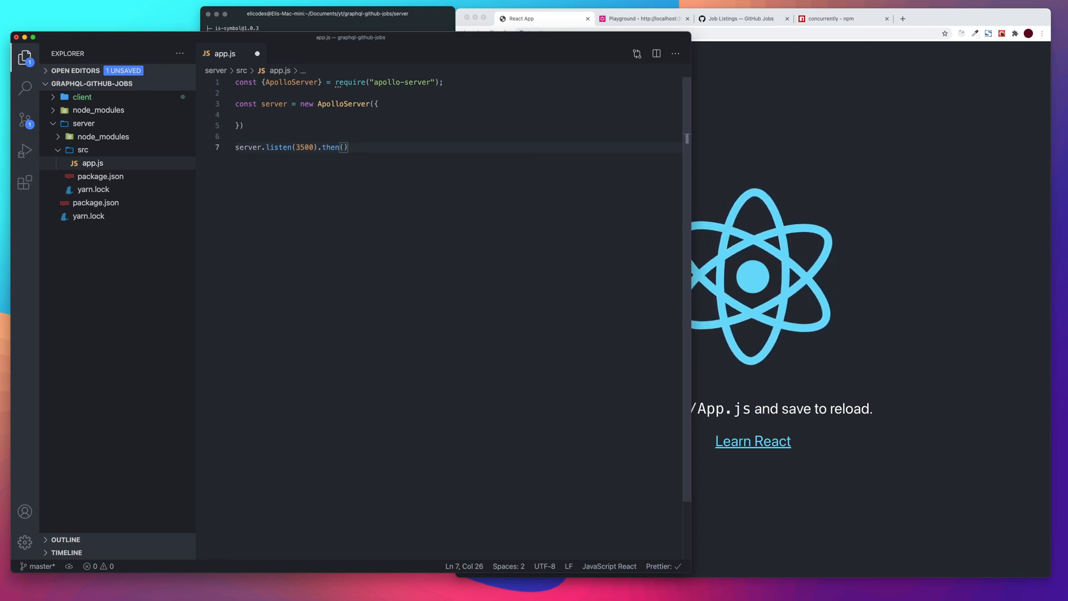
type("(")
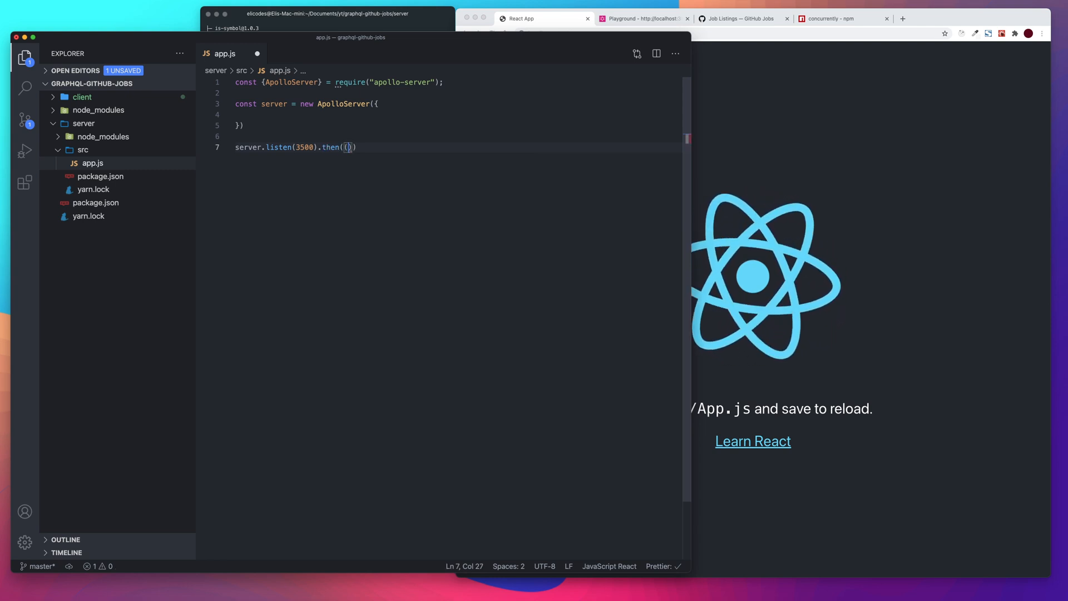
type("{")
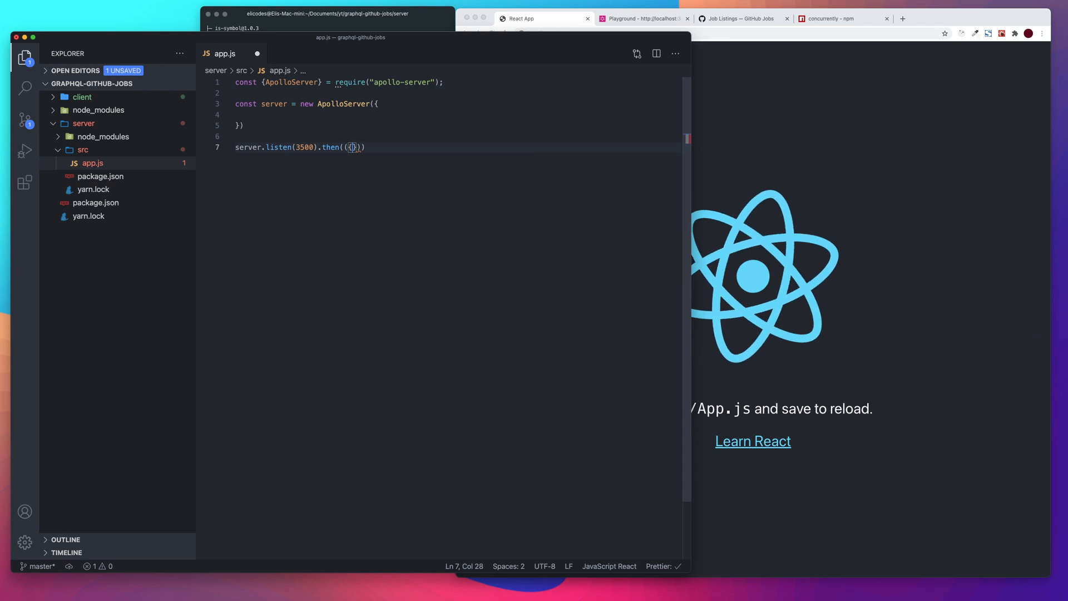
type("{url}")
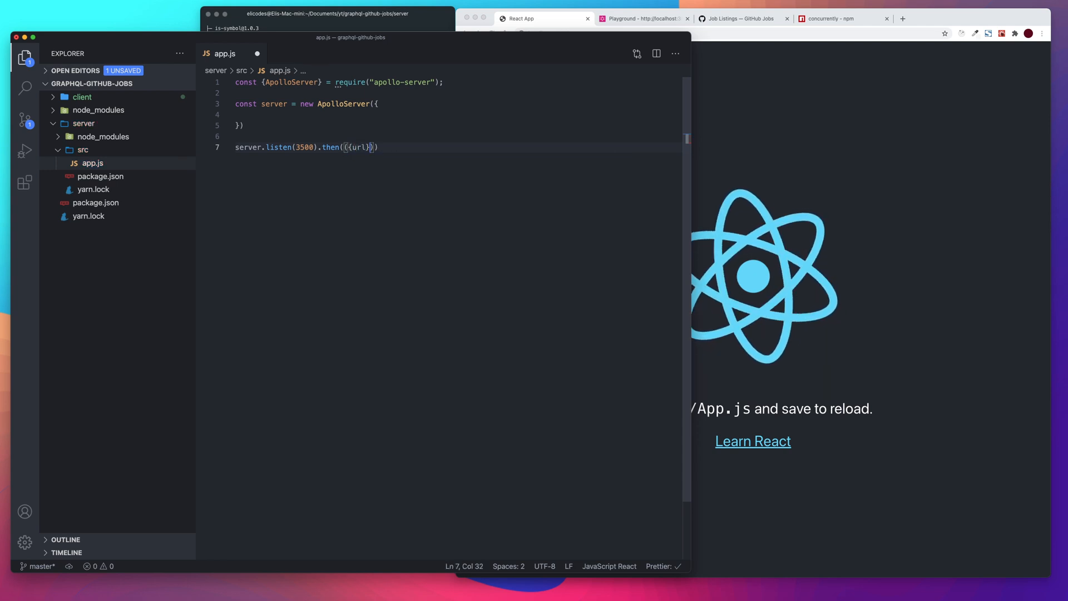
type("=>")
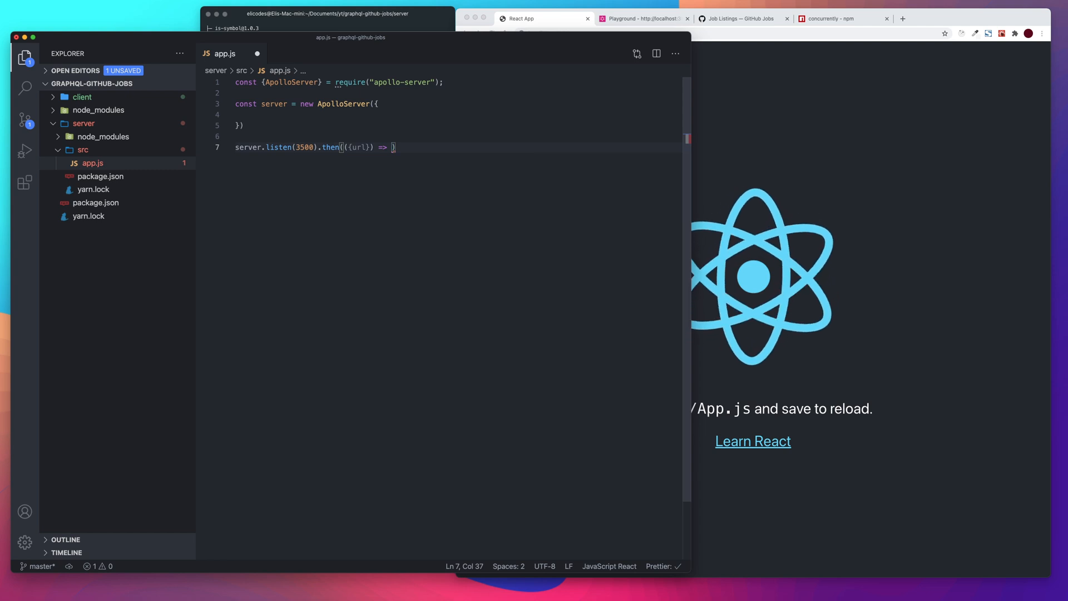
type("console")
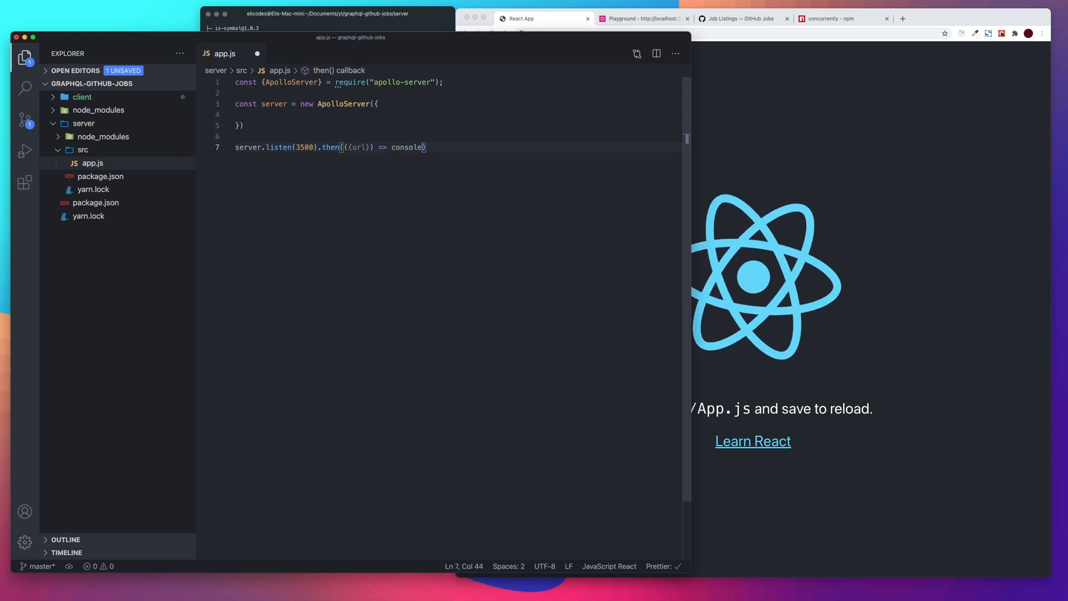
type(".log(")
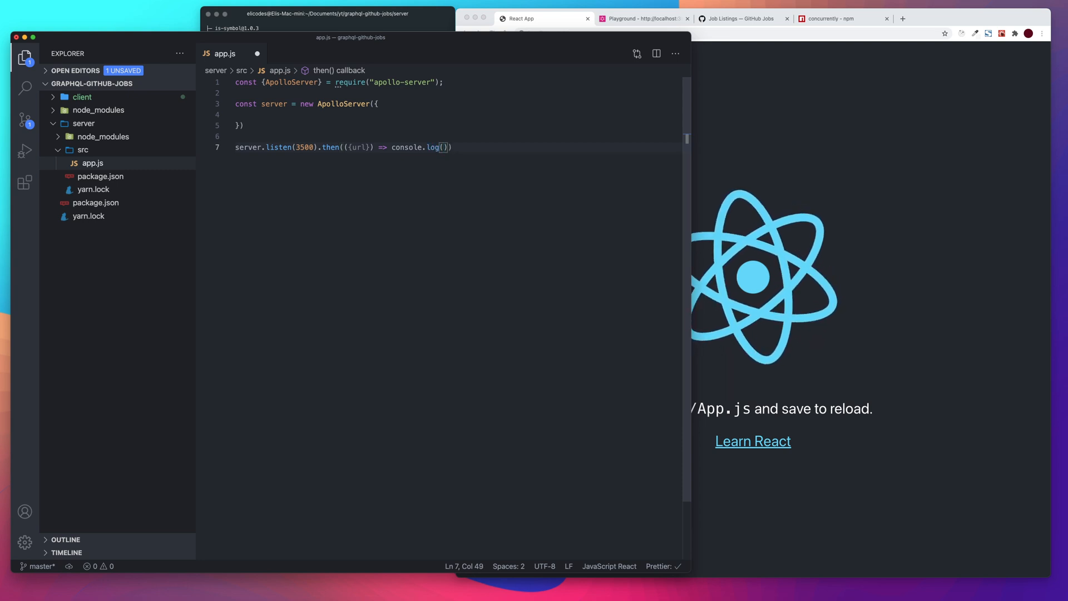
type("'")
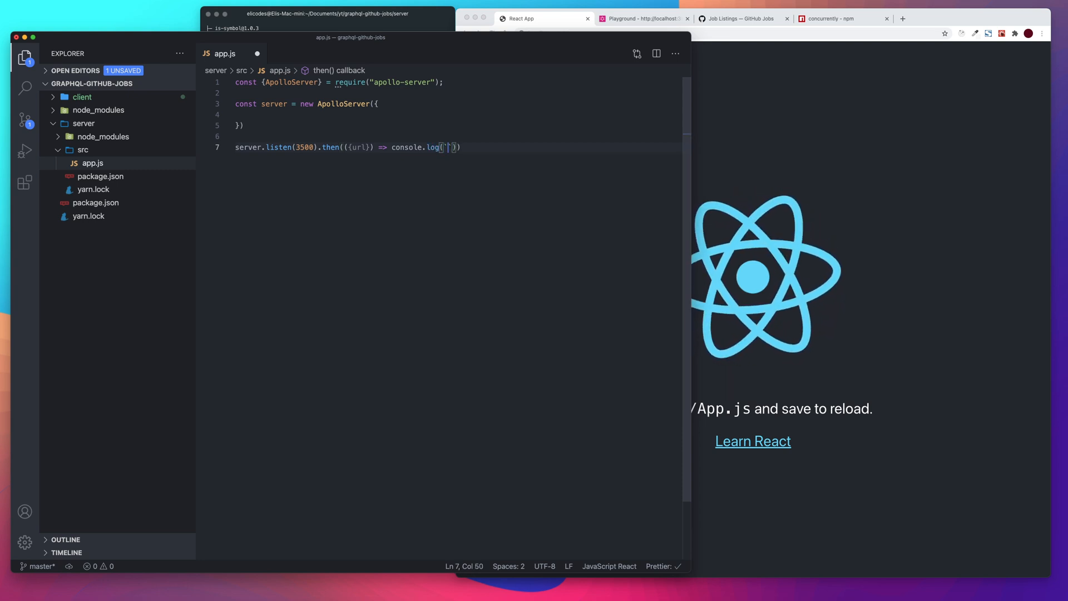
type("Server")
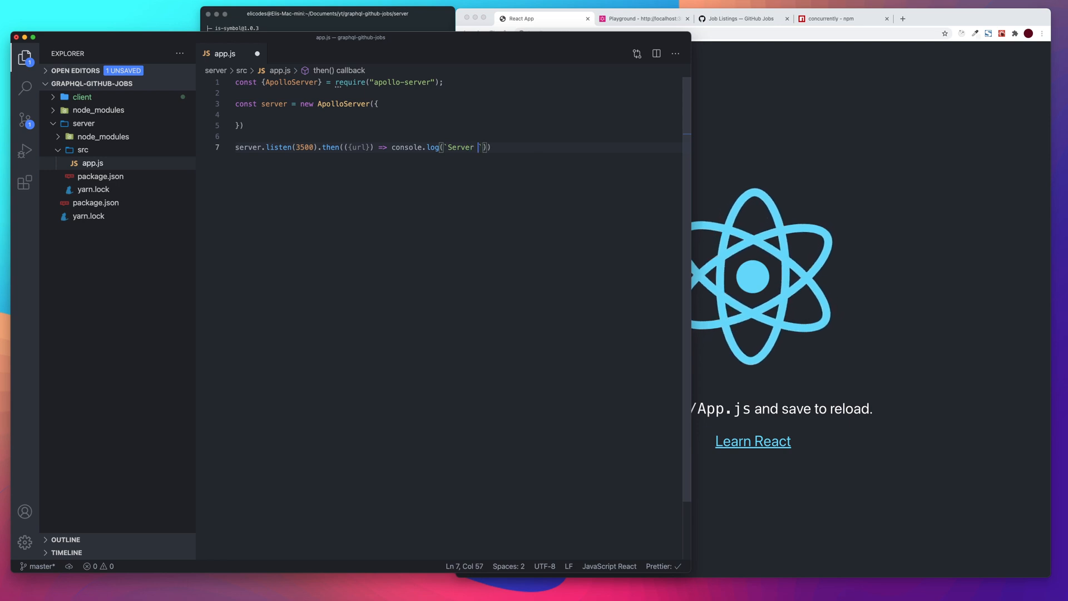
type("running at ${url")
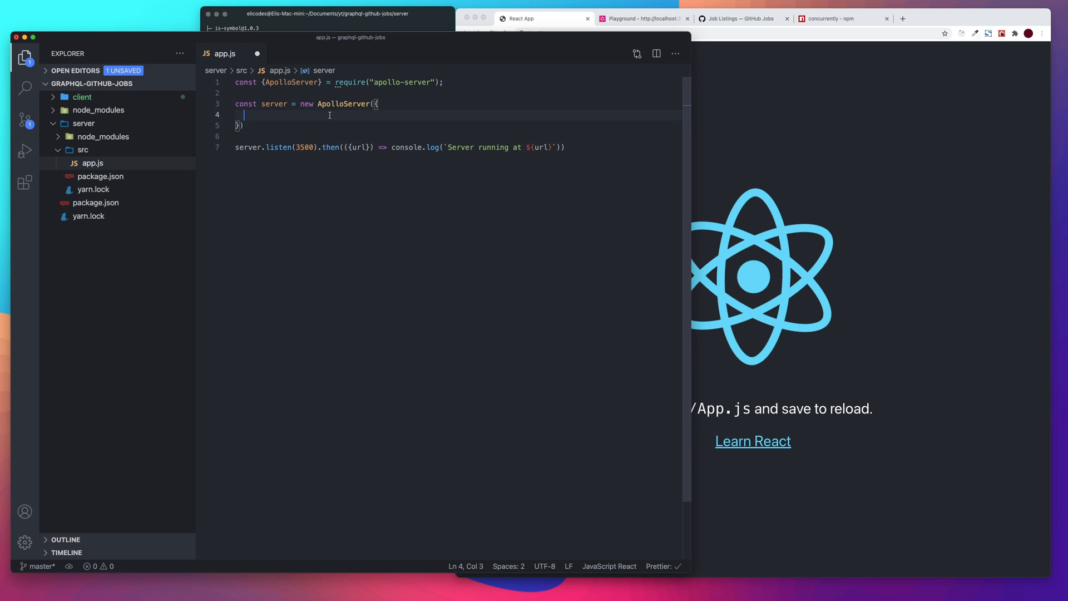
Step: Tidy the require line and save app.js so it auto-formats
key("Backspace")
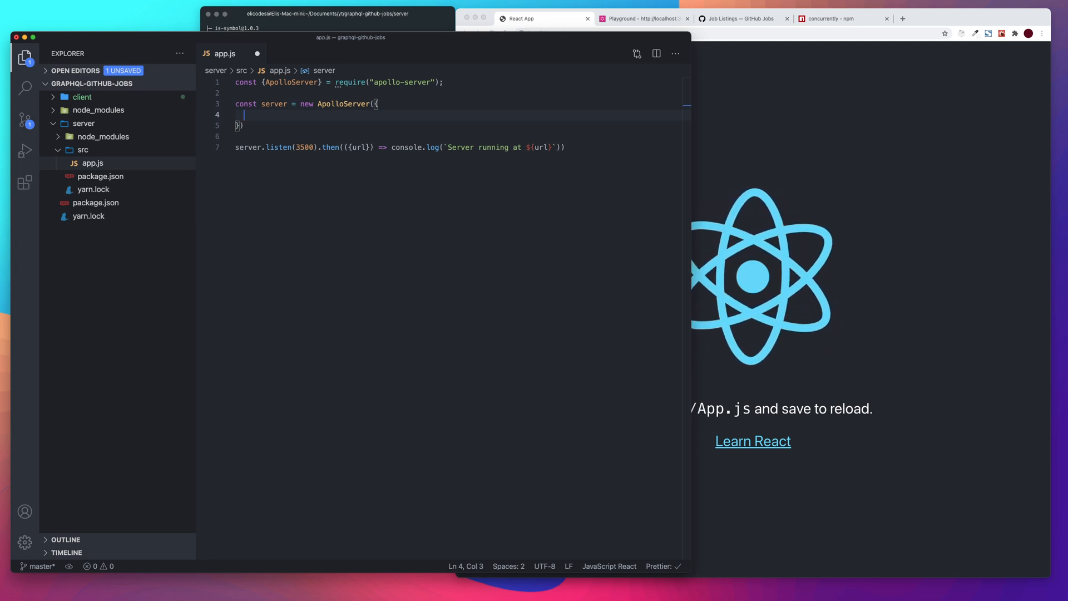
left_click(443, 82)
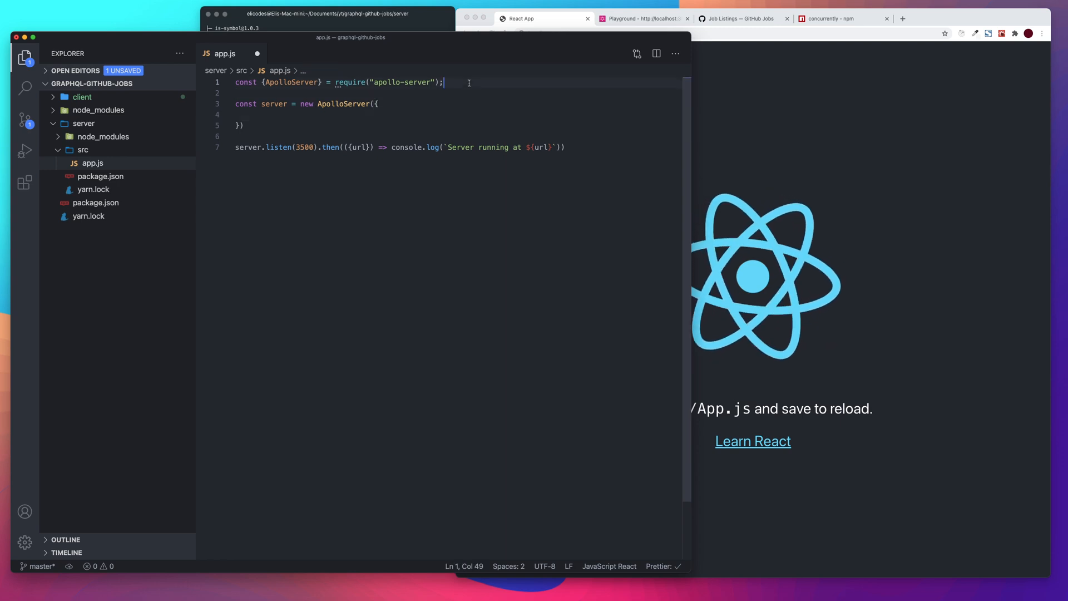
key("Return")
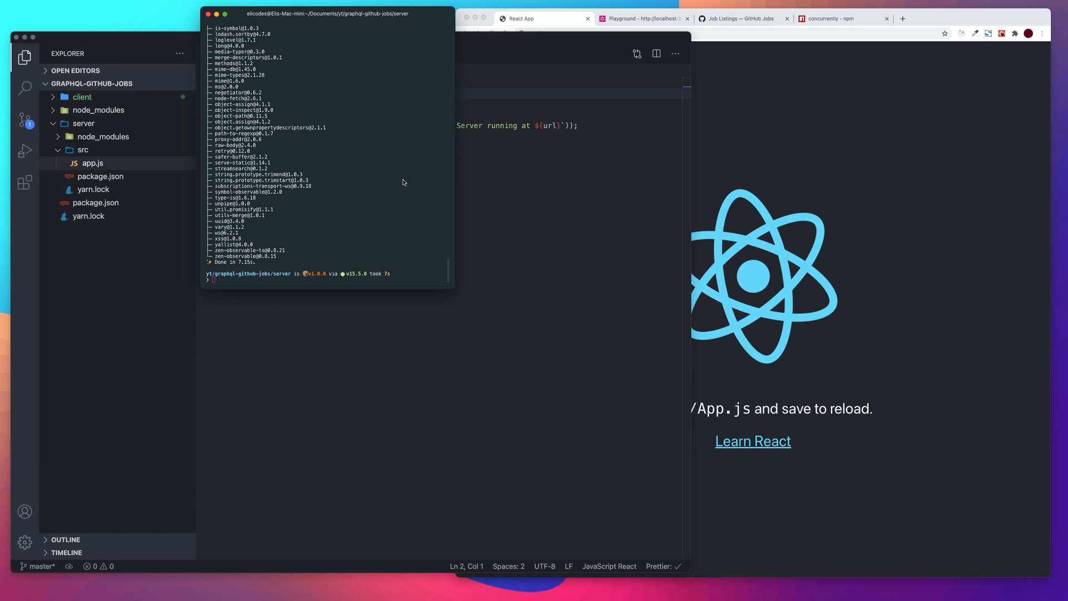
Step: In the terminal, move into the project folder and start yarn dev
left_click(92, 163)
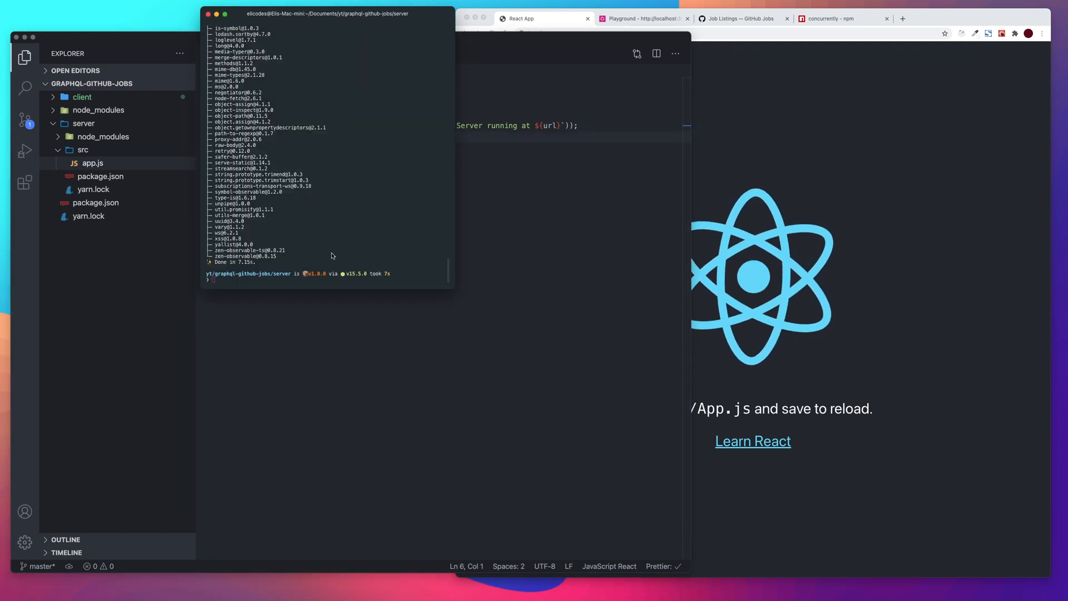
mouse_move(323, 266)
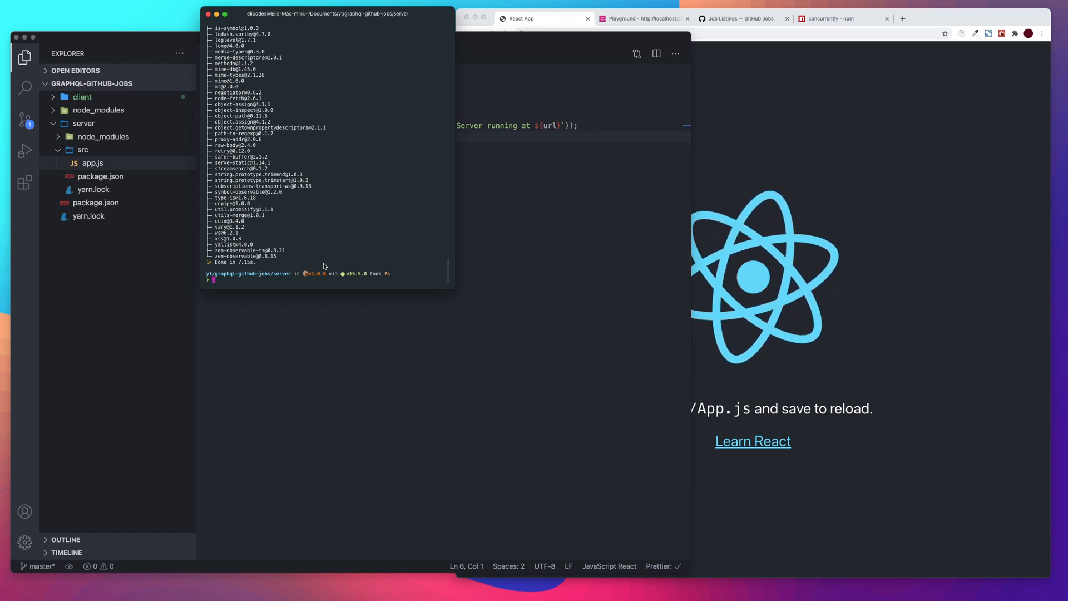
type("yarn dev")
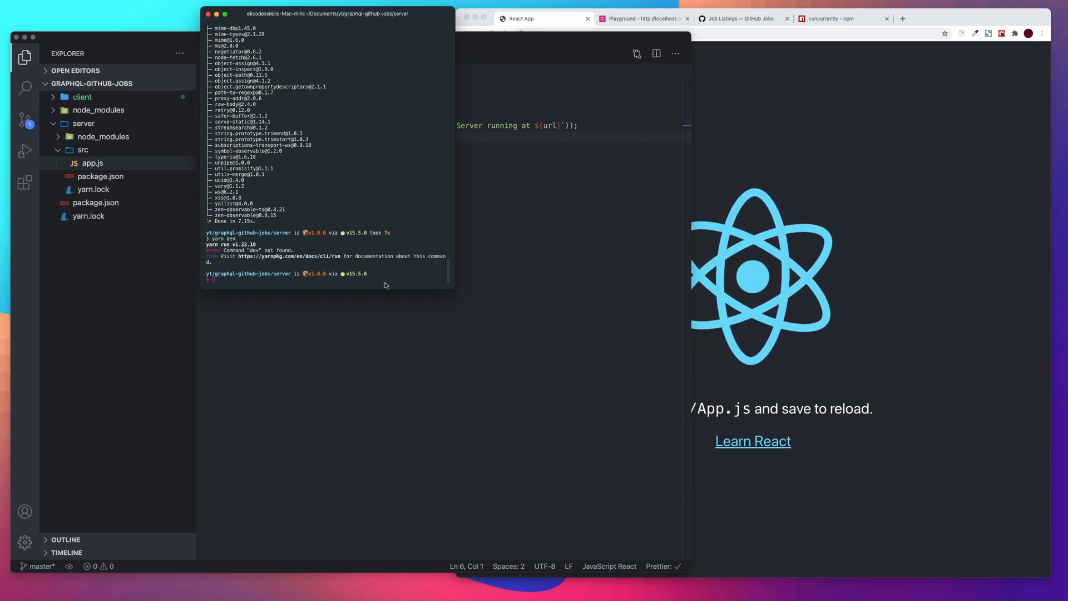
type("cd server")
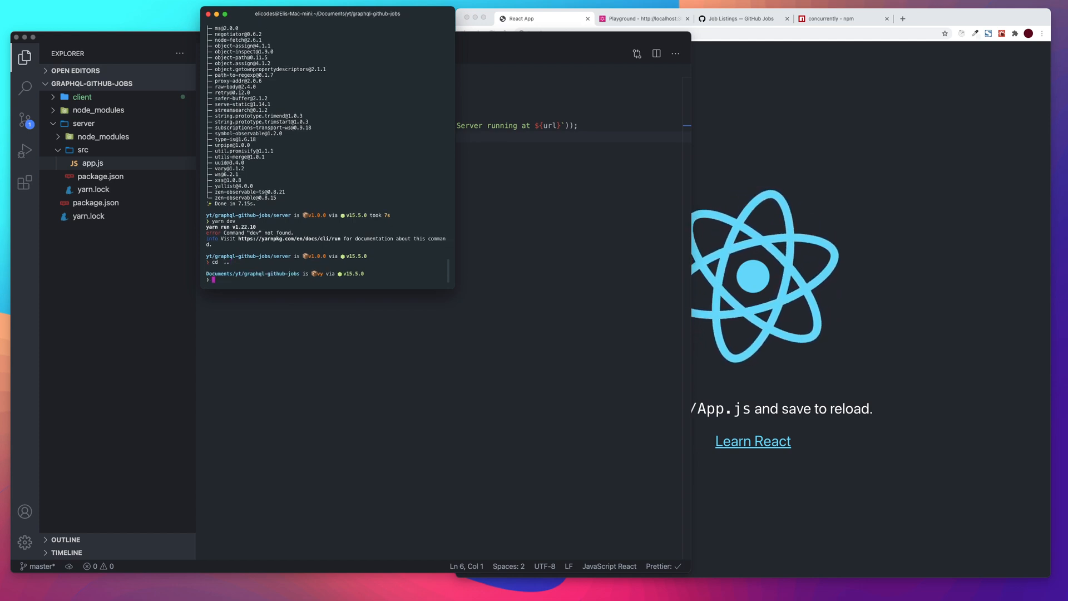
type("yarn dev")
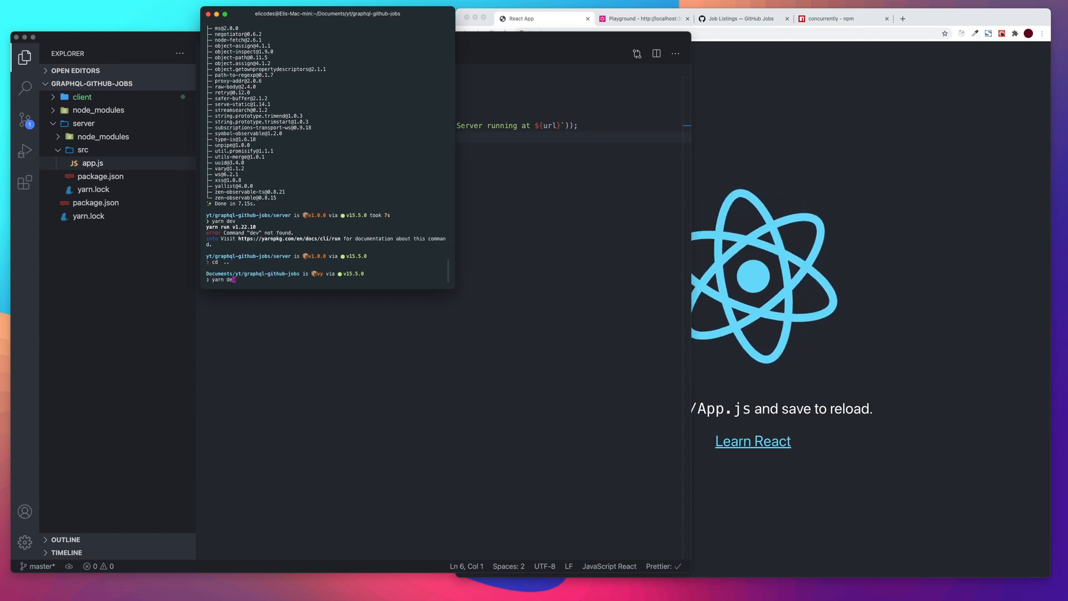
key("Return")
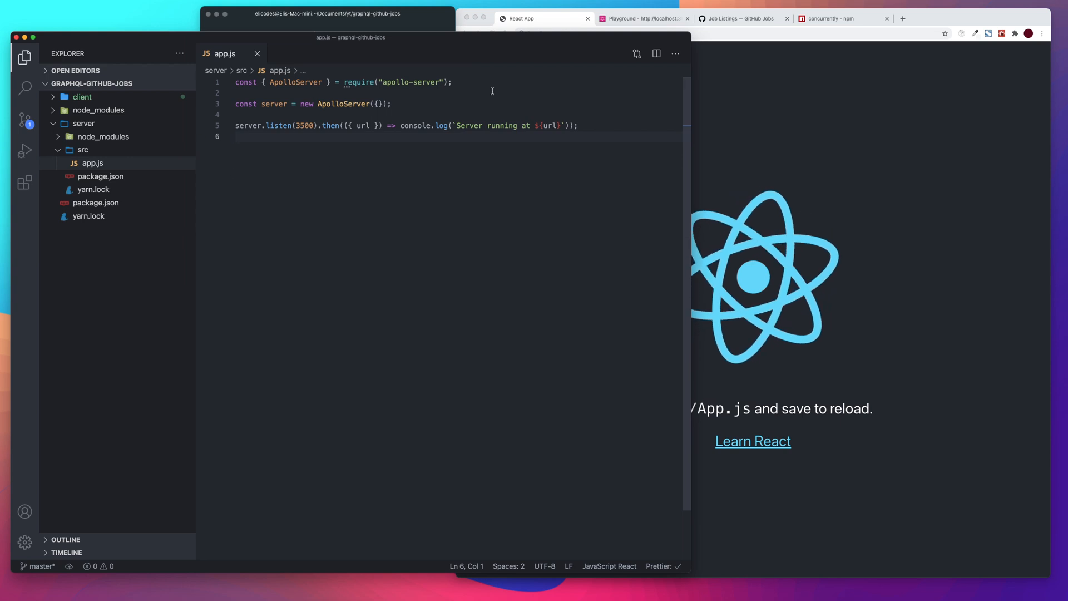
type("cons")
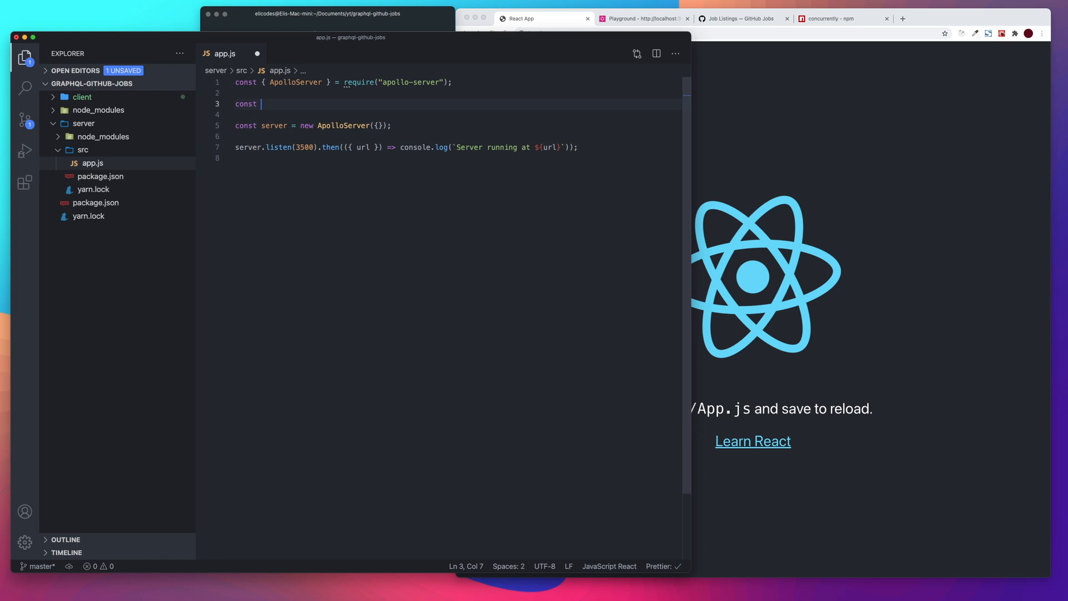
type("type")
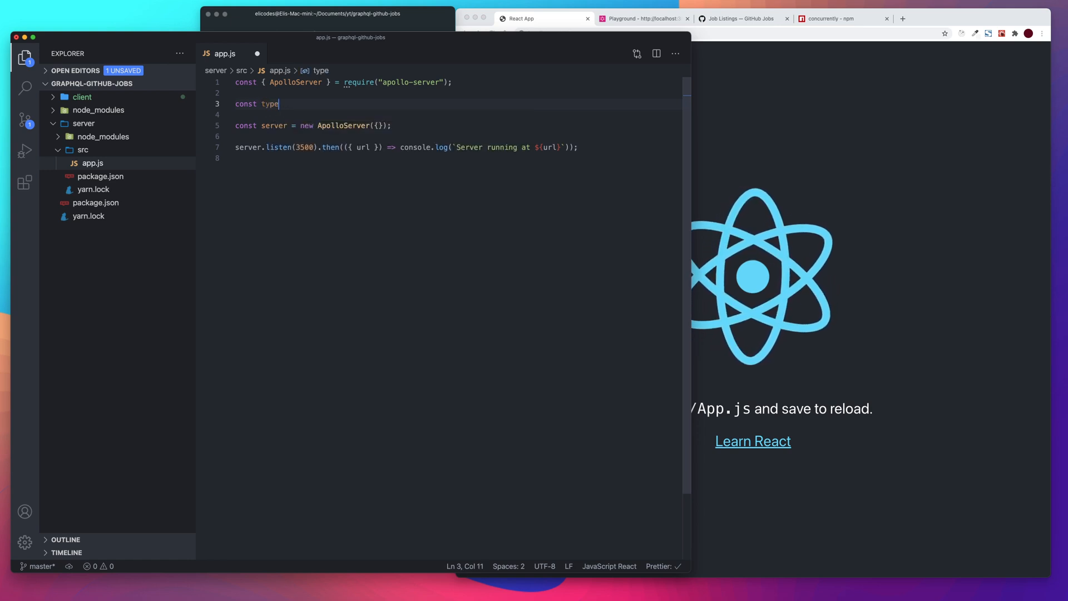
type("Defs")
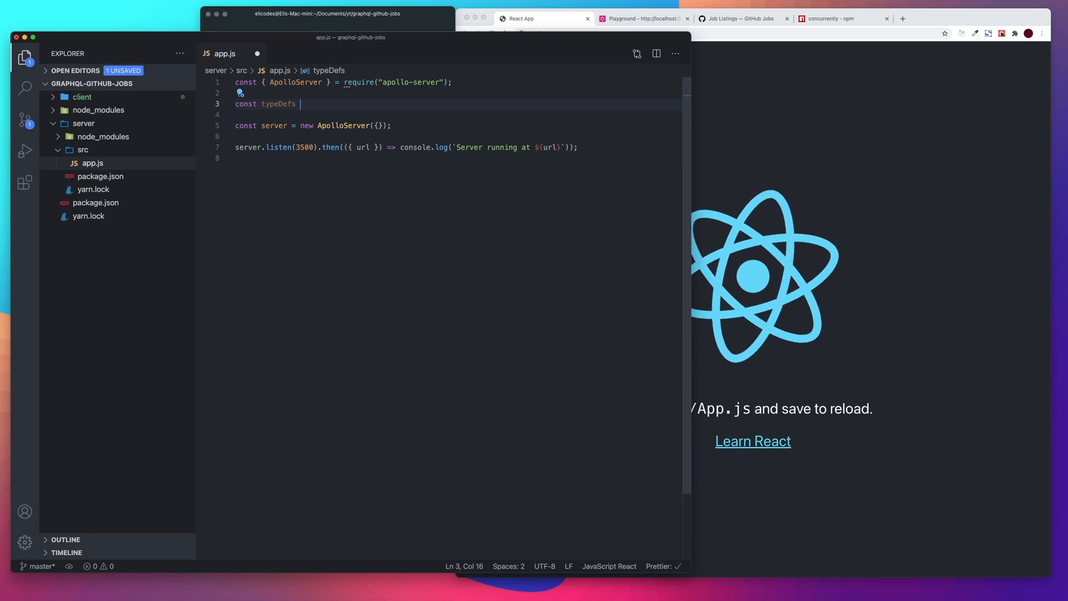
type("=")
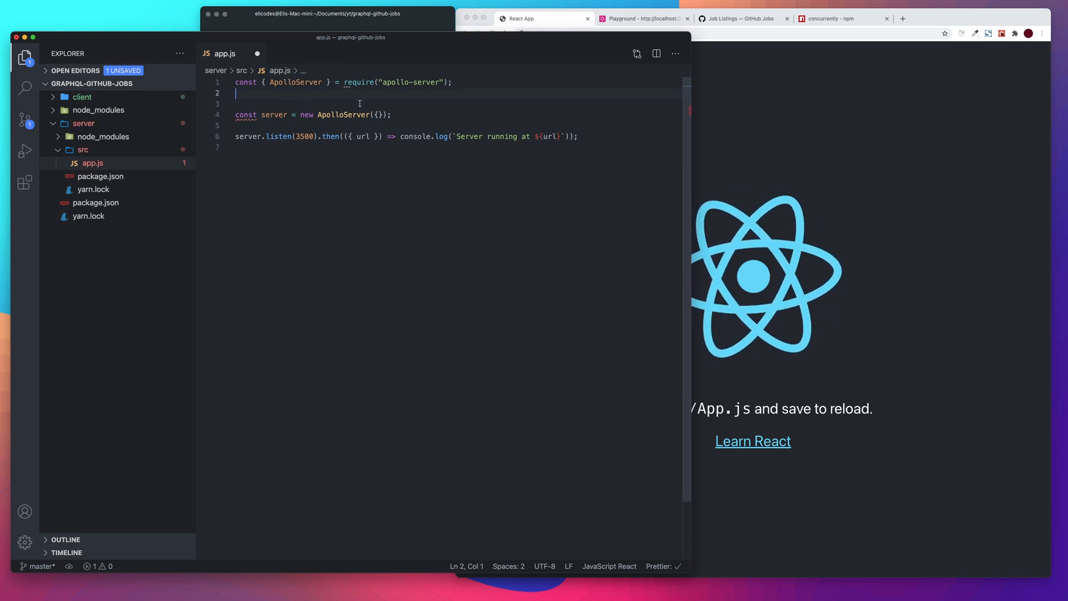
Step: Create a new graphql folder inside server/src
right_click(81, 149)
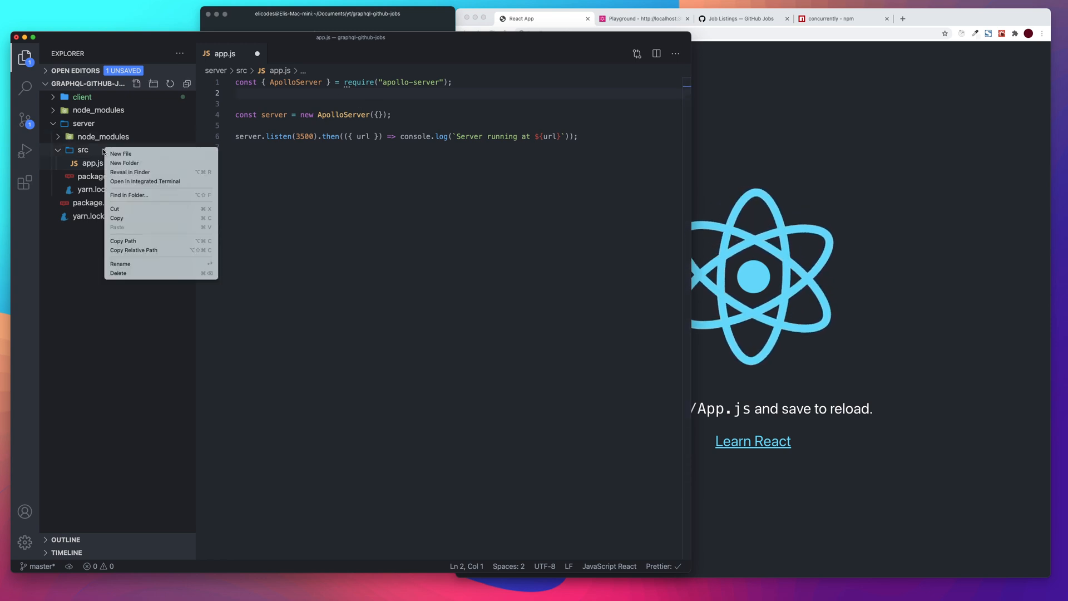
mouse_move(124, 163)
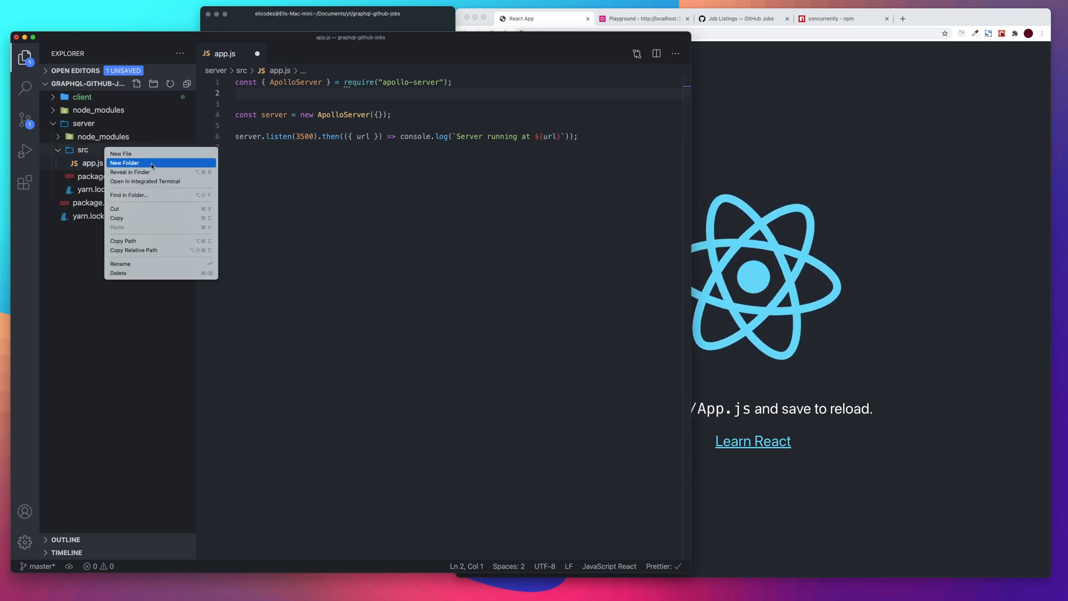
left_click(124, 163)
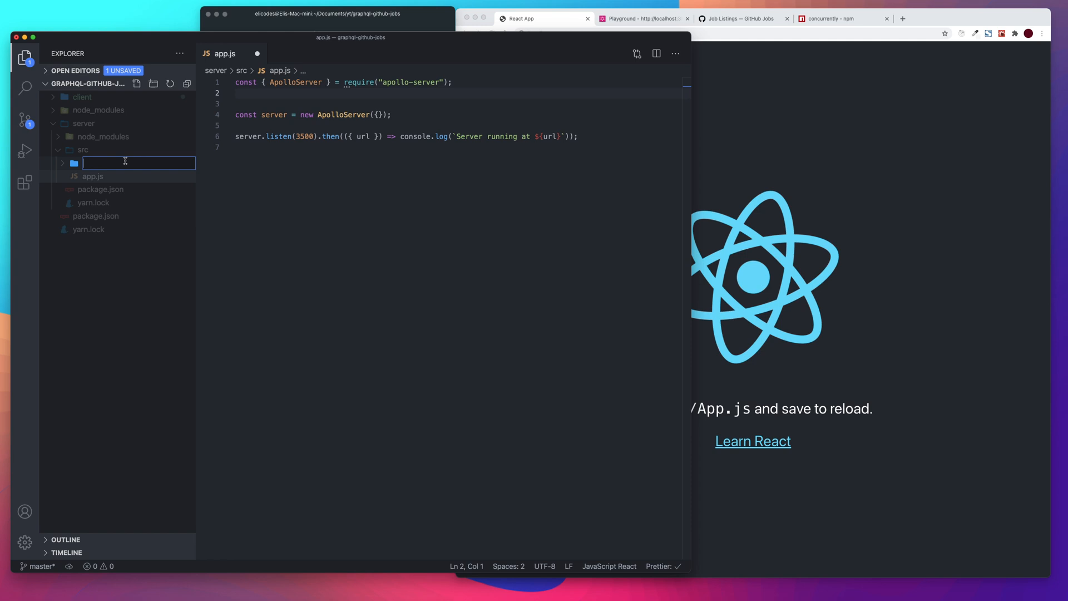
type("graphql")
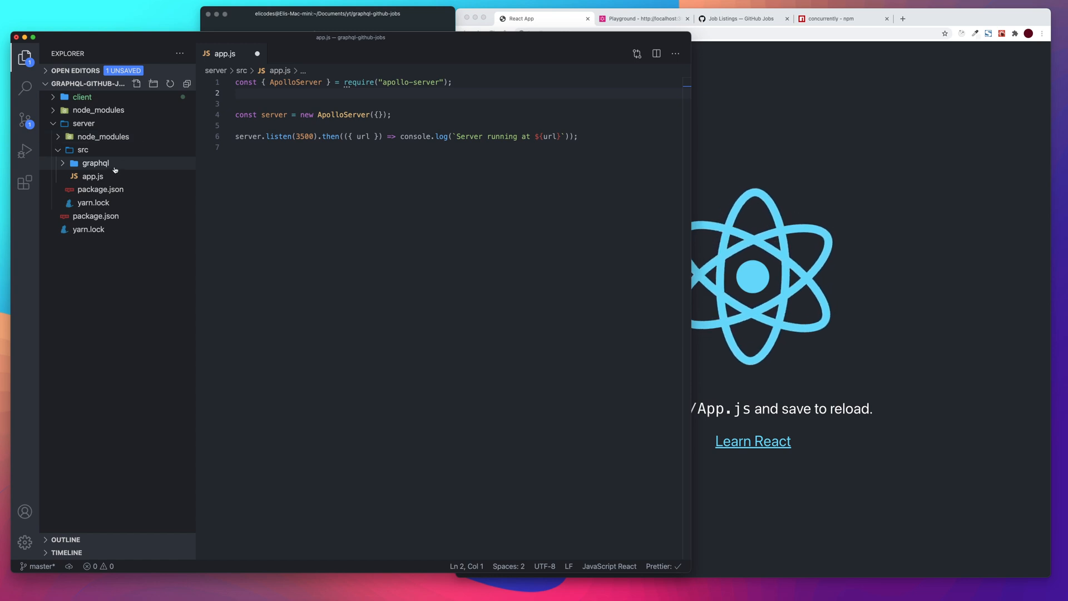
Step: Create a new typeDefs.js file inside the graphql folder
right_click(94, 163)
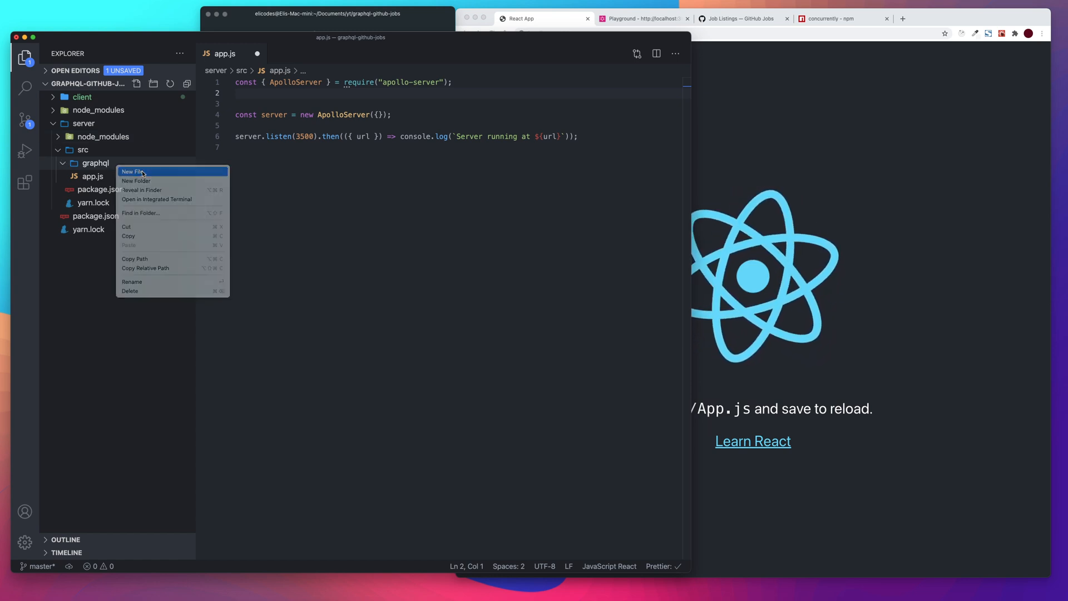
left_click(132, 171)
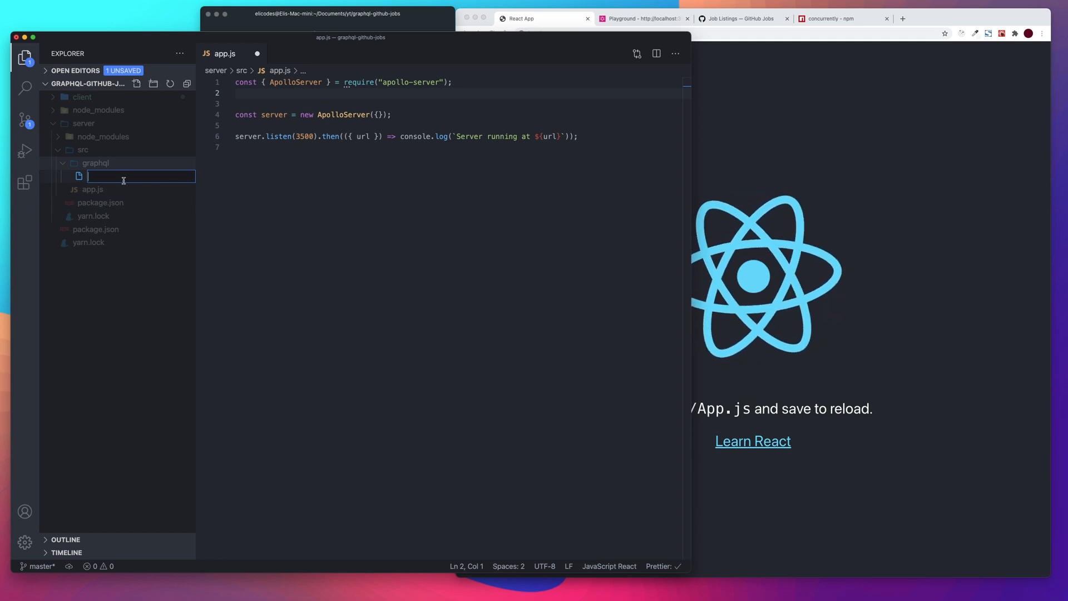
type("schema")
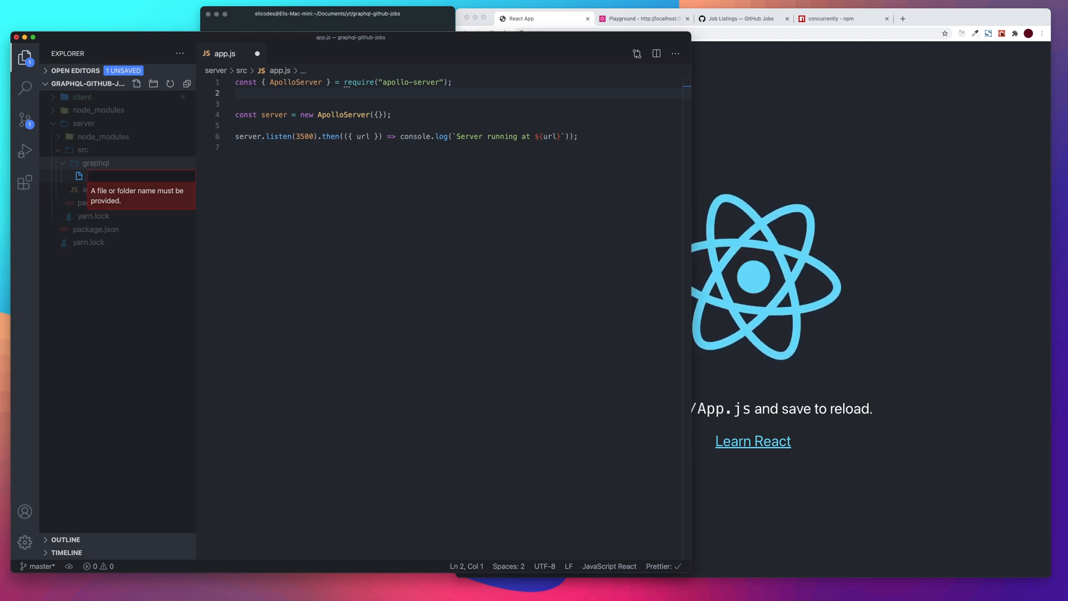
type("type")
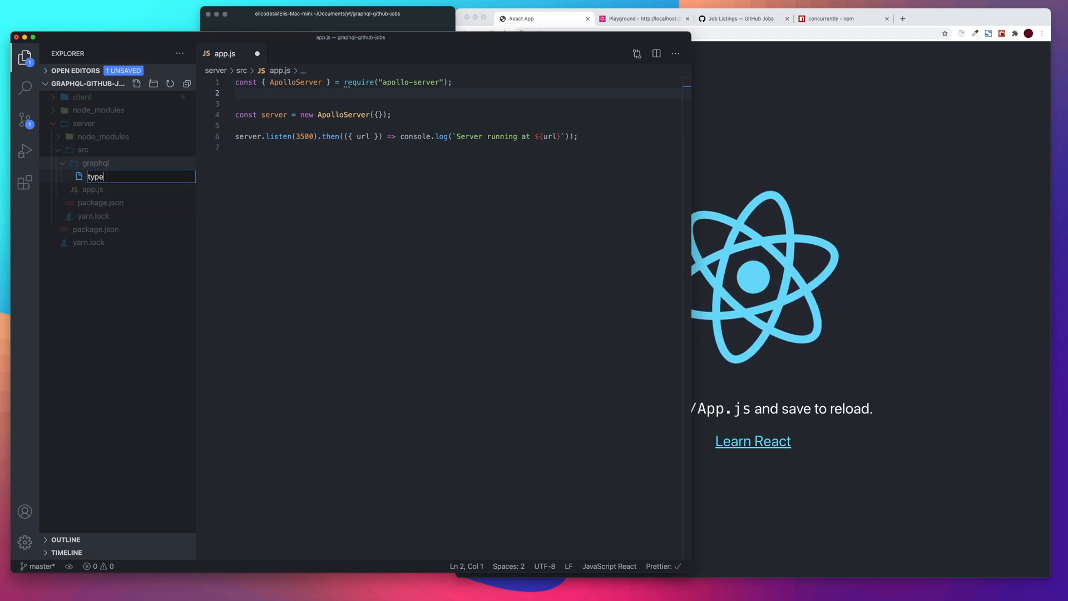
type("Defs.js")
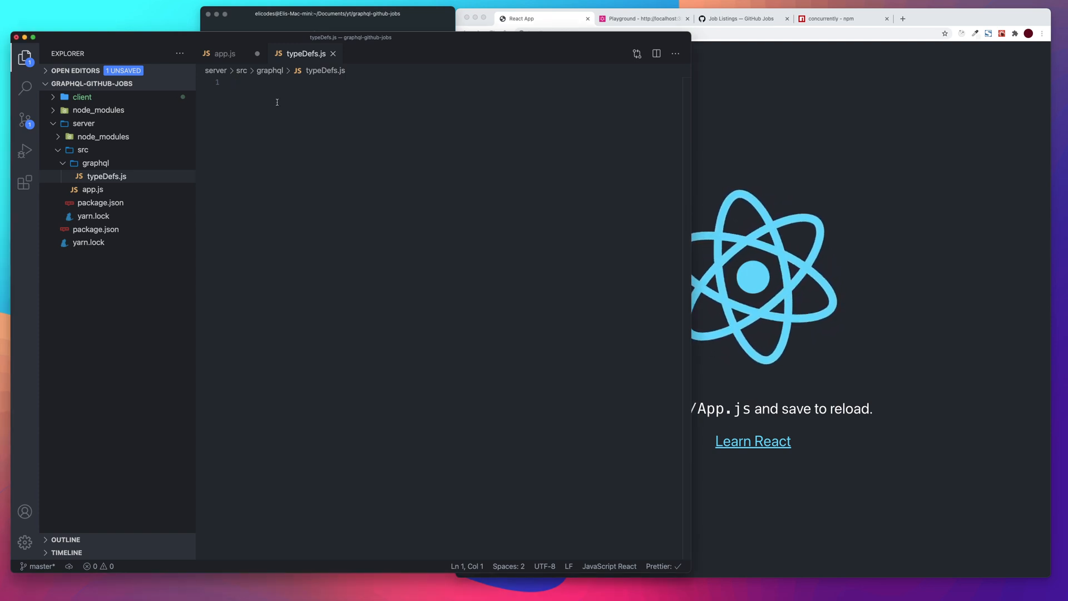
Step: Write const { gql } = require("apollo-server") at the top of typeDefs.js
type("const")
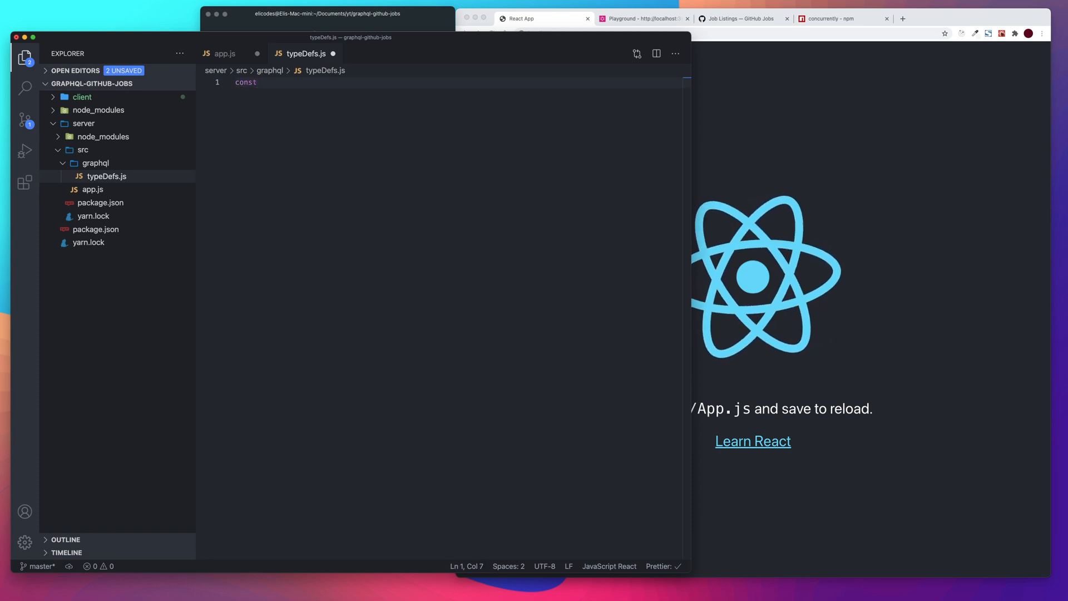
type("{ }")
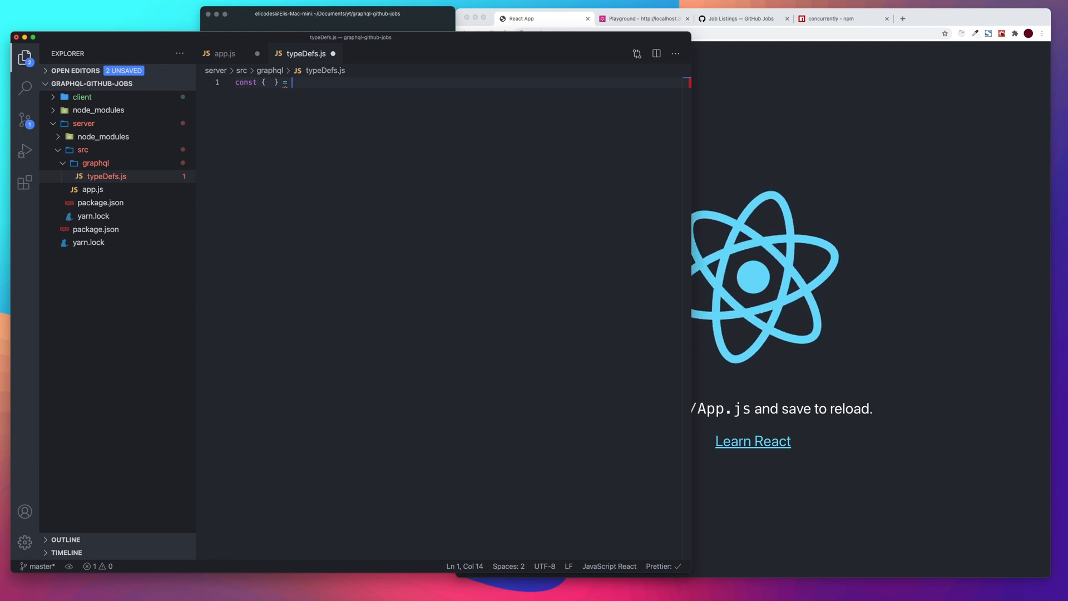
type("require")
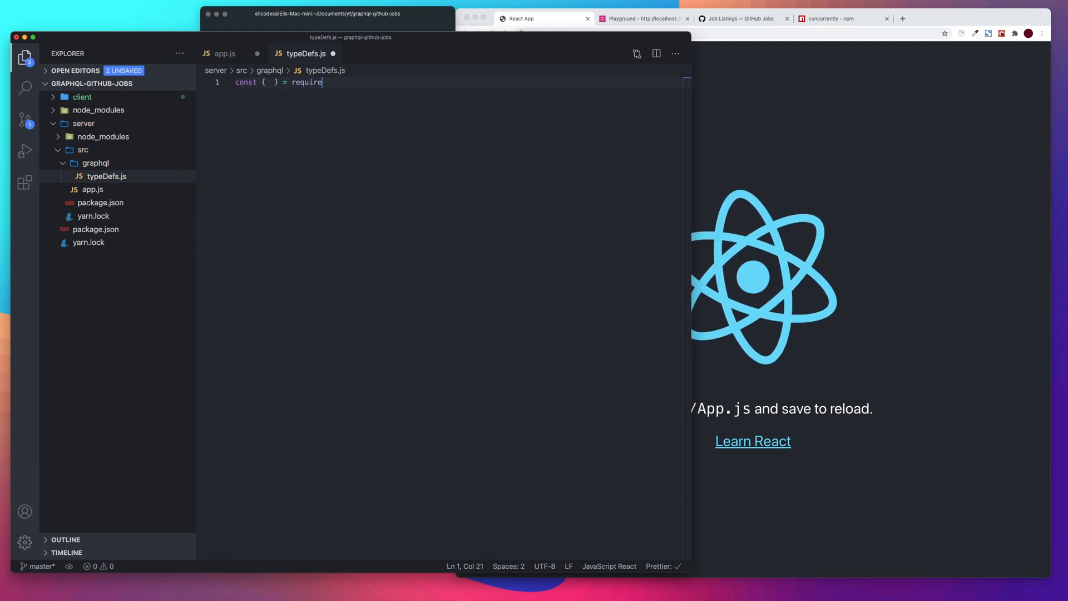
type("(\"\")")
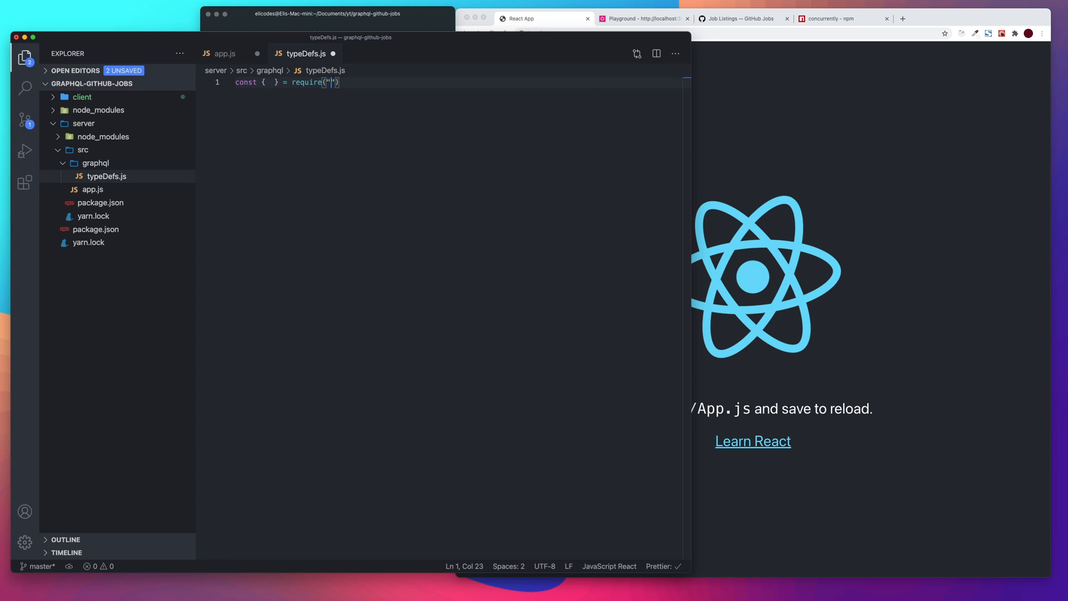
type("apollo-server")
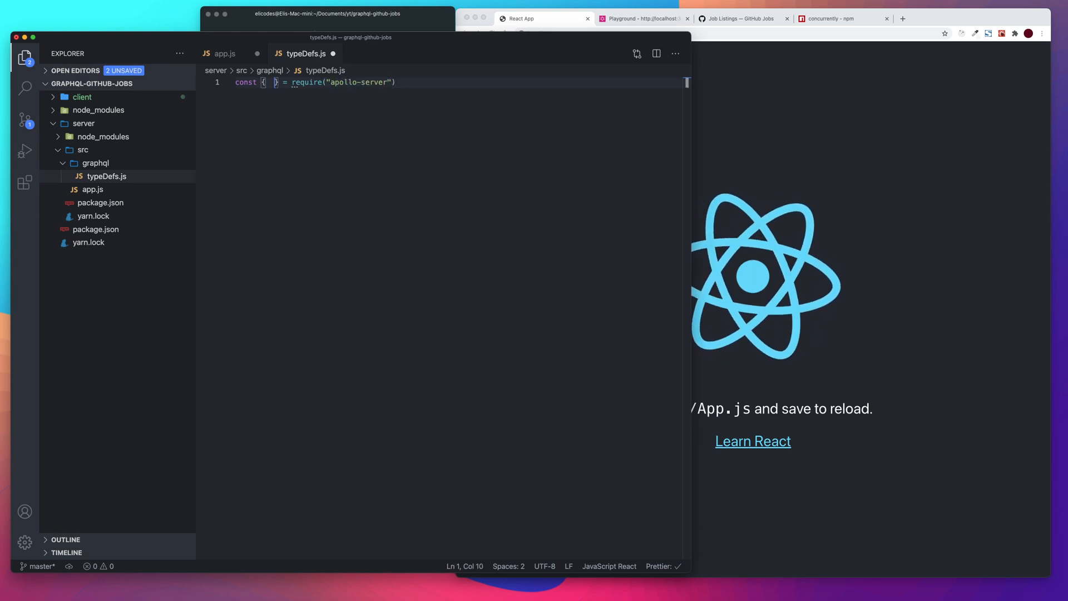
type("gql")
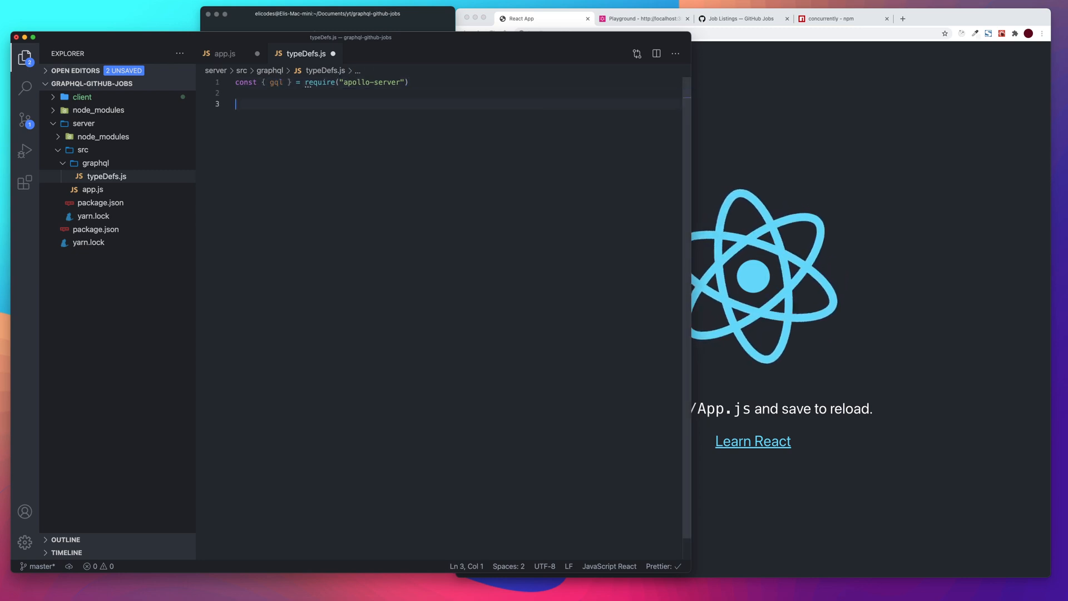
key("Backspace")
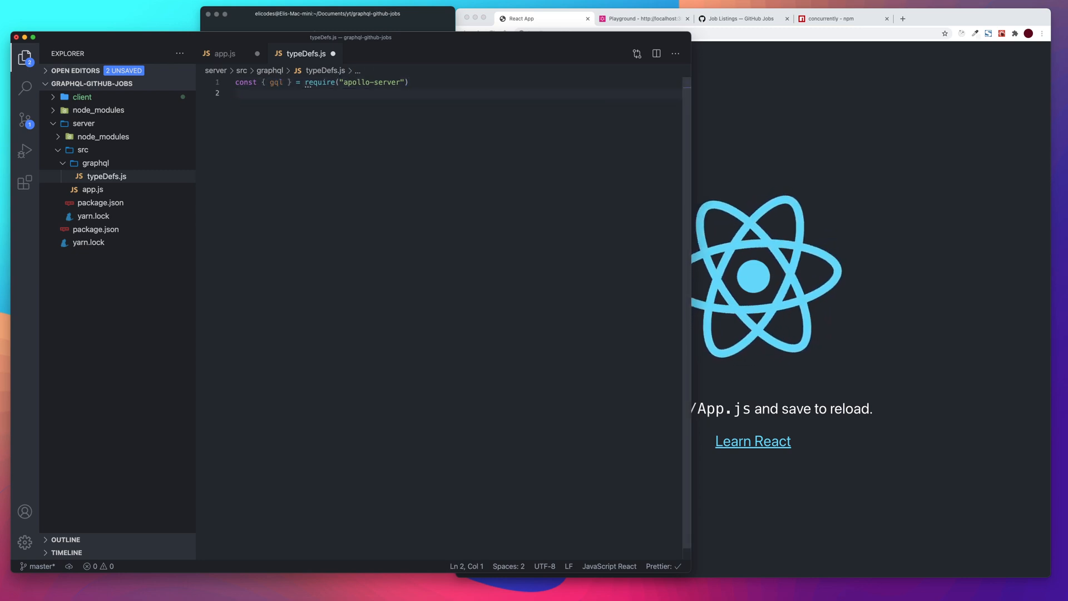
Step: Add module.exports = gql` ` opened across multiple lines
type("module")
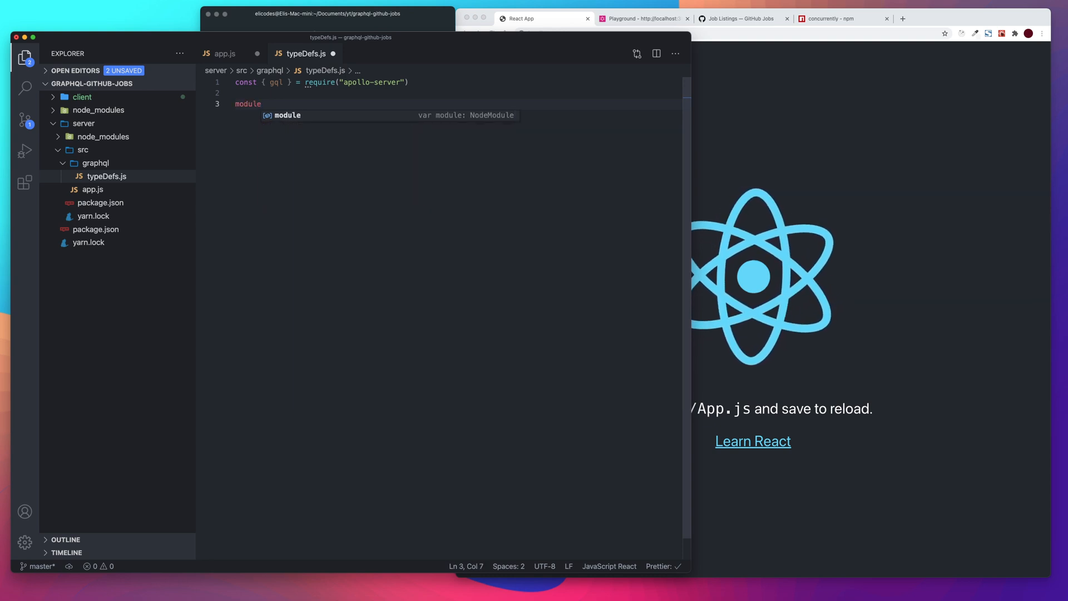
type(".exports")
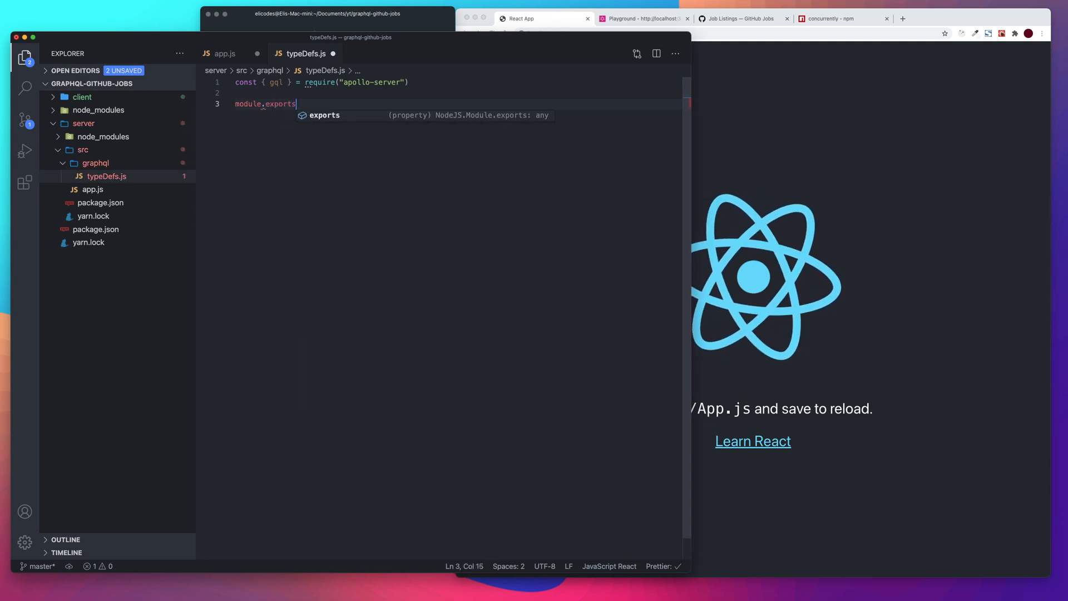
type("= gql`")
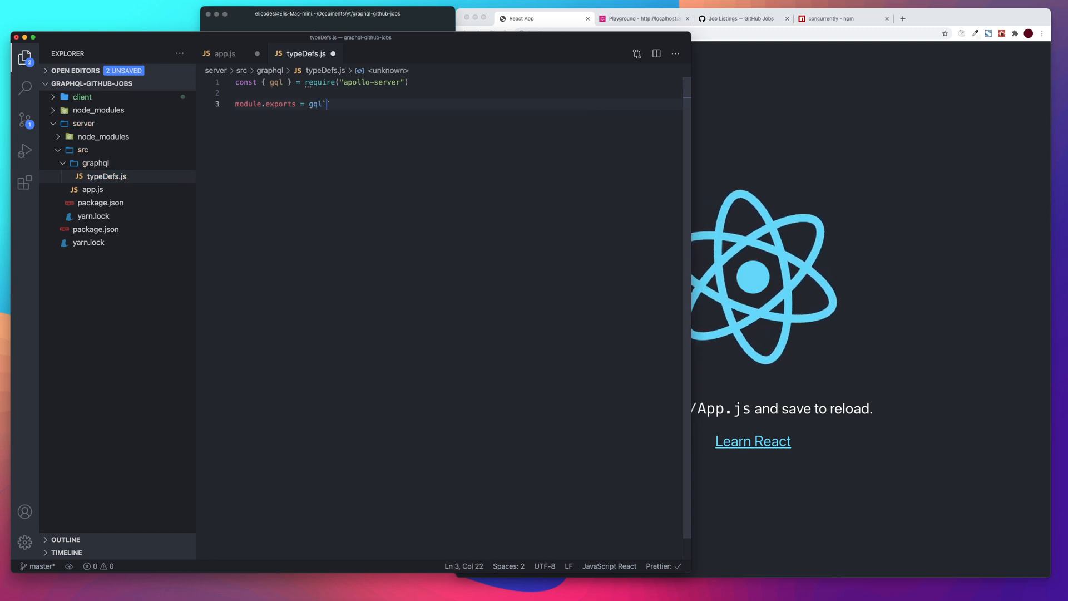
key("Enter")
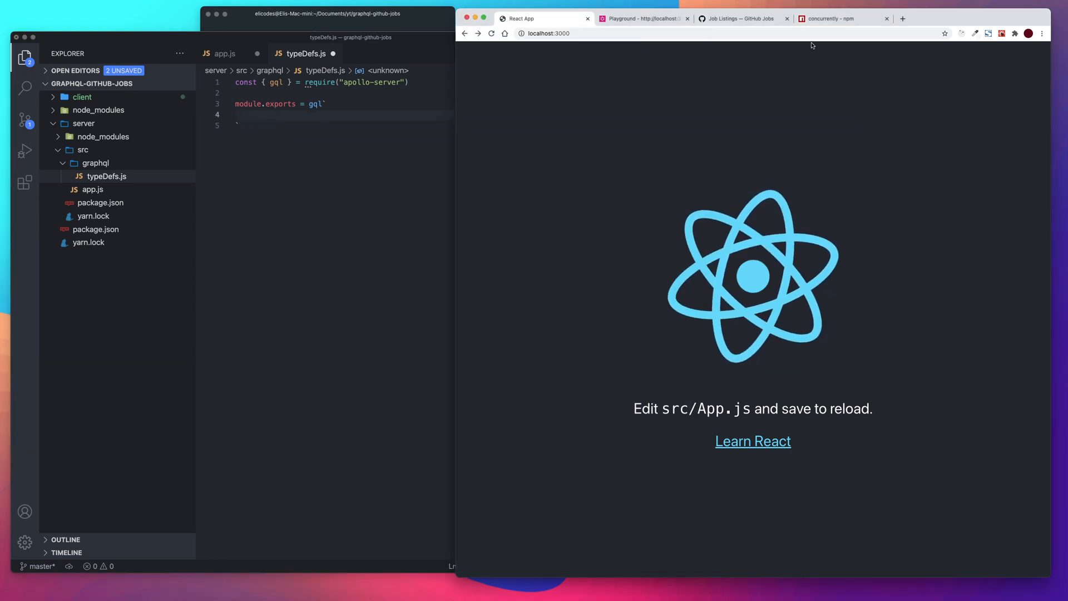
Step: Search 'github jobs api' in Chrome, open the API docs and its example positions.json link
left_click(739, 19)
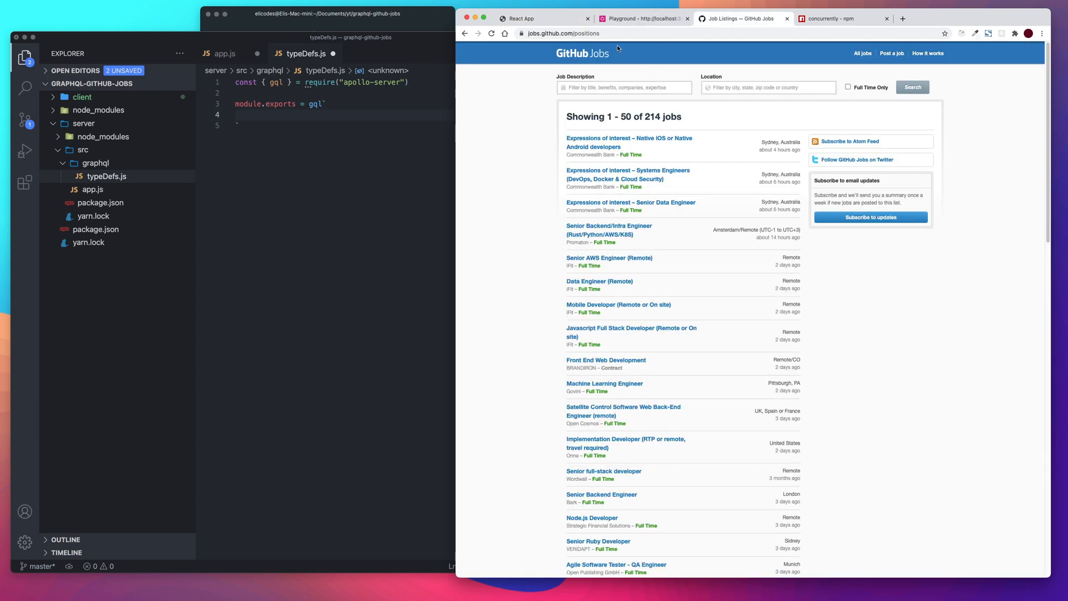
left_click(561, 33)
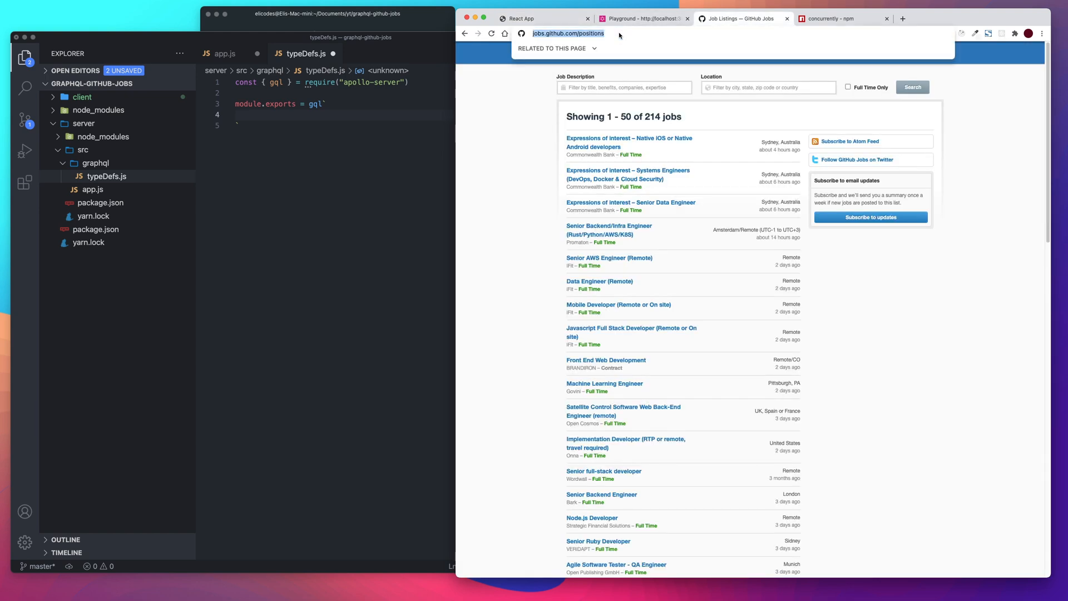
type("github jobs api")
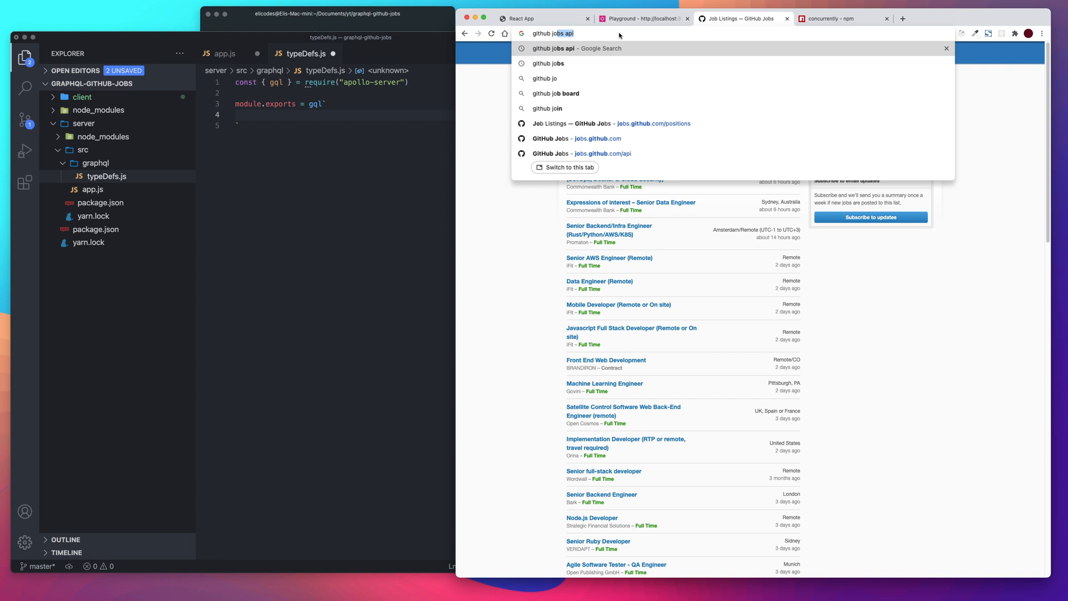
key("Return")
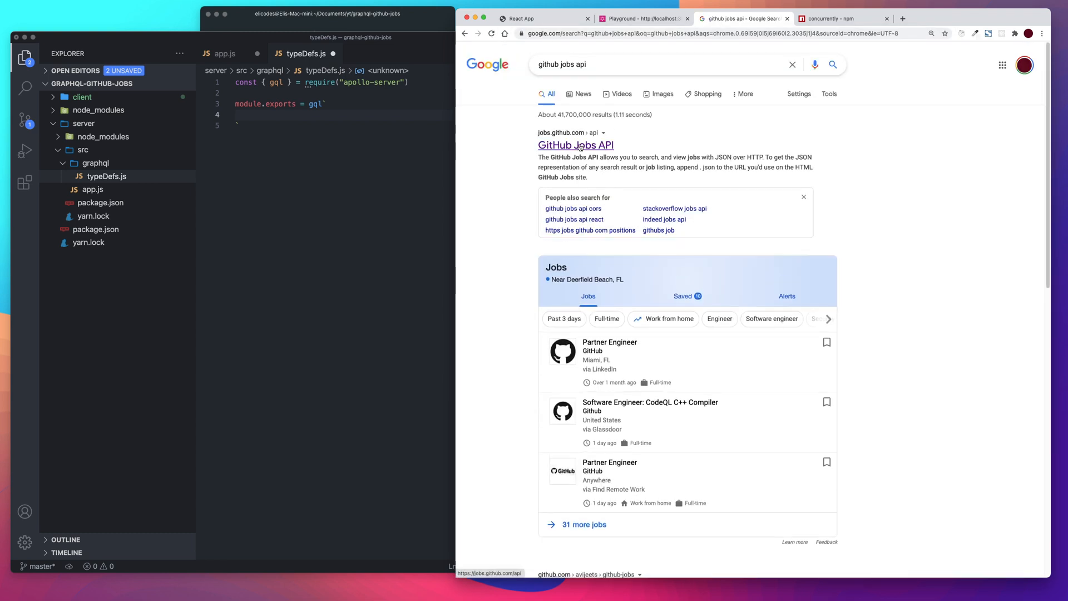
left_click(576, 146)
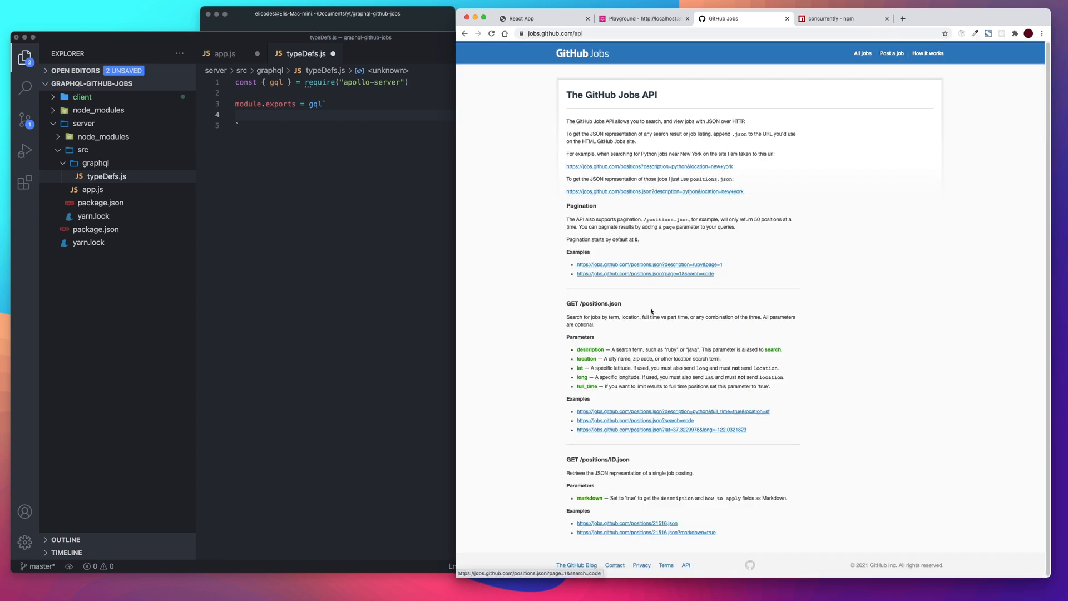
mouse_move(686, 530)
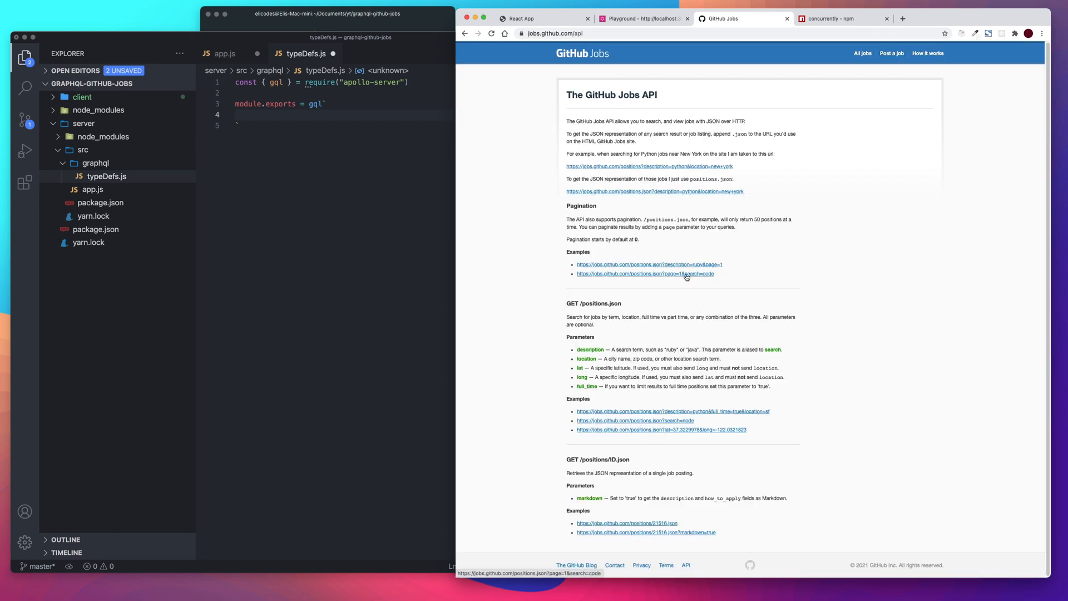
mouse_move(666, 278)
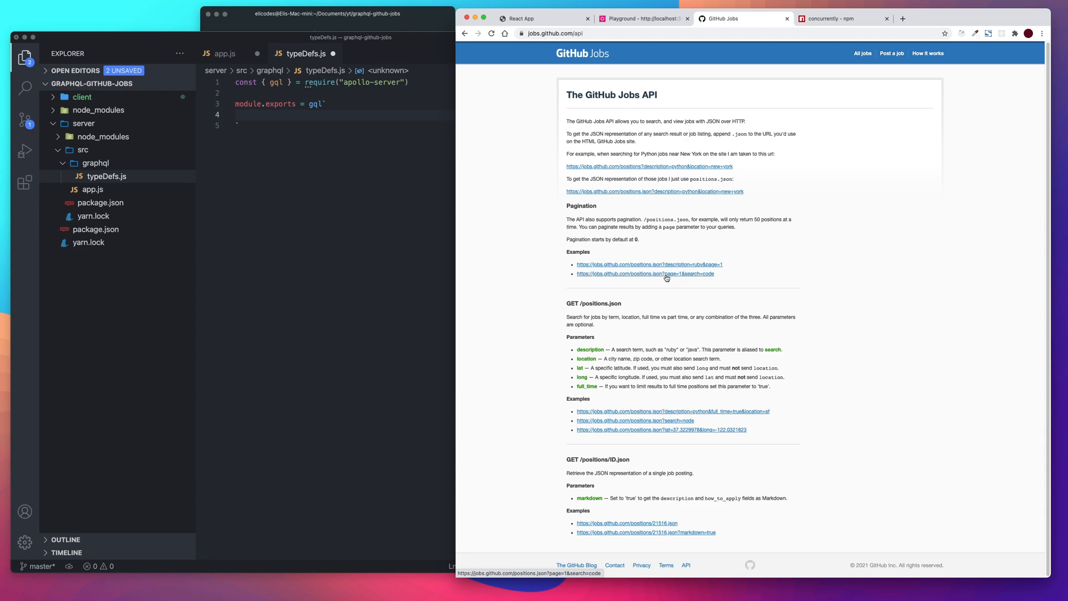
left_click(643, 273)
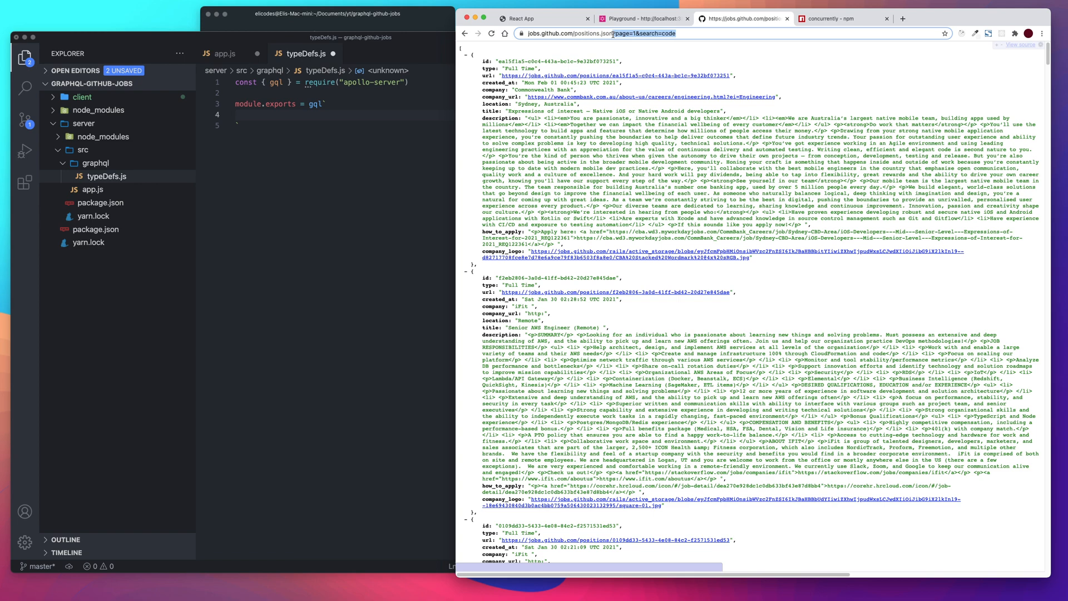
Step: Load positions.json without query parameters and close the concurrently npm tab
left_click(612, 33)
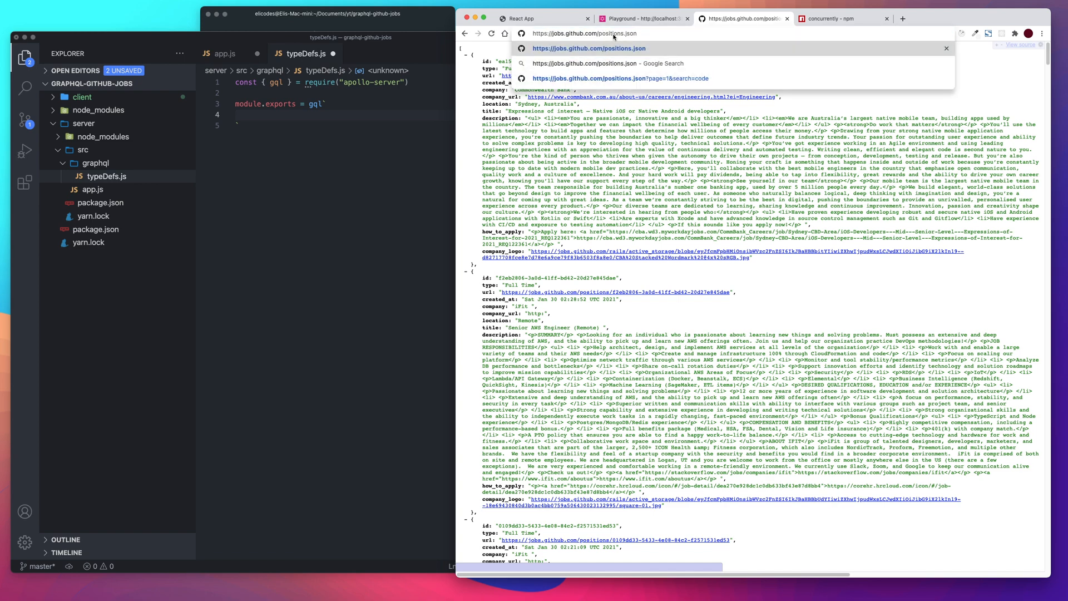
key("Return")
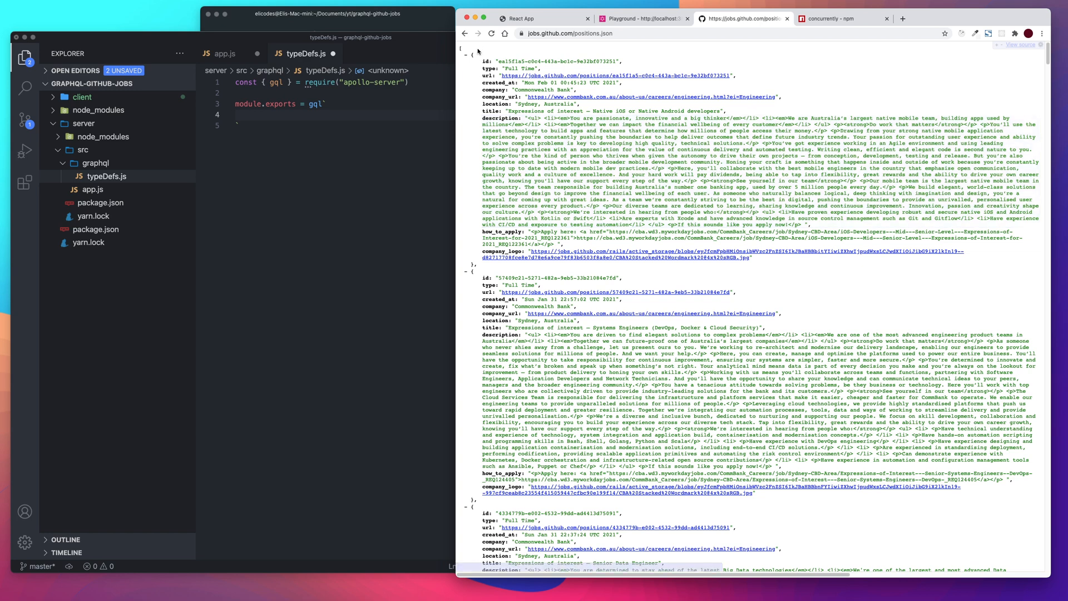
double_click(484, 61)
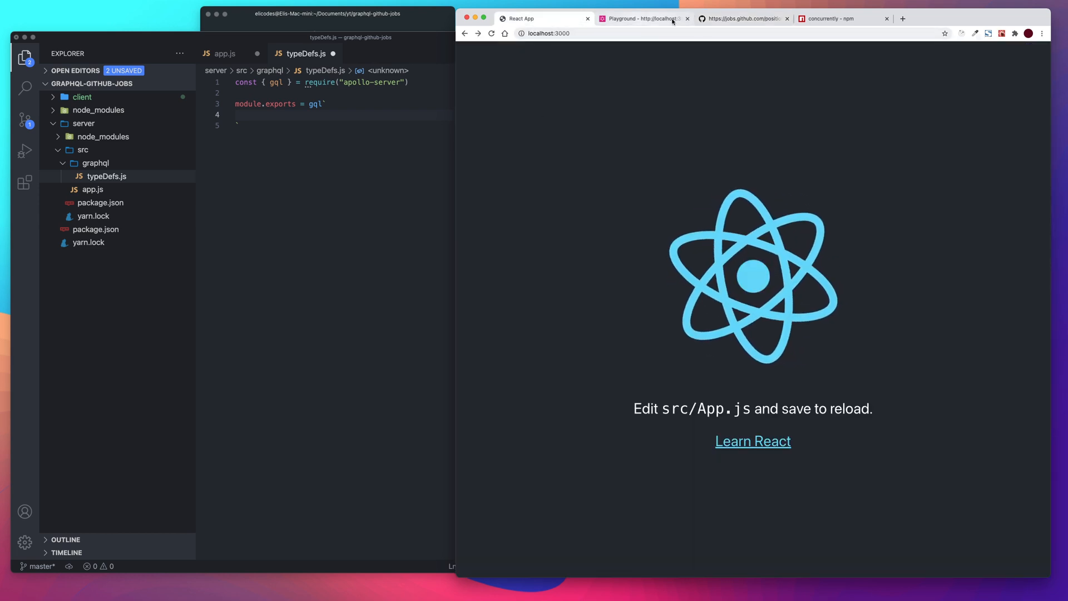
left_click(742, 19)
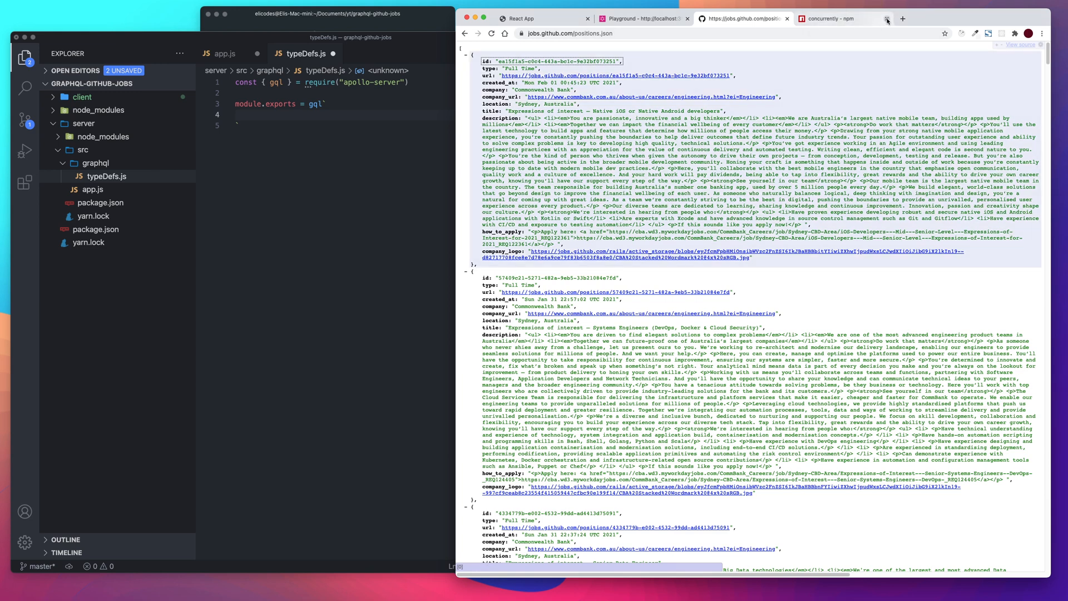
left_click(888, 19)
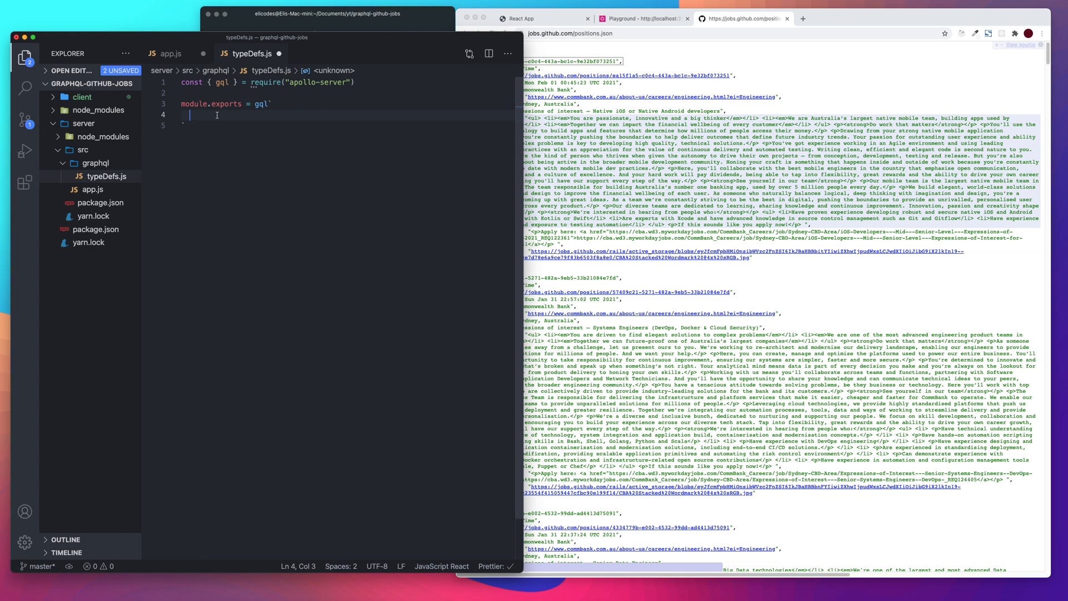
mouse_move(170, 80)
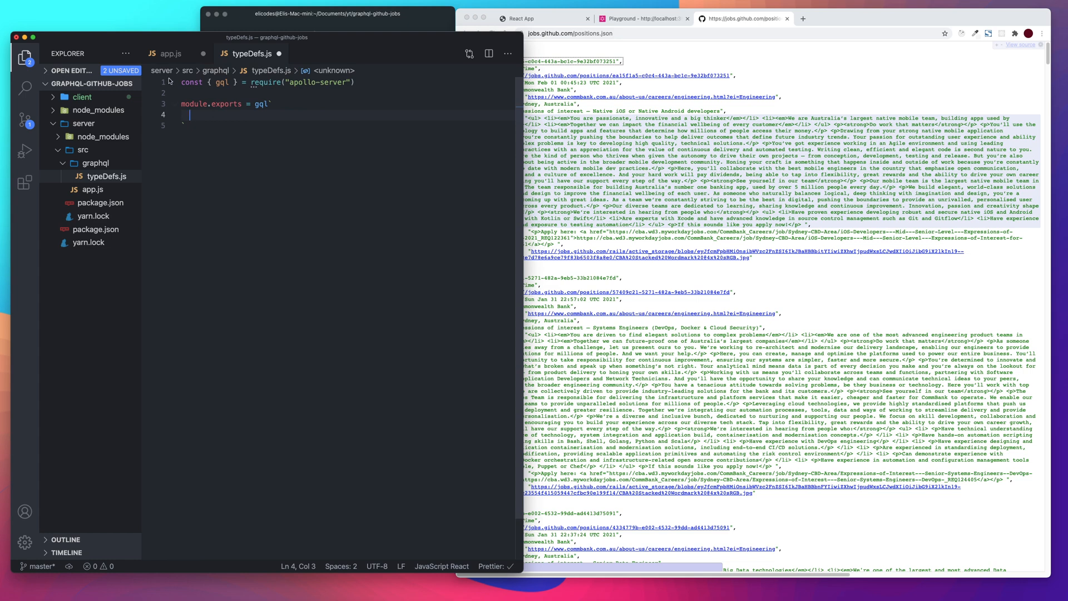
Step: Place the cursor inside the gql template in typeDefs.js
left_click(25, 57)
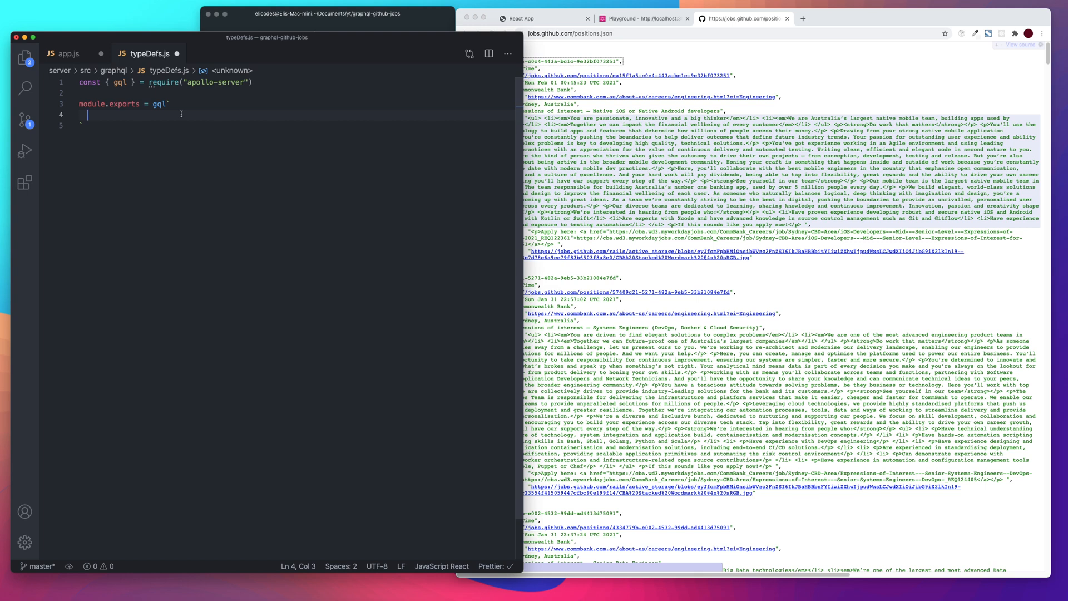
Step: Declare a type Job block inside the gql template
type("type")
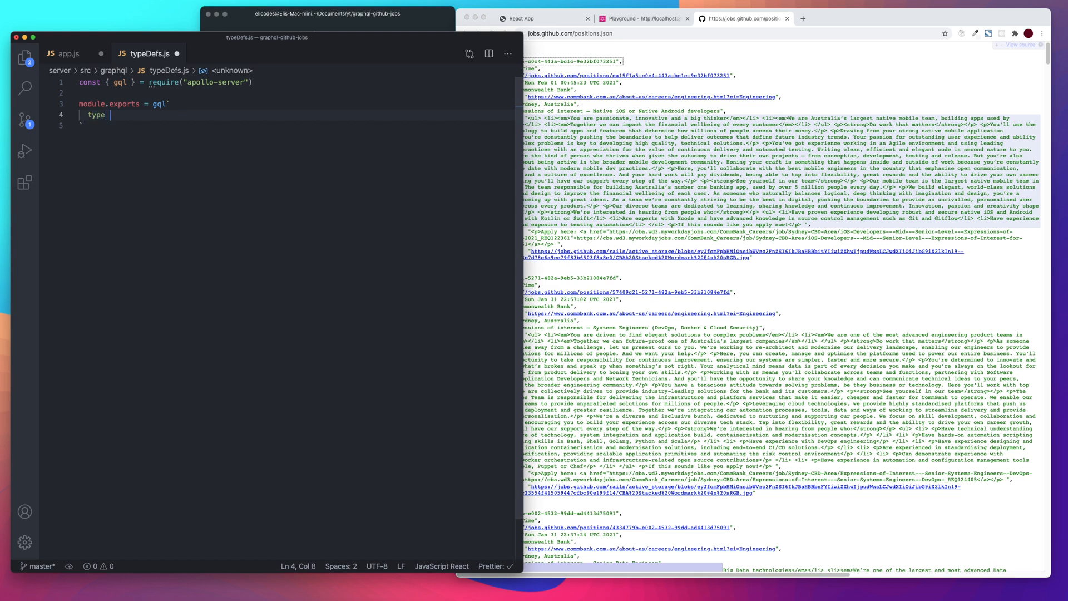
type("Job {")
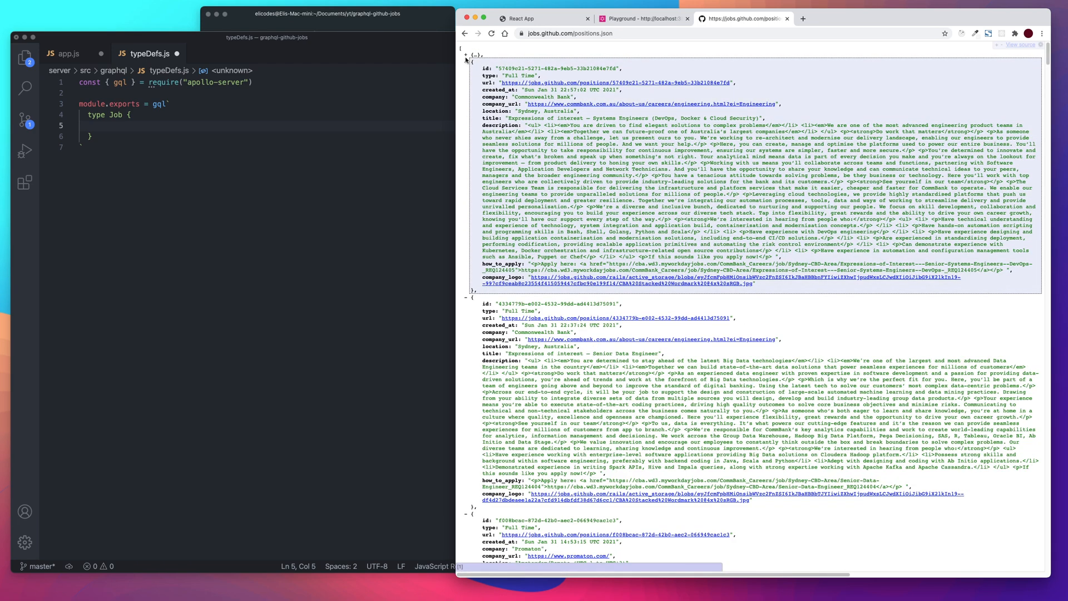
scroll("up", 3)
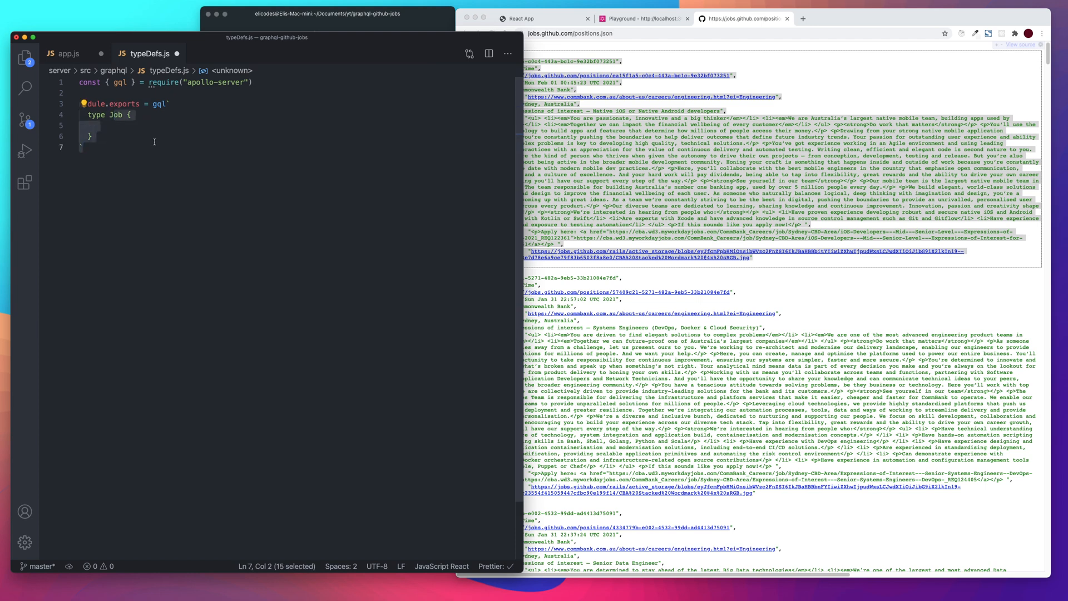
left_click(183, 110)
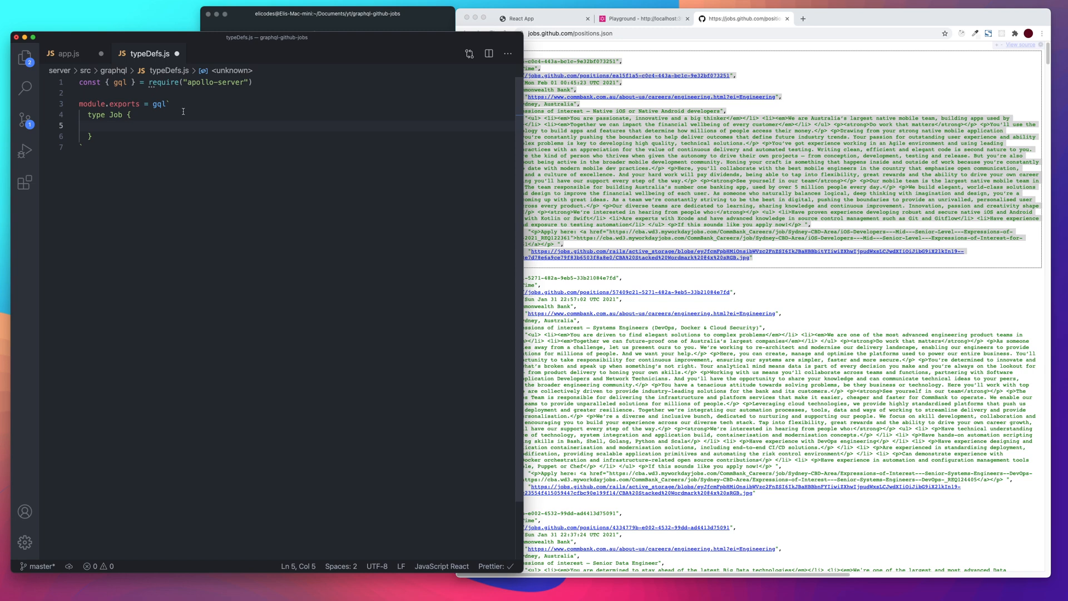
Step: Give Job an id: ID! field and begin a title: field below it
type("id:")
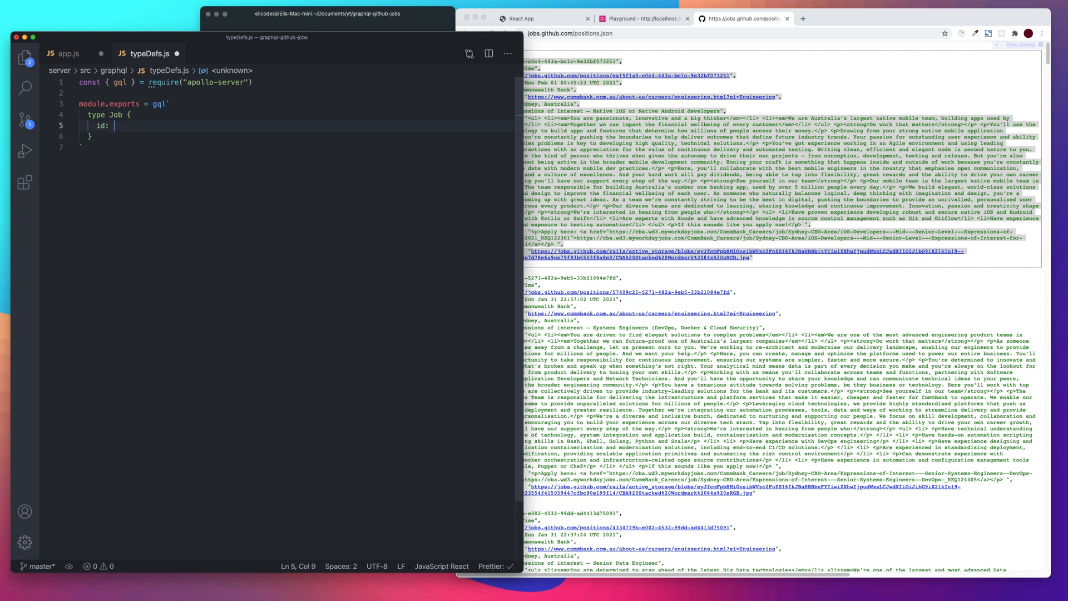
type("ID!")
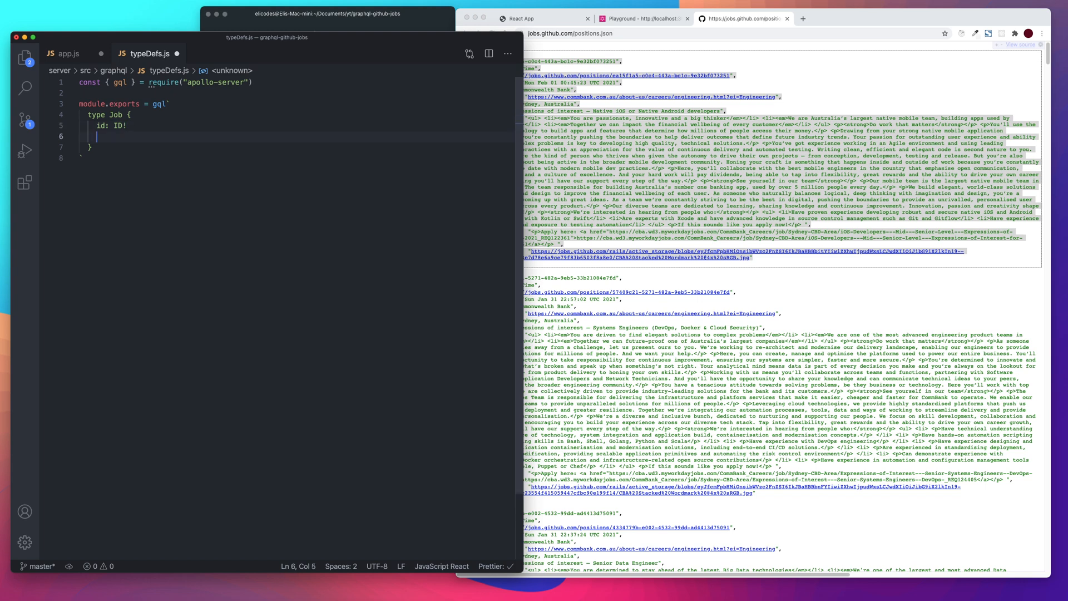
type("title")
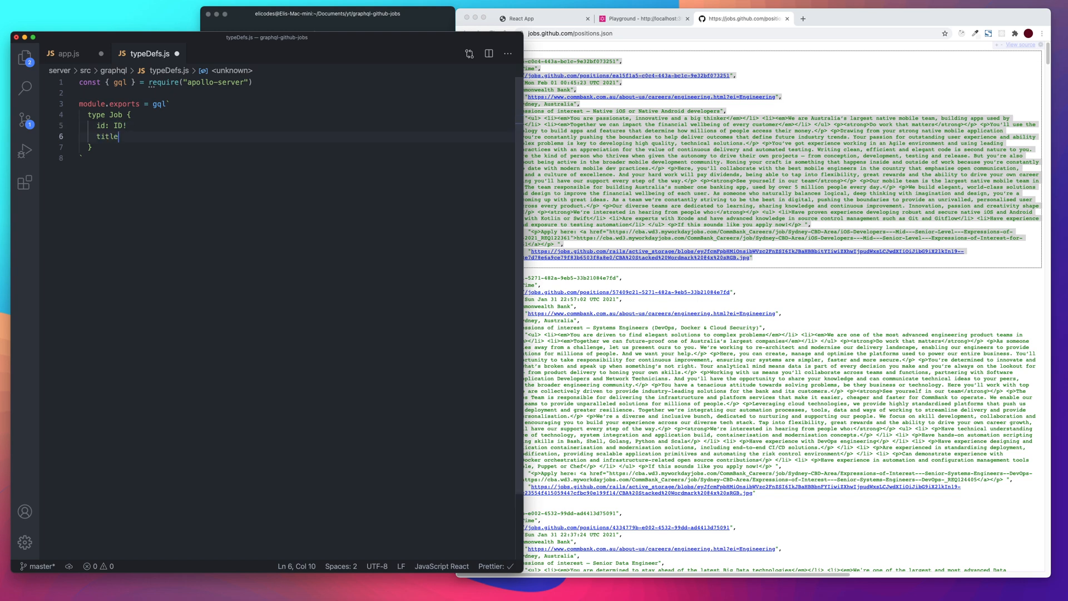
type(":")
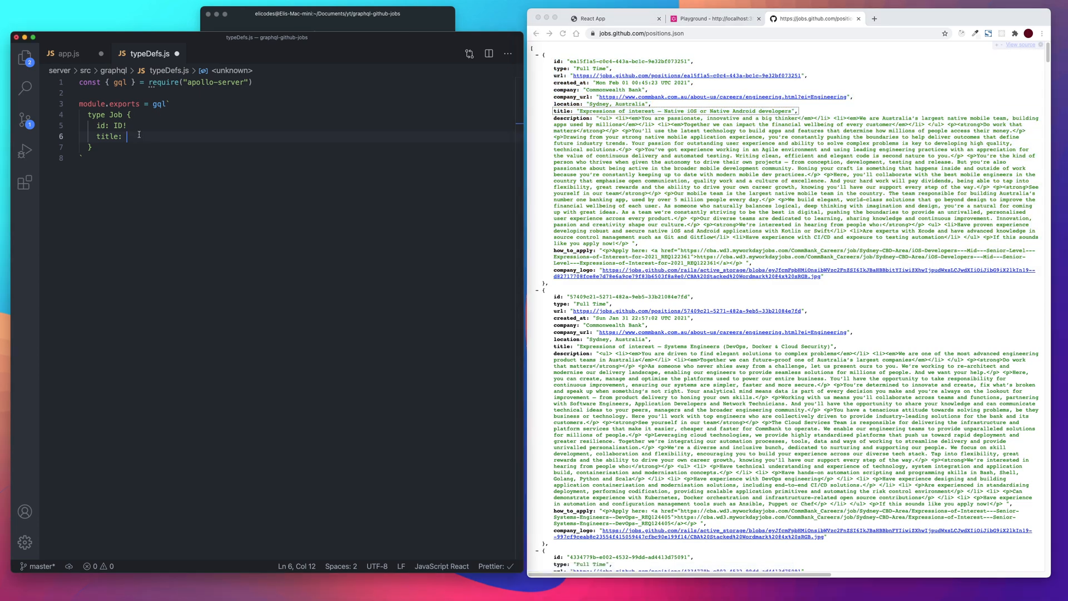
Step: Add title: String! and company: Company! fields to the Job type
type("Strin")
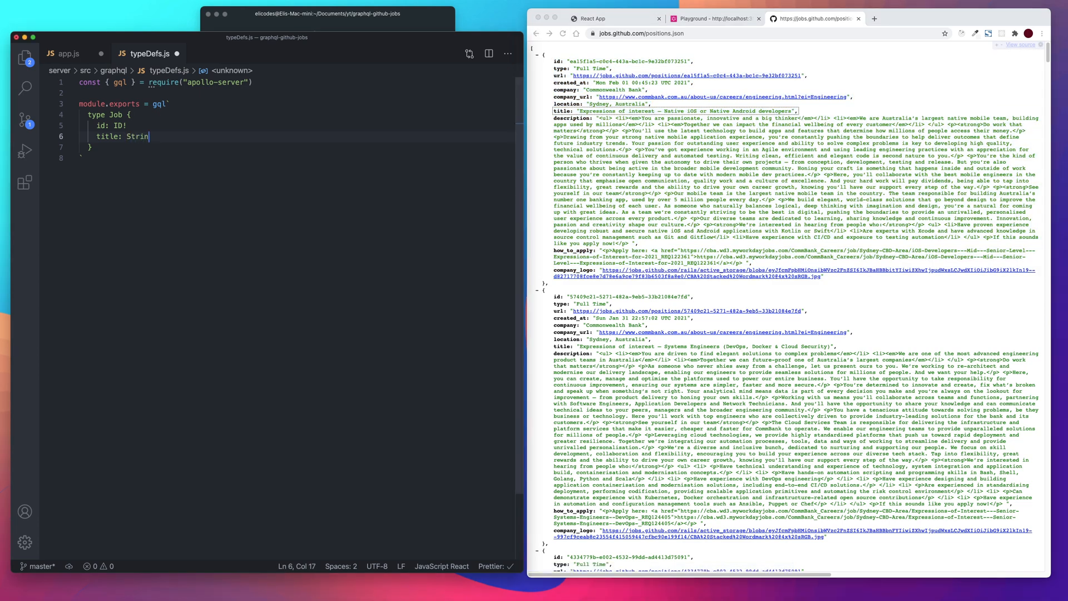
type("g!")
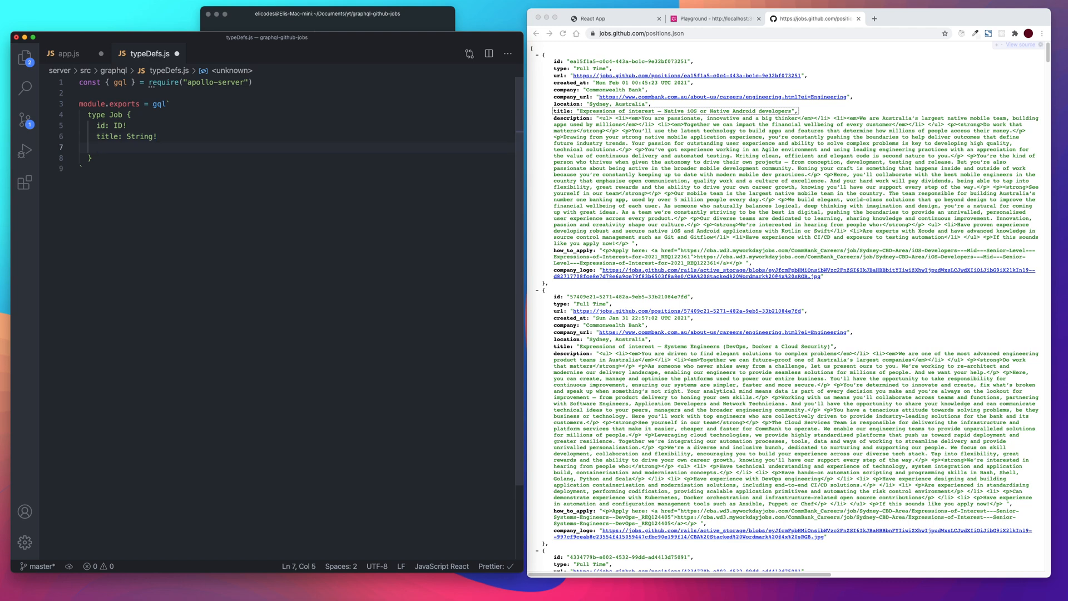
type("company")
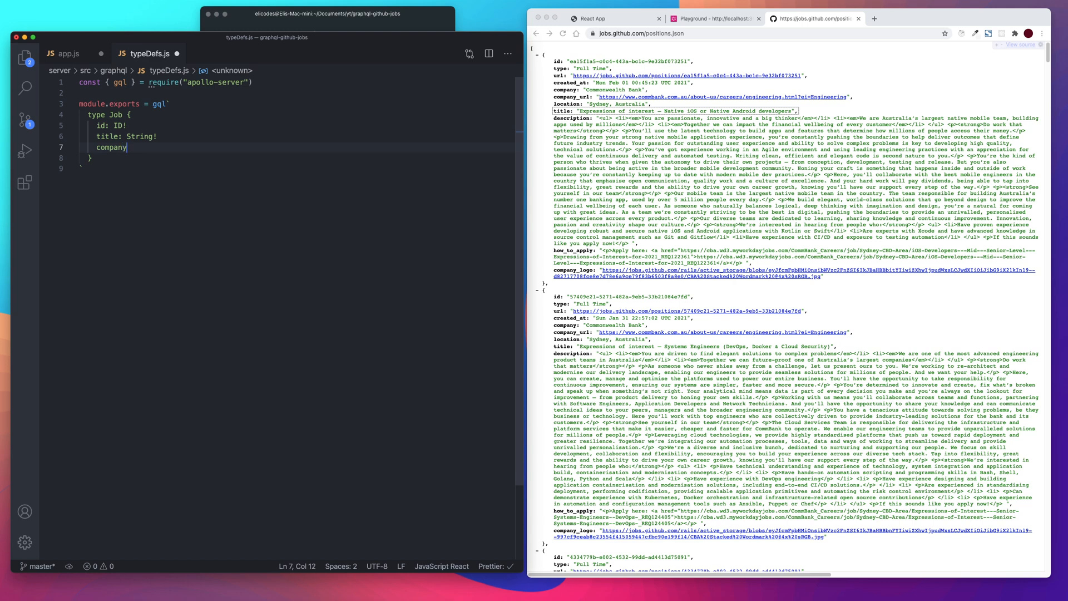
type(":")
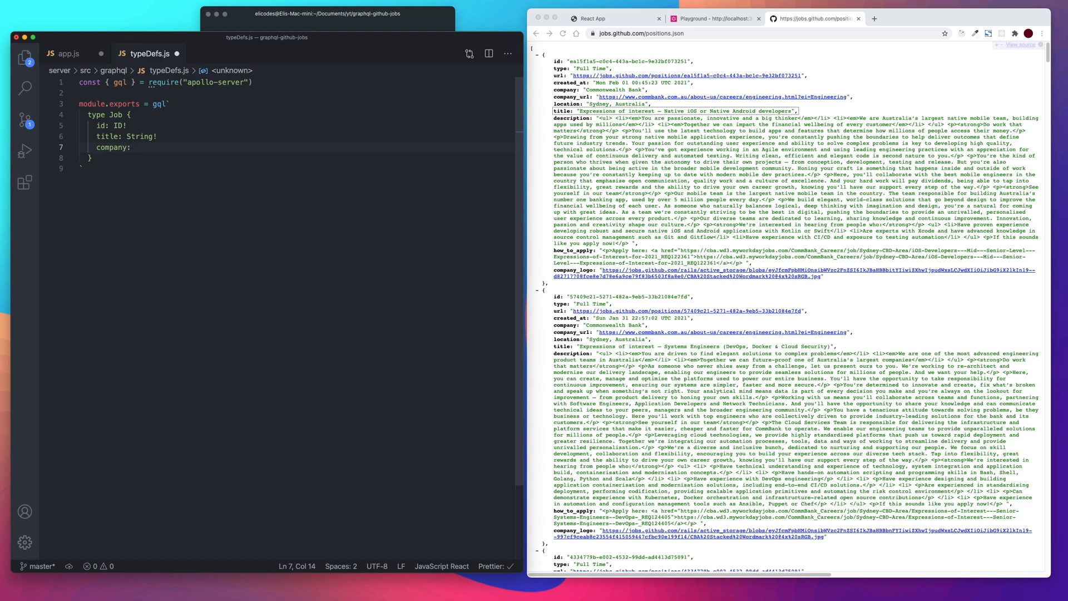
type("Co")
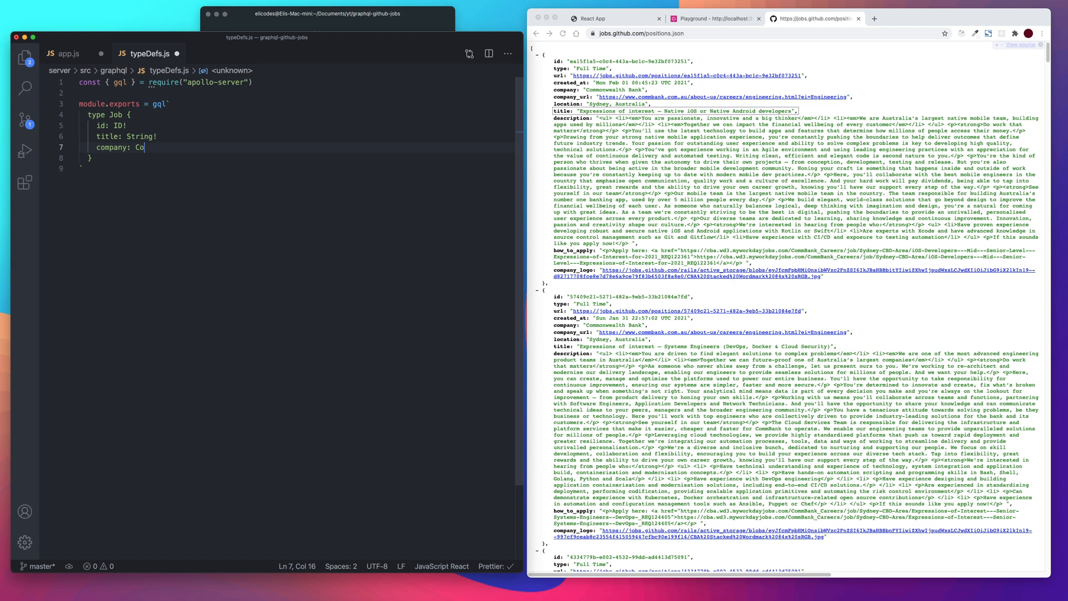
type("mpany!")
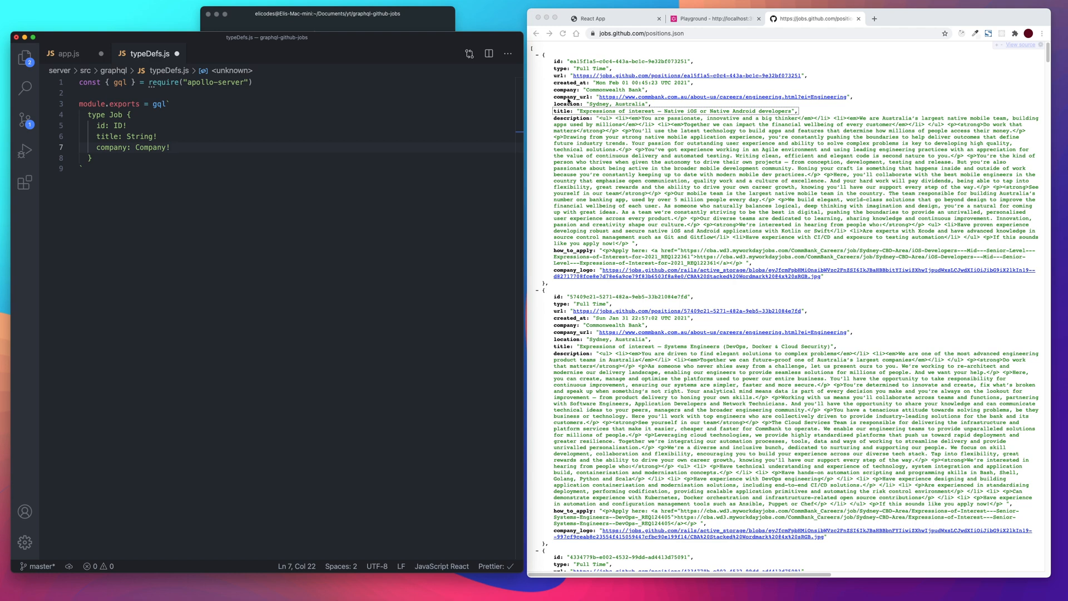
mouse_move(647, 283)
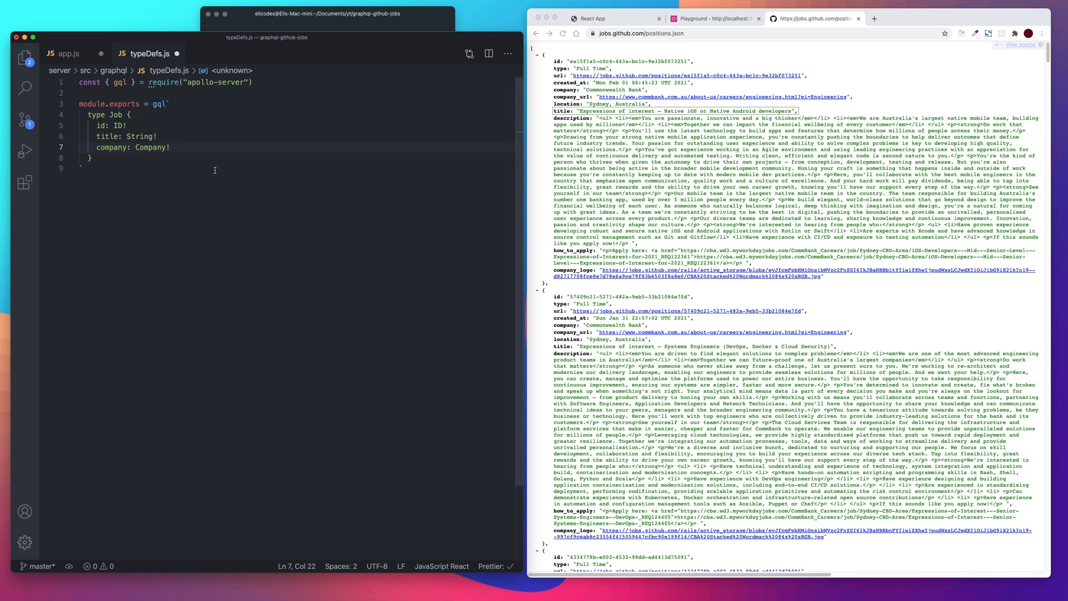
key("enter")
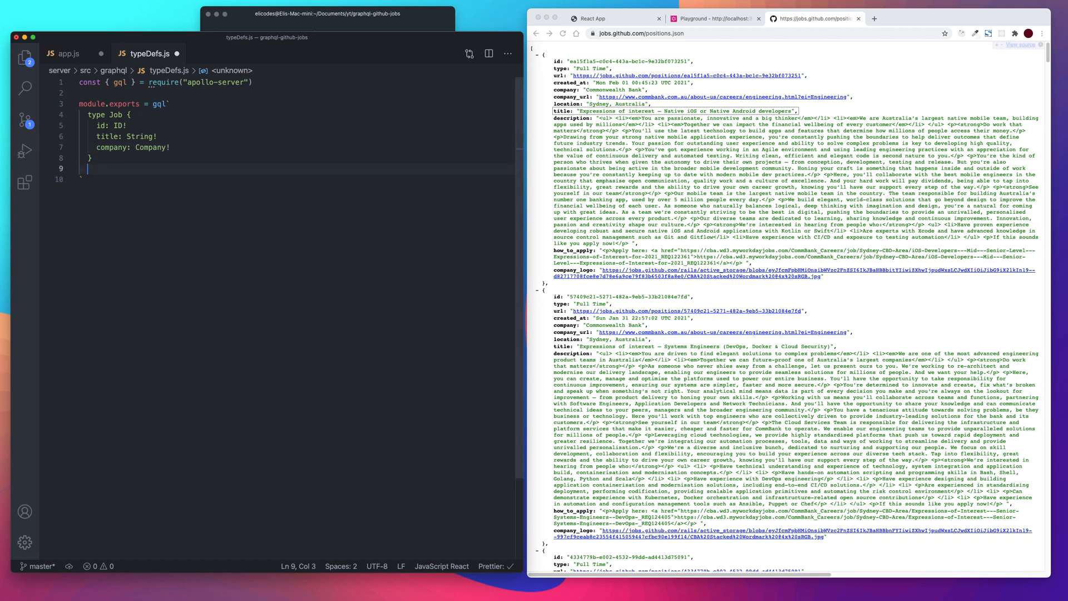
Step: Declare type Company below Job with a name: String! field
type("type")
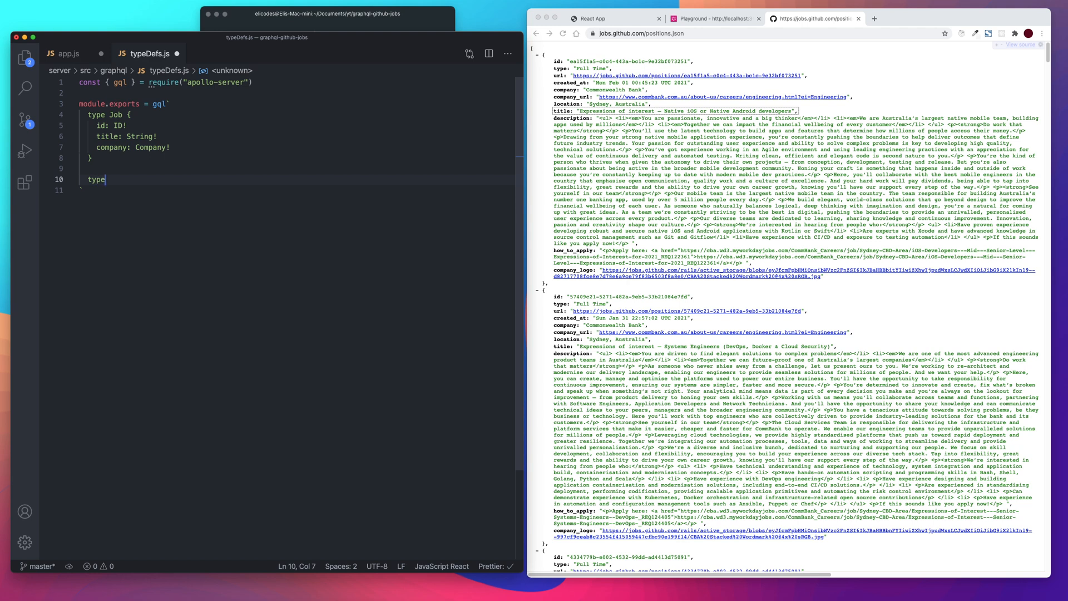
type("C")
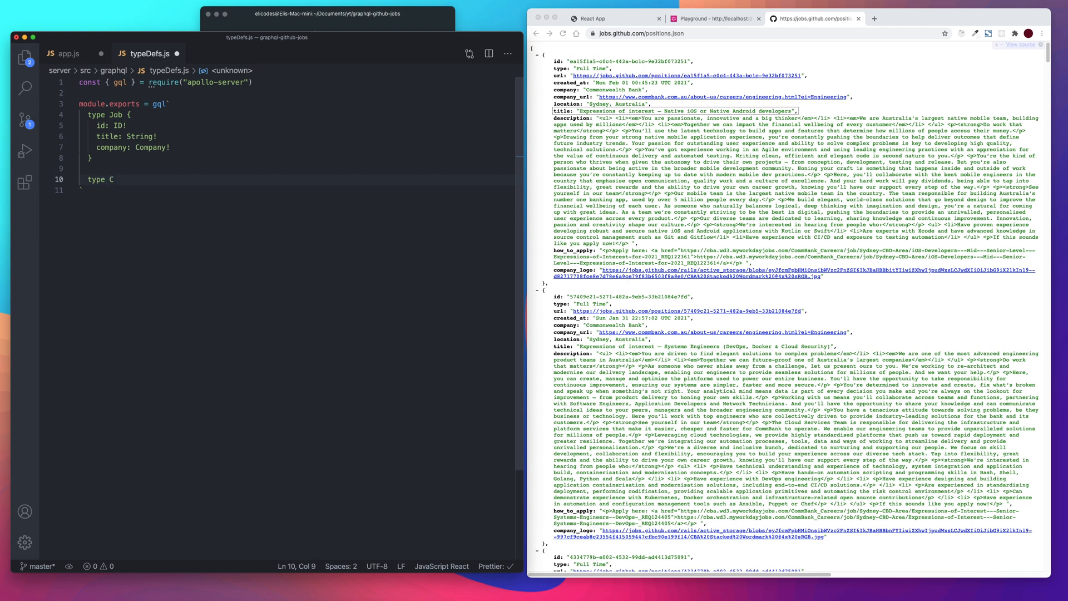
type("ompany {")
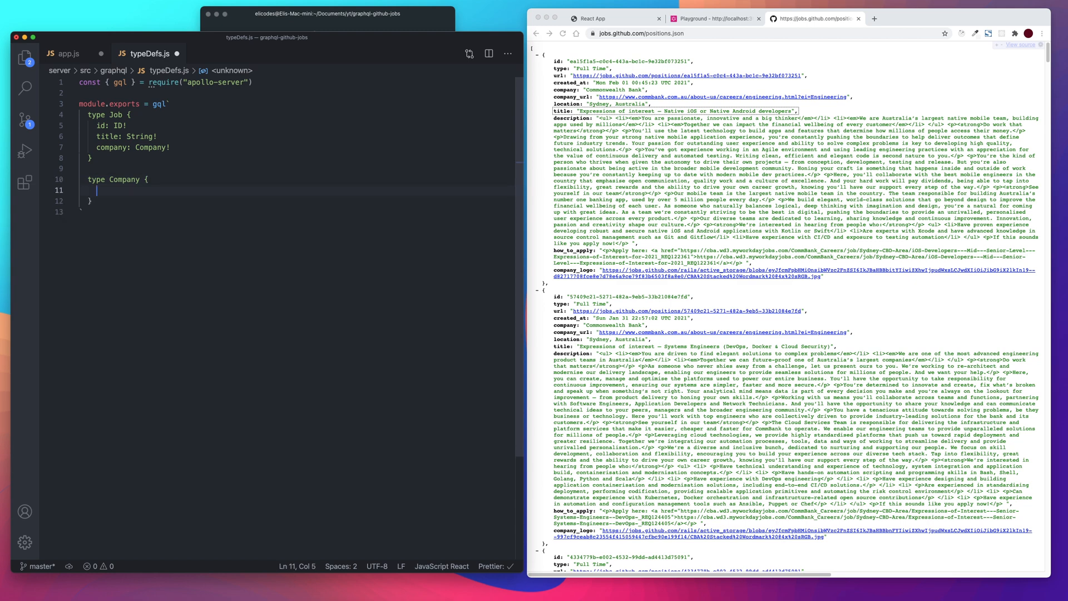
type("name")
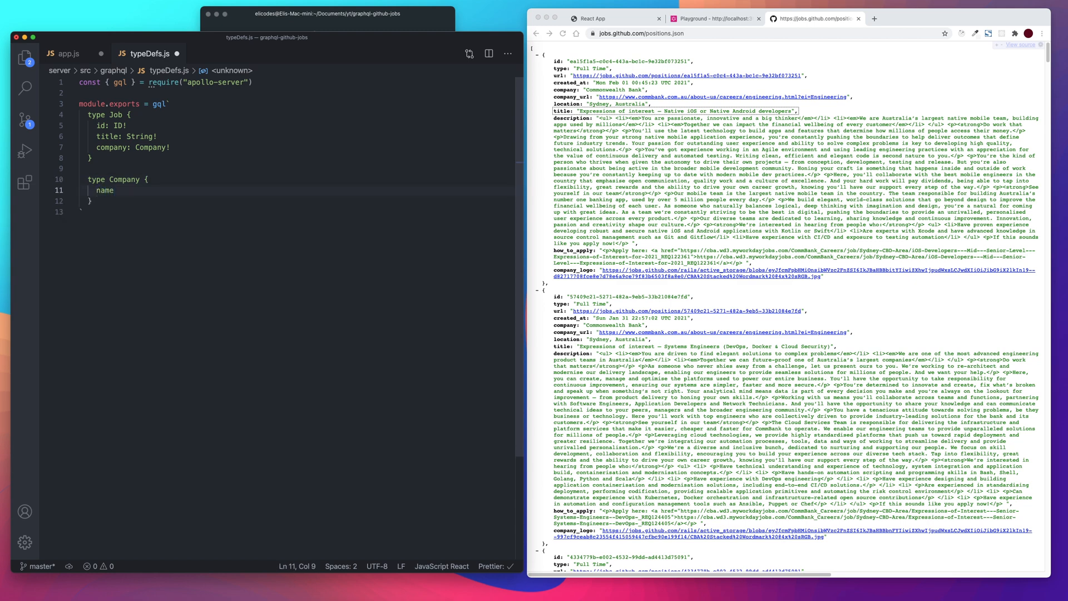
mouse_move(598, 94)
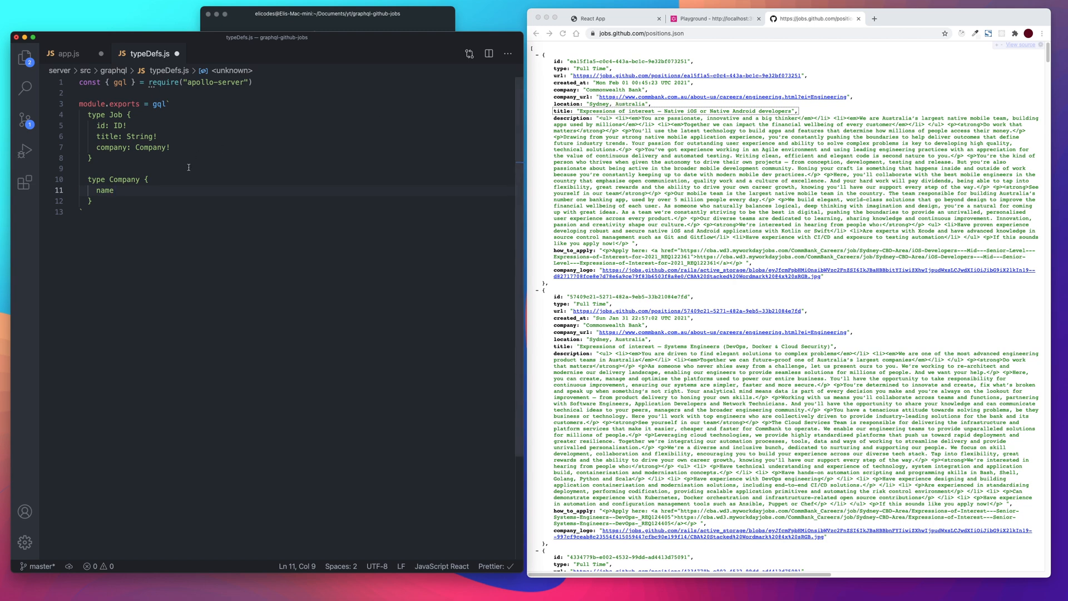
type(":")
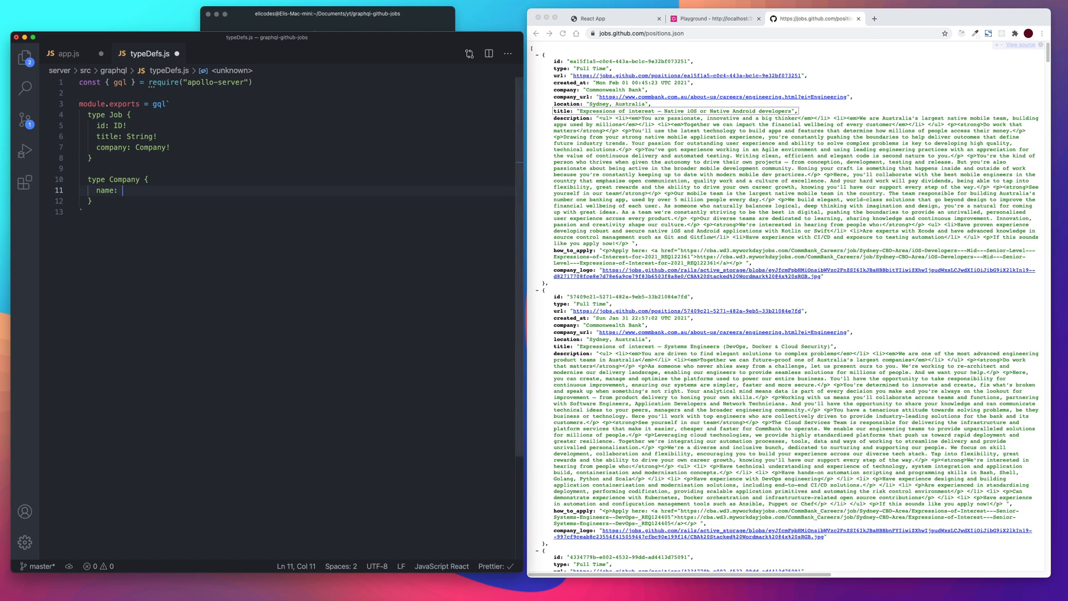
type("String!")
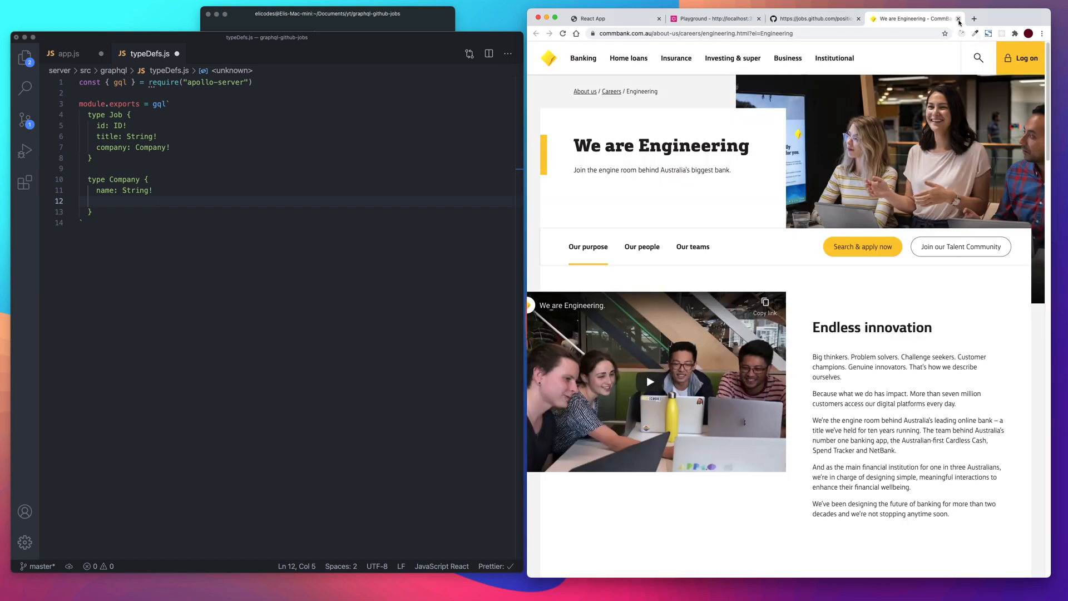
Step: Add logo_url: String to Company and check a null company_logo in the job JSON
left_click(959, 18)
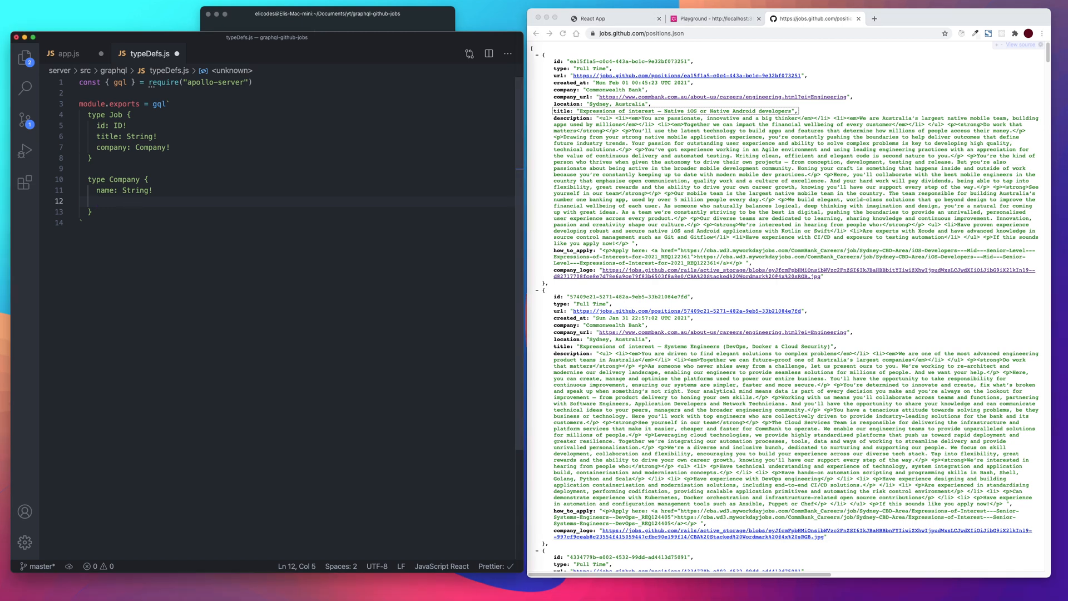
type("logo")
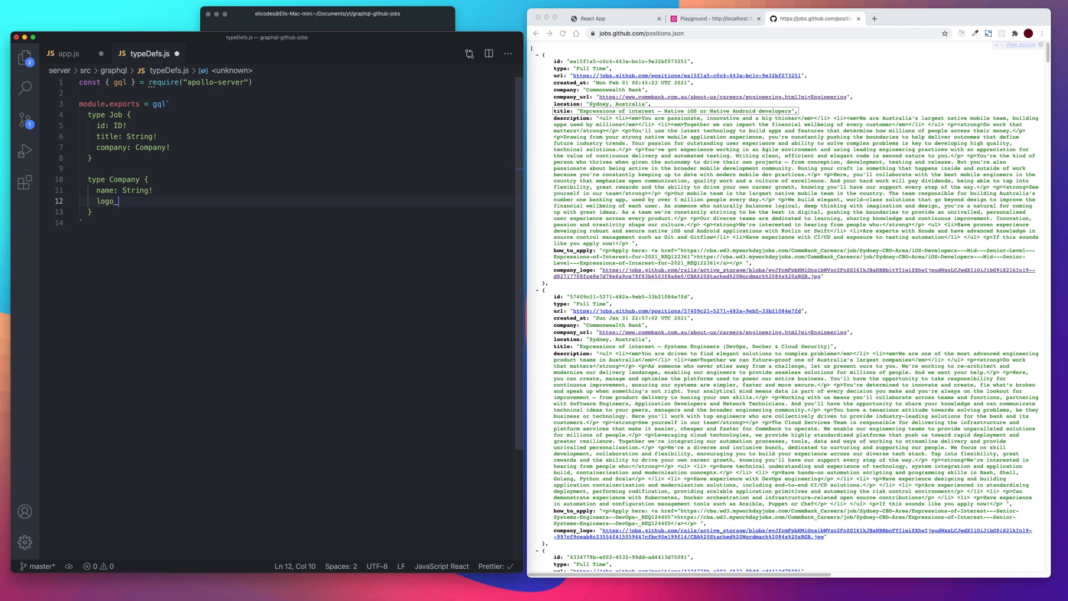
type("_url:")
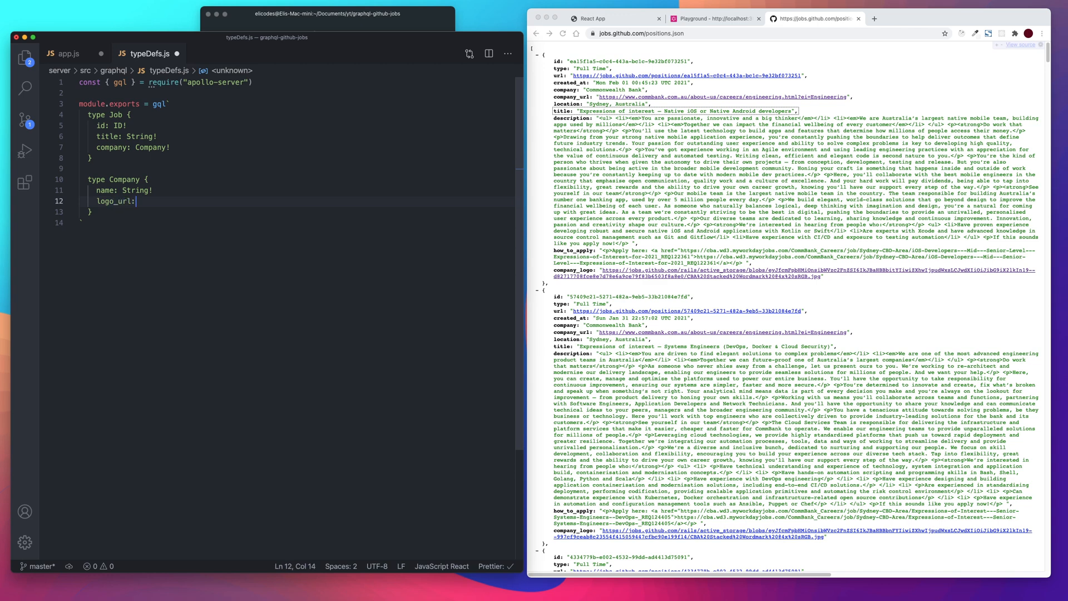
type("String")
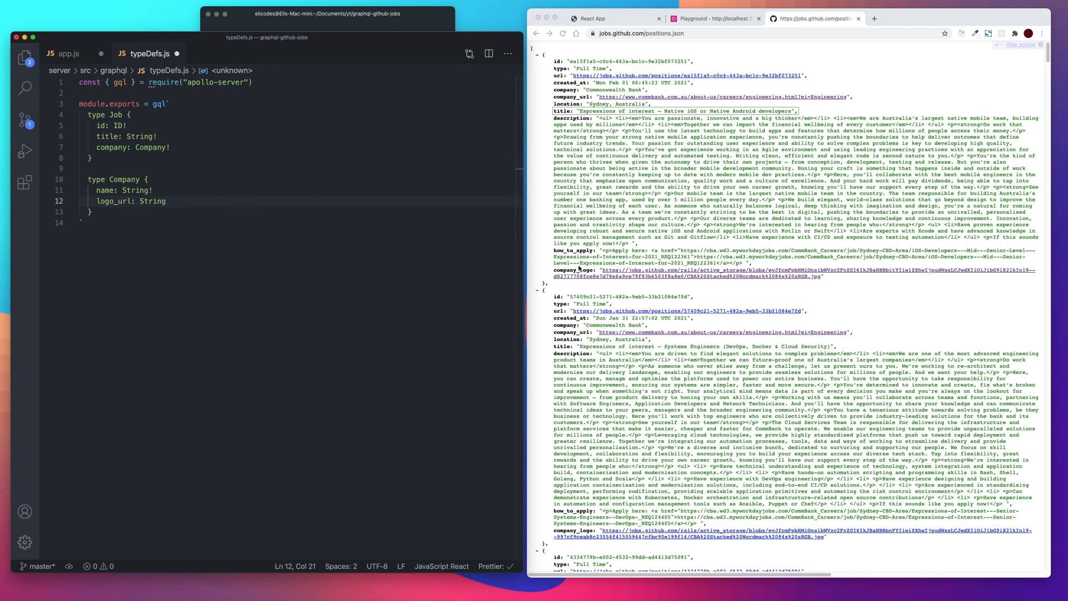
mouse_move(647, 282)
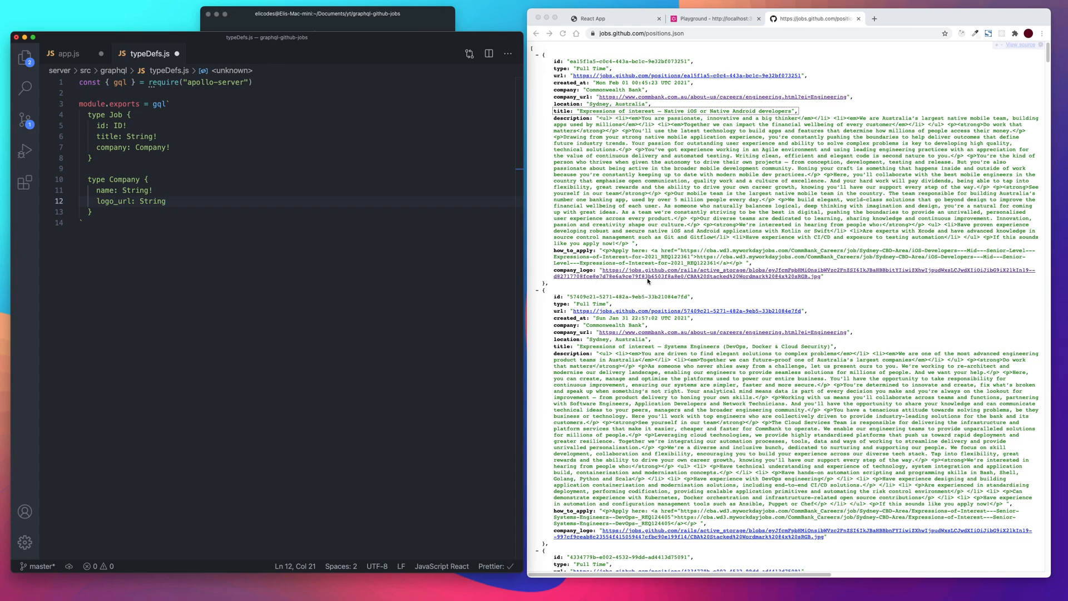
scroll("down", 3)
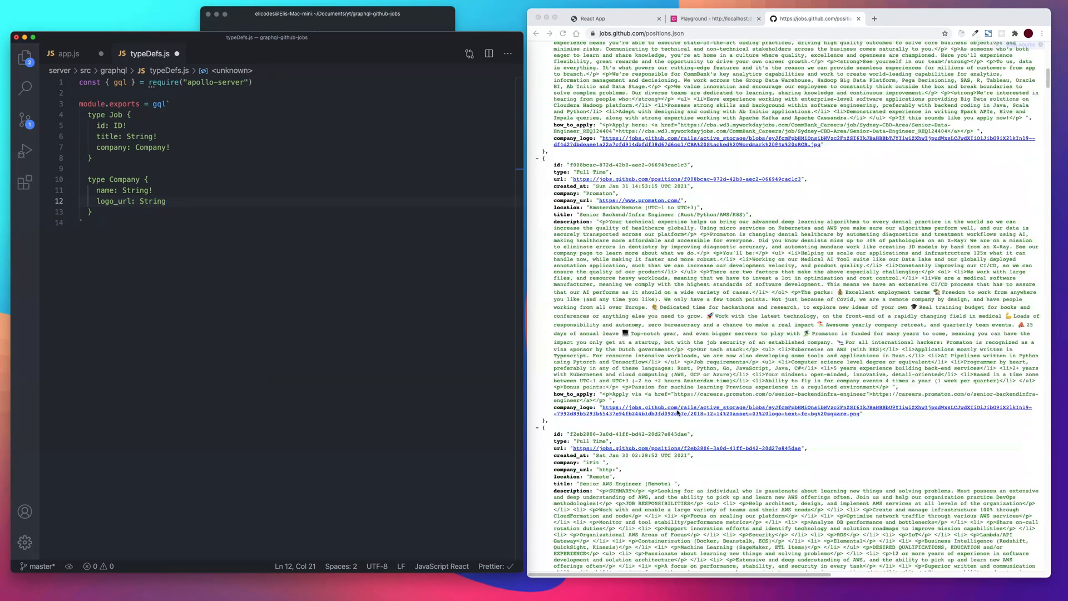
scroll("down", 3)
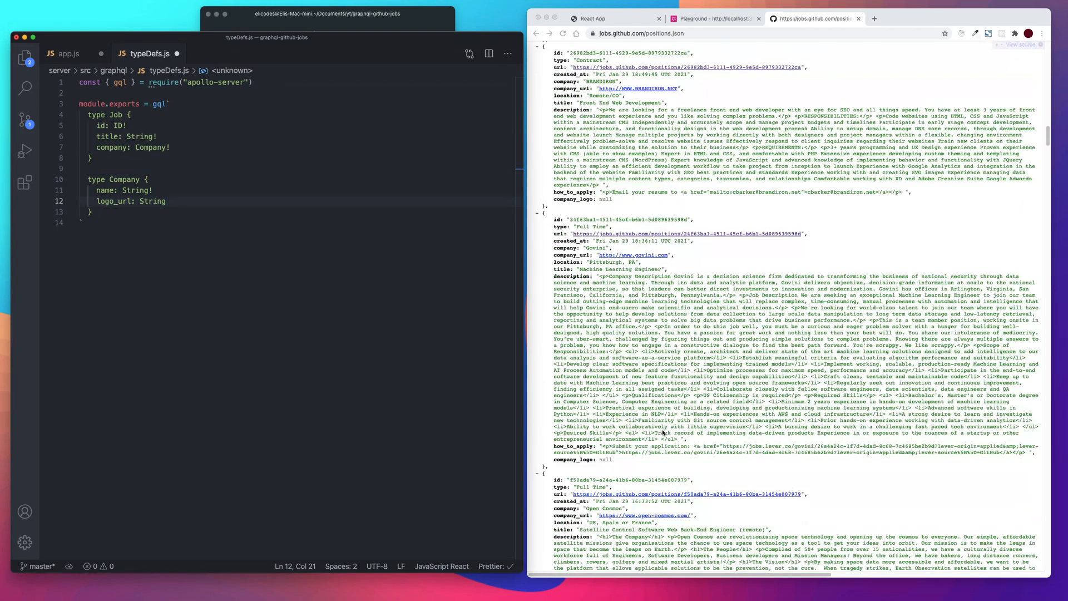
double_click(583, 457)
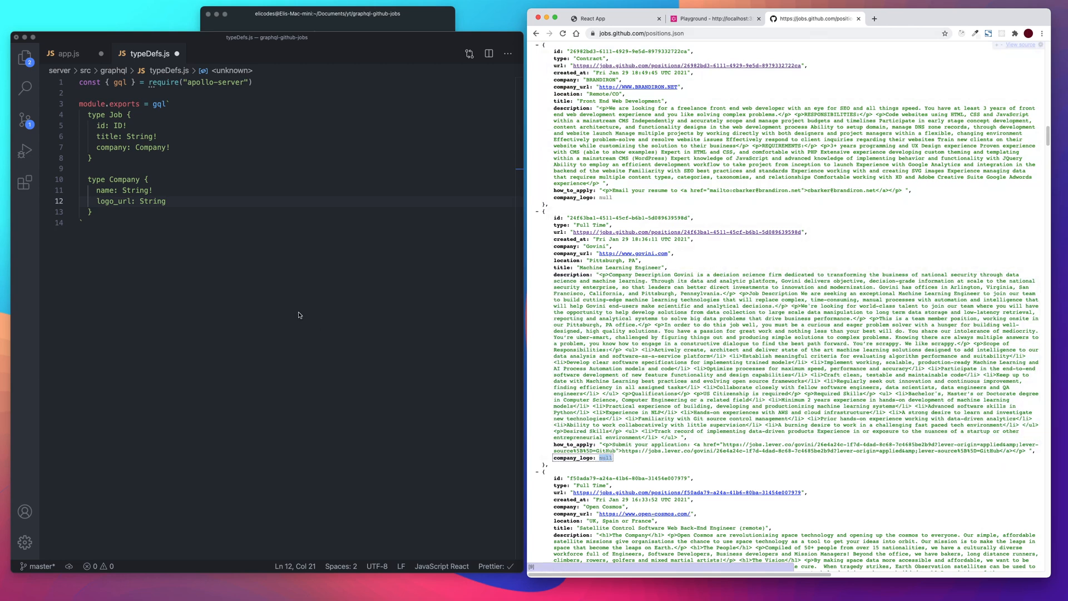
Step: Add a url: String field to the Company type after logo_url
left_click(168, 200)
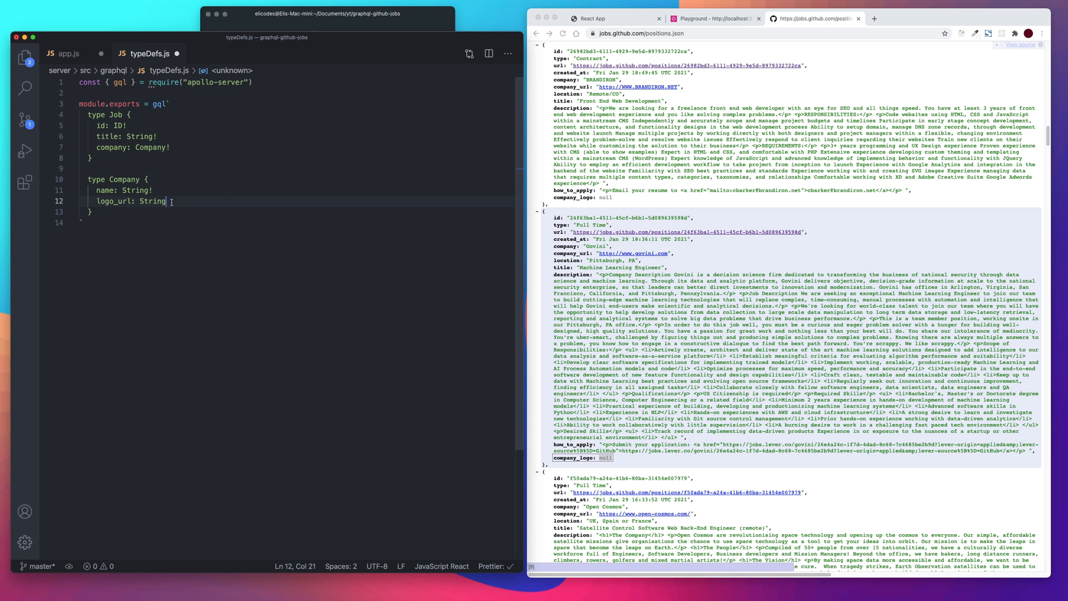
type("u")
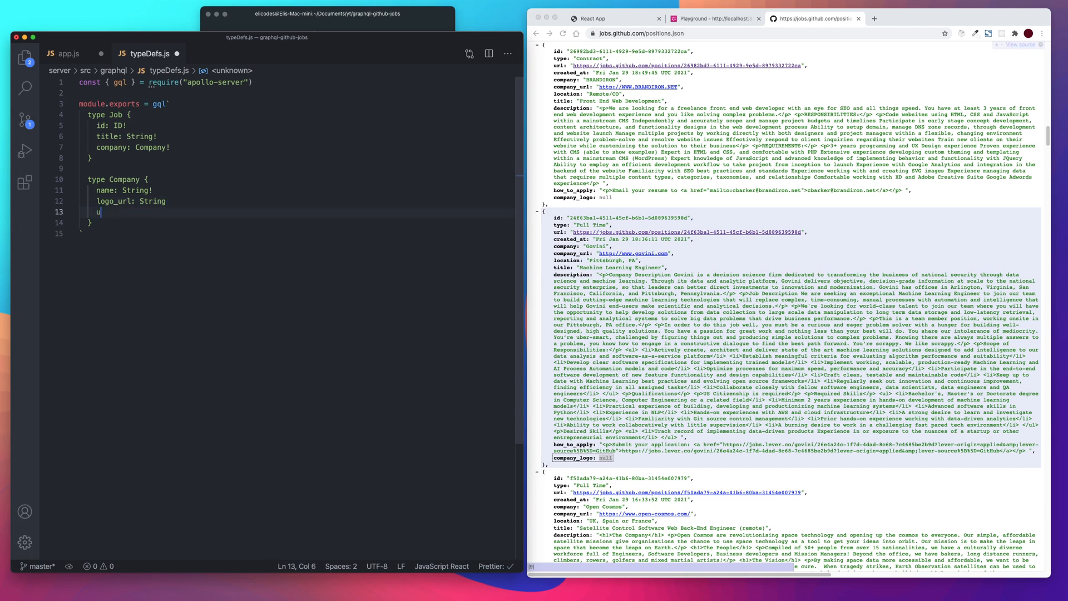
type("rl:")
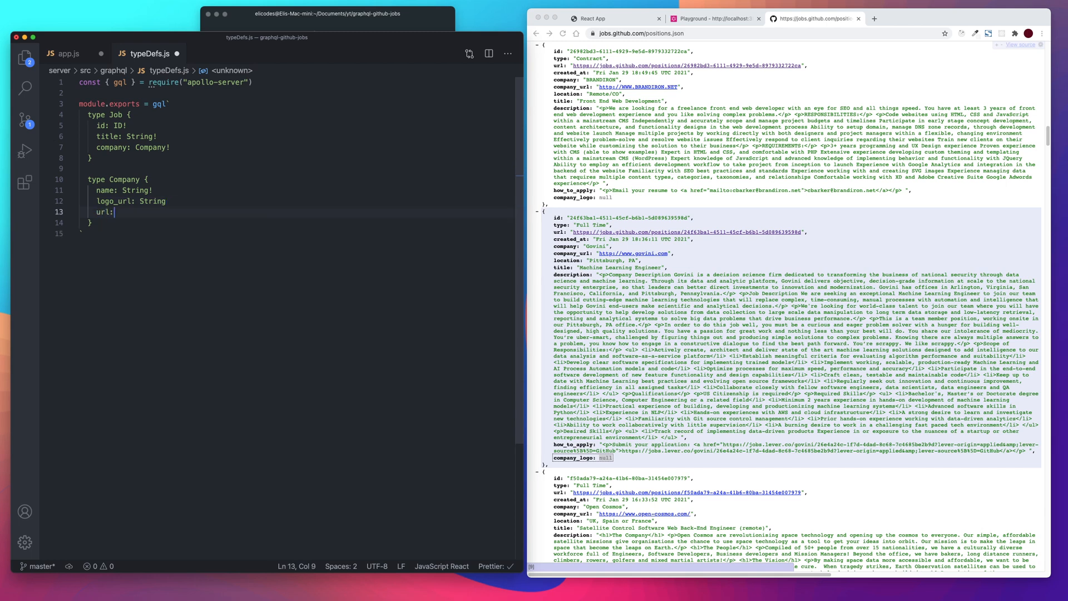
type("String")
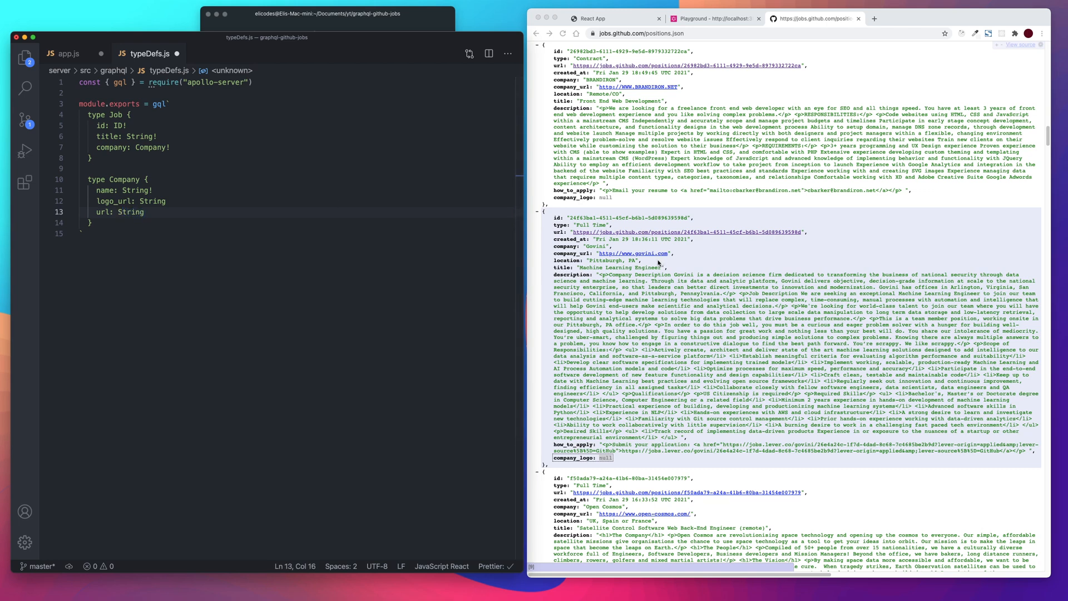
mouse_move(672, 454)
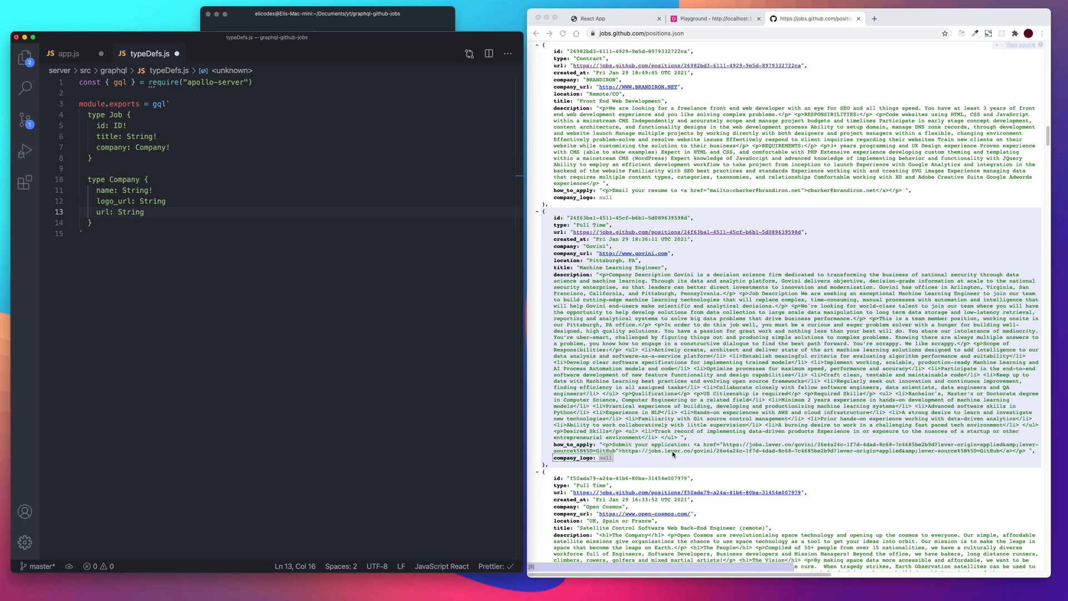
left_click(92, 221)
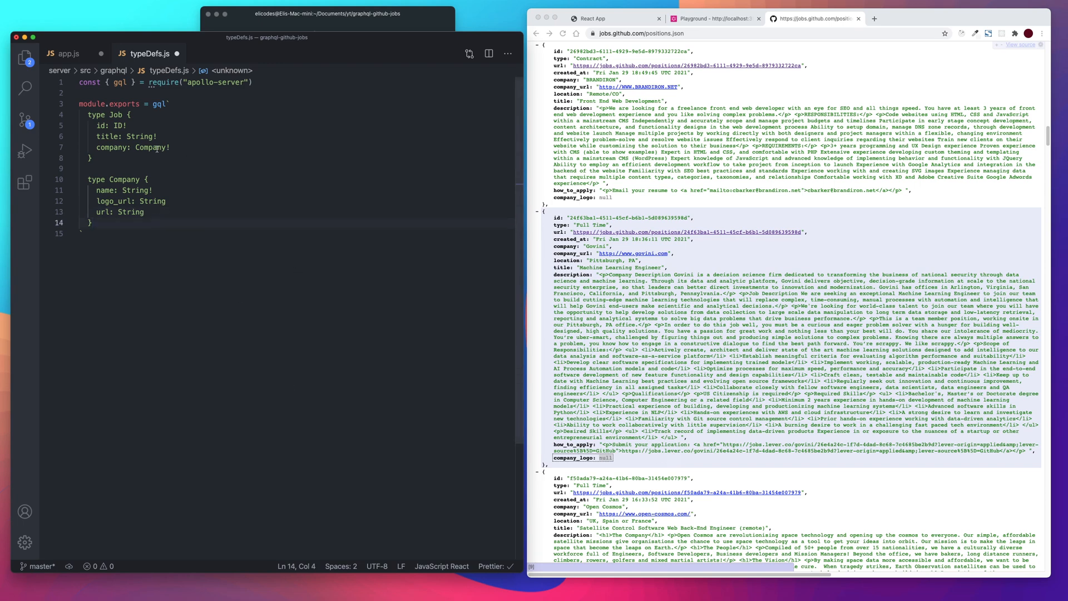
Step: Add description: String! and url: String! fields to the Job type
left_click(171, 147)
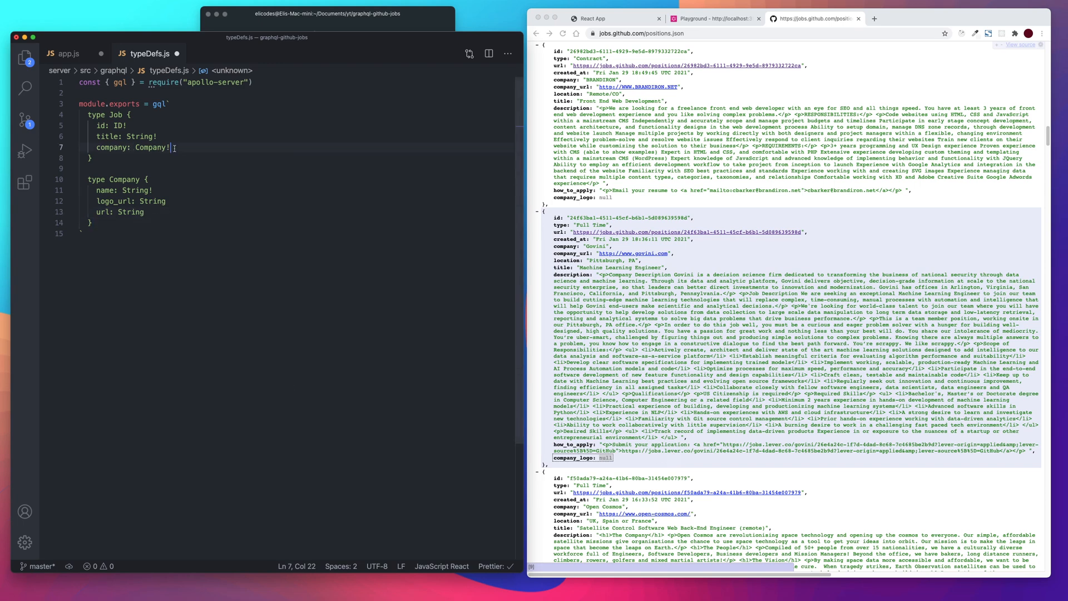
key("Enter")
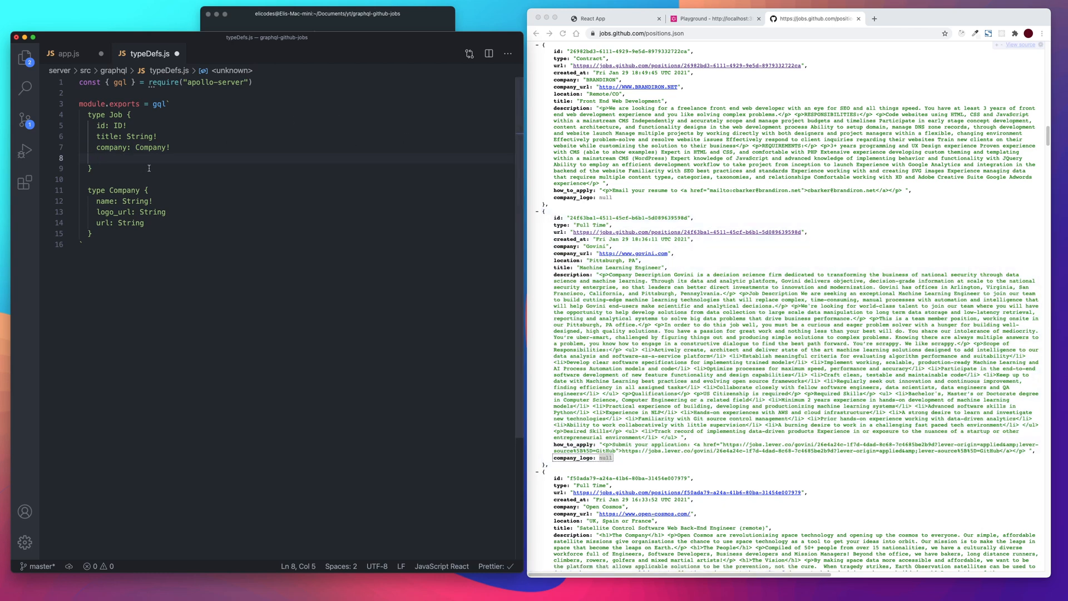
type("descripti")
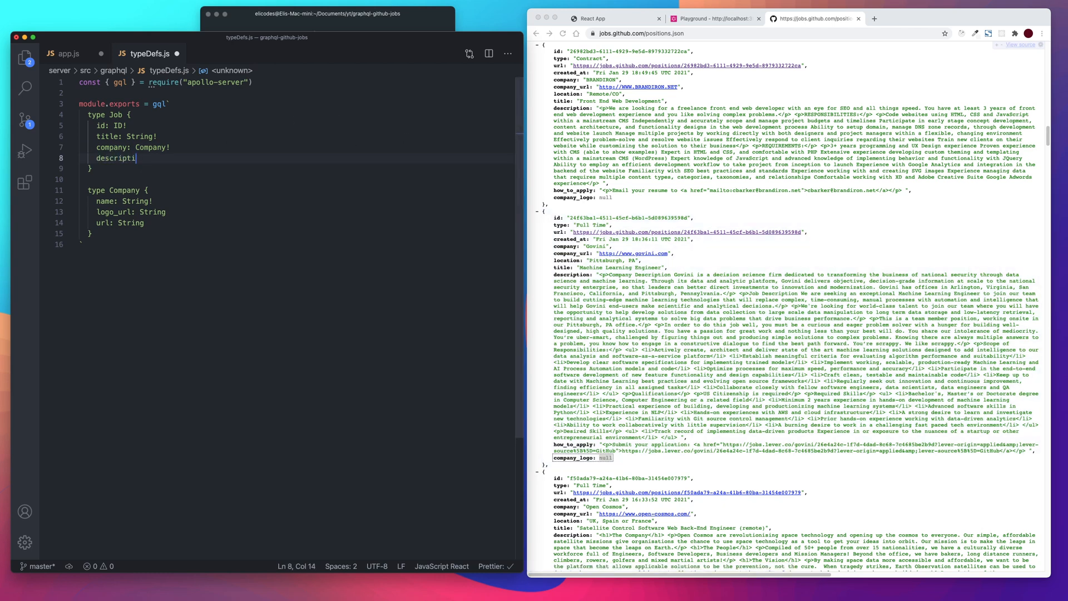
key("Enter")
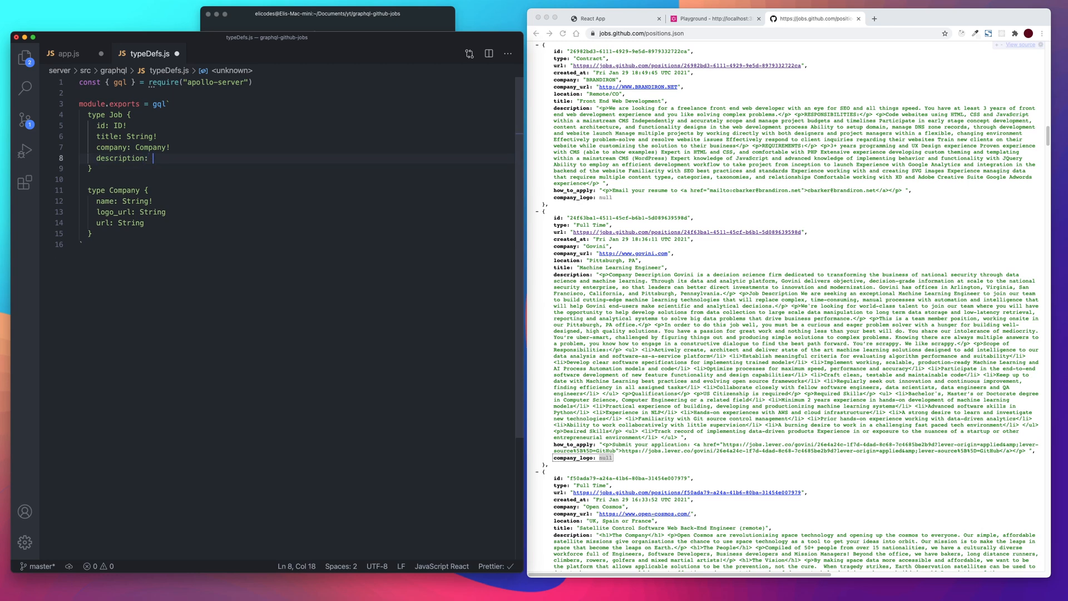
type("String!")
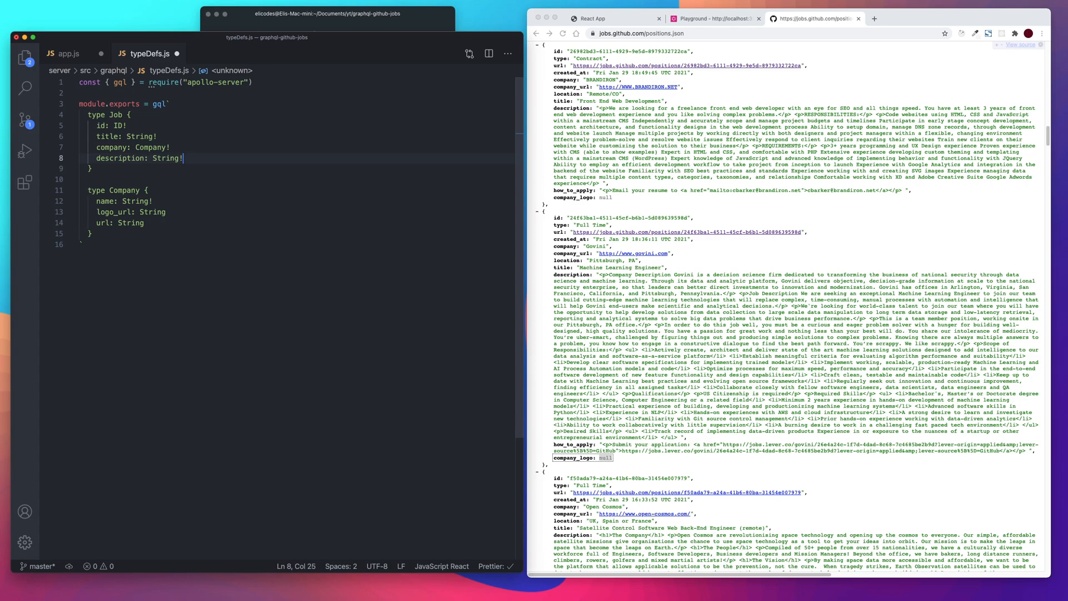
key("Enter")
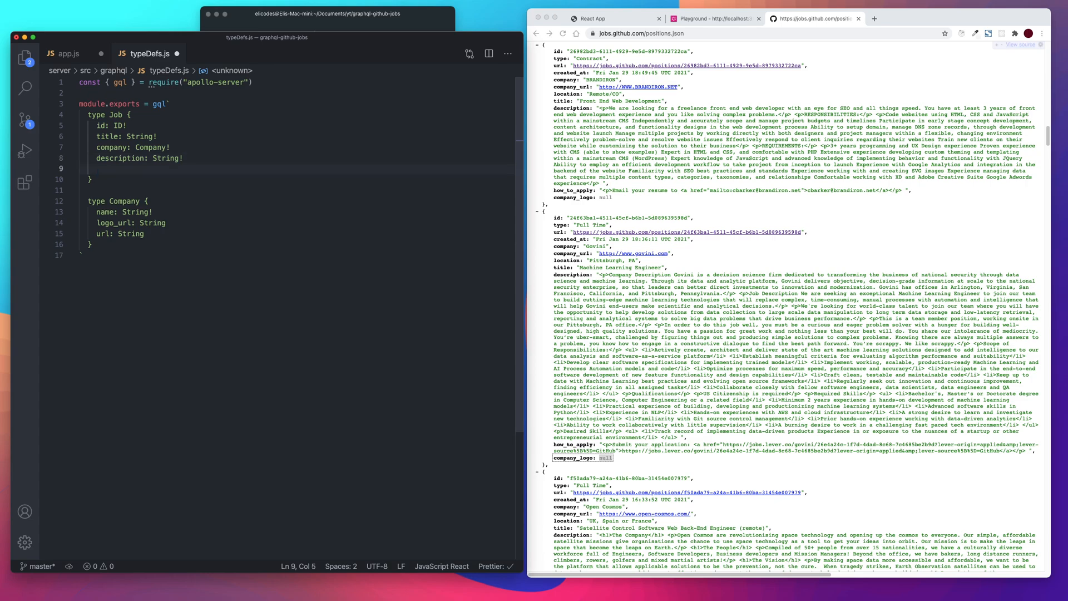
scroll("up", 3)
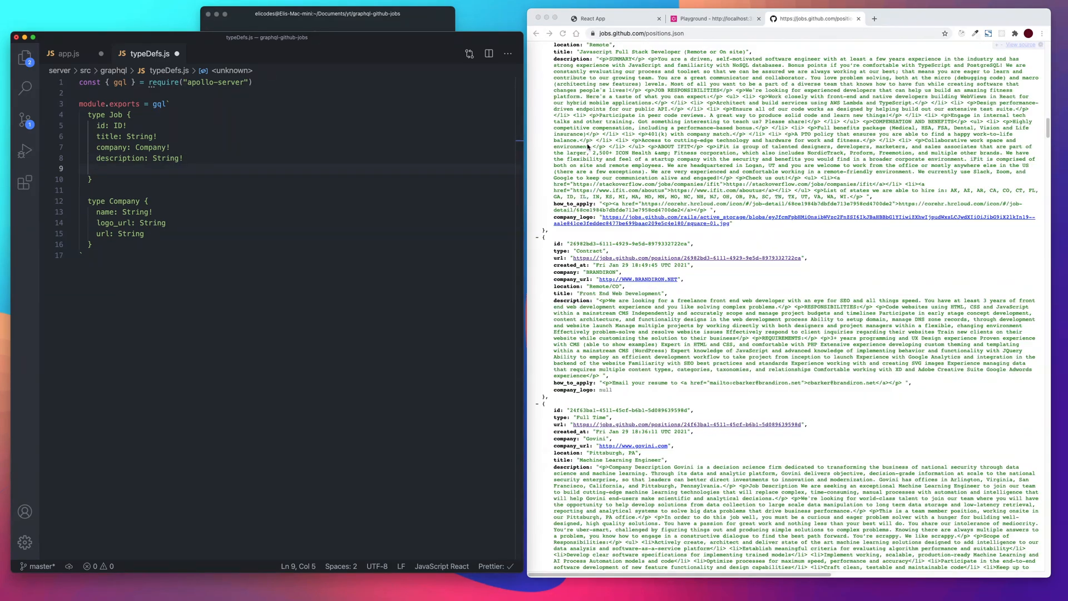
scroll("down", 3)
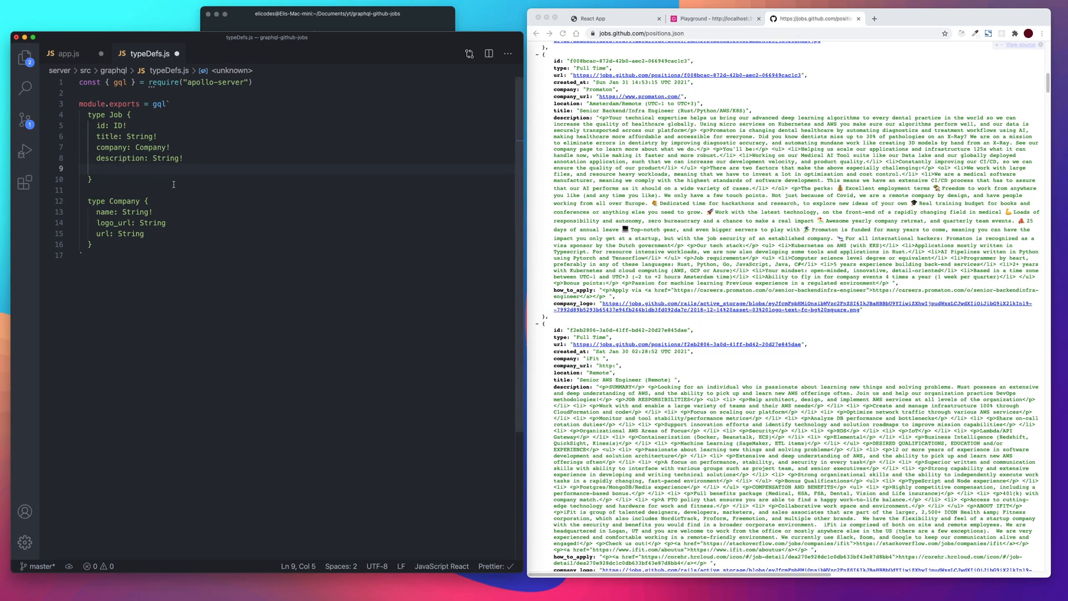
type("url")
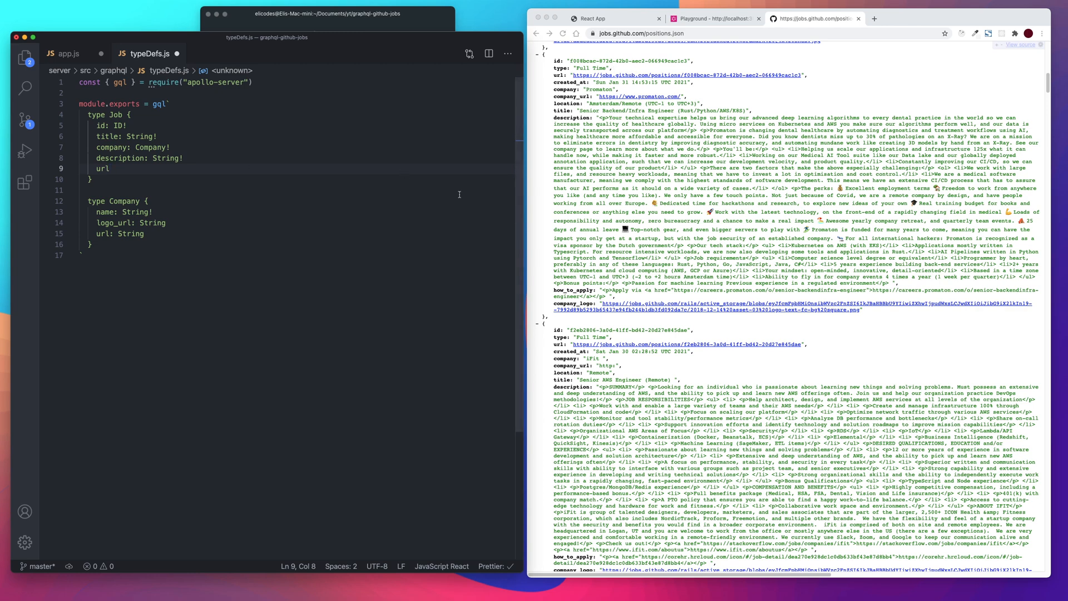
type(": String!")
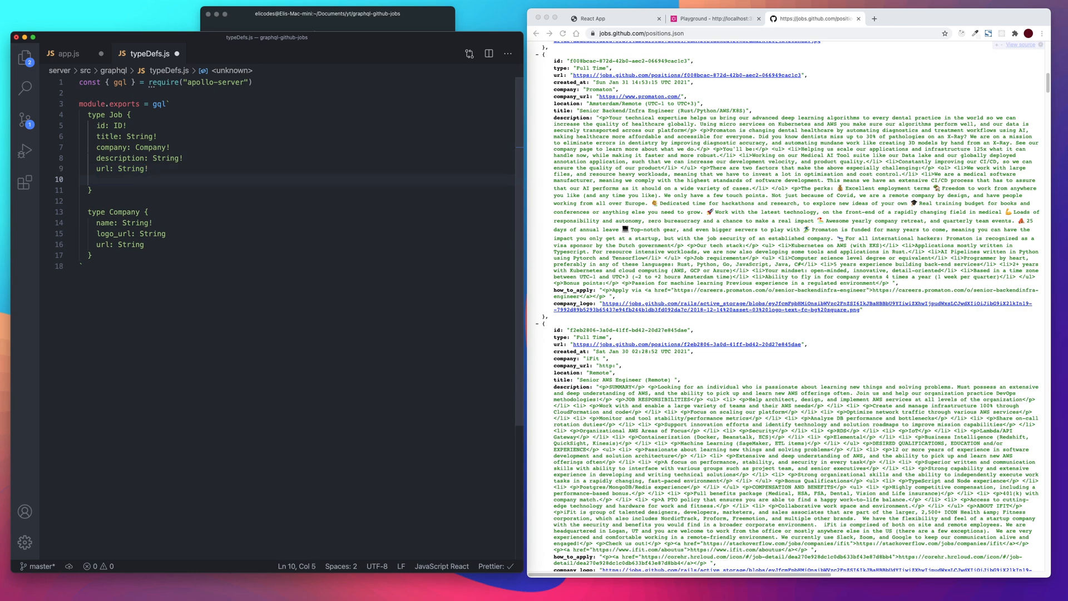
Step: Add location, created_at and how_to_apply String! fields to the Job type
type("location:")
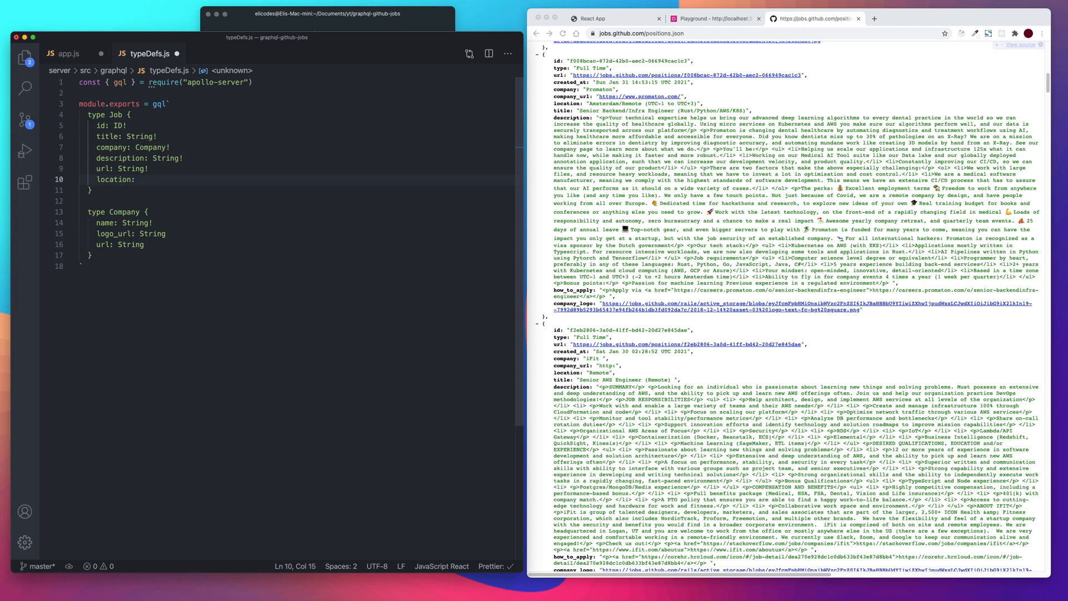
type("String!")
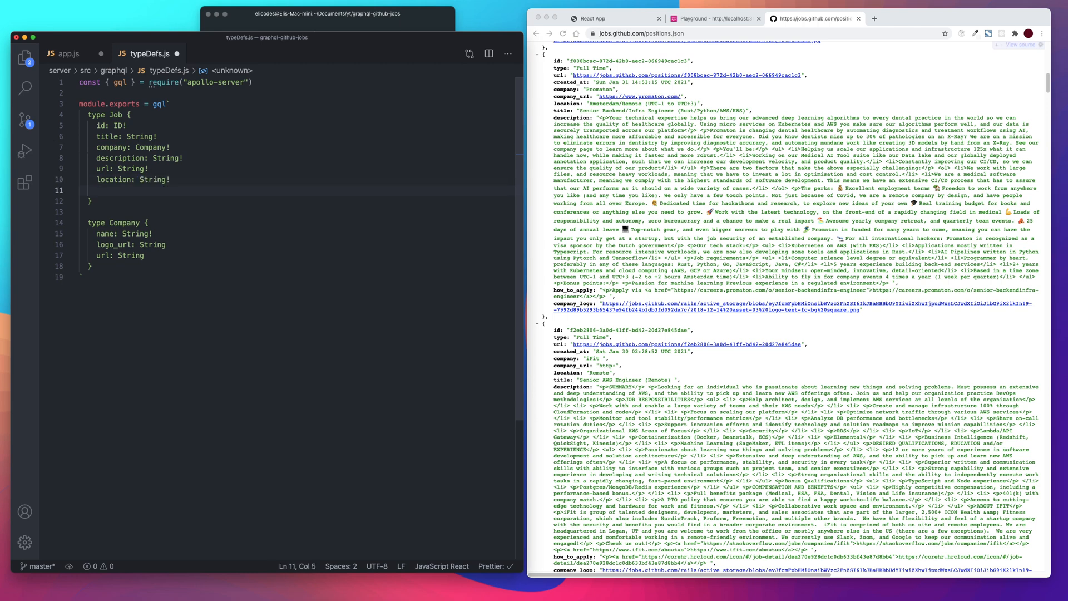
type("created_")
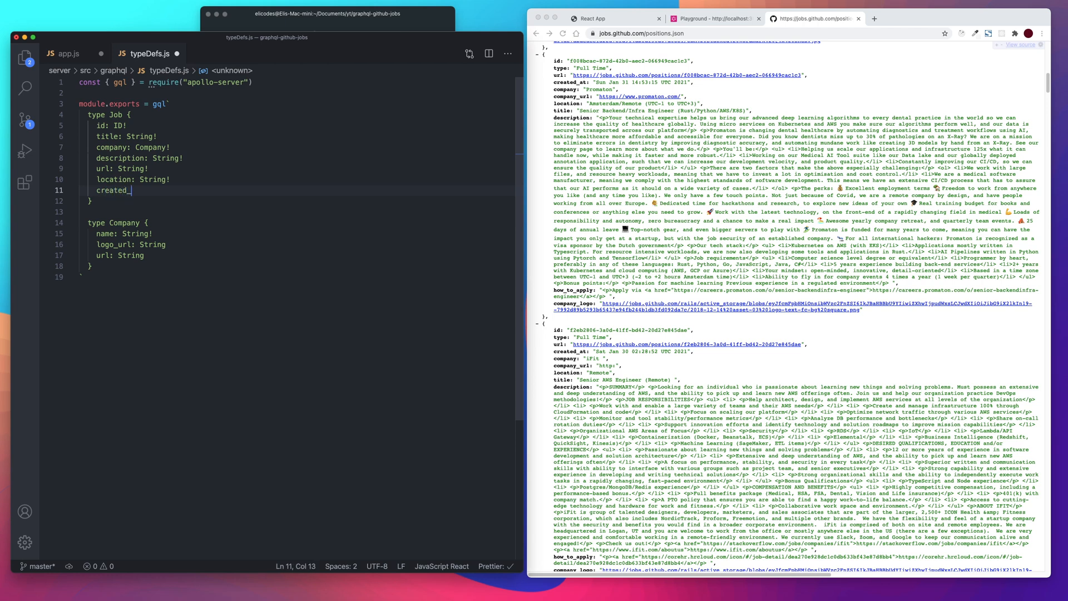
type("at: S")
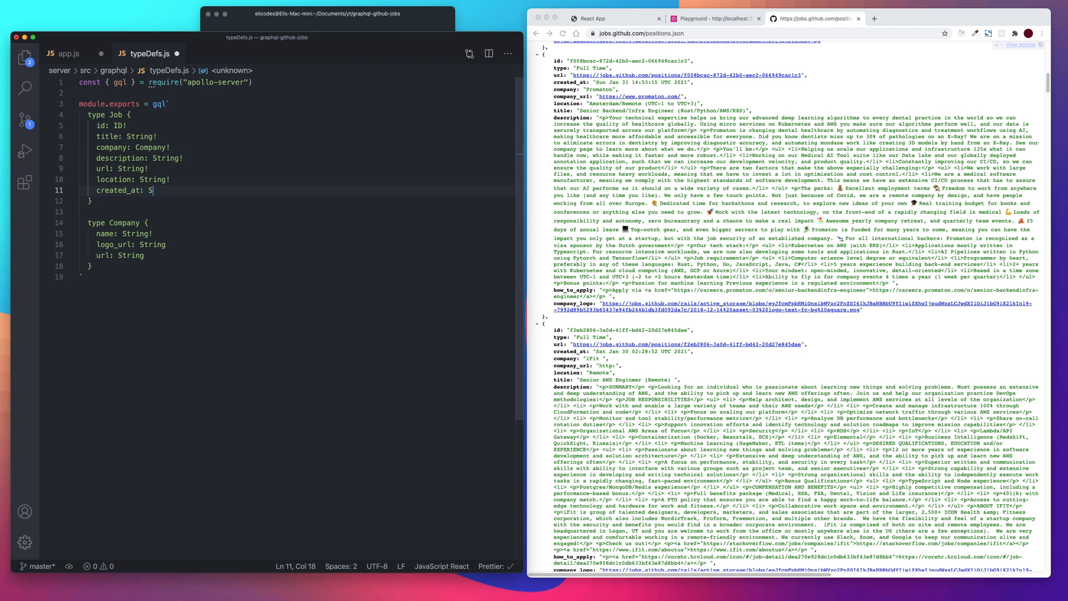
type("tring")
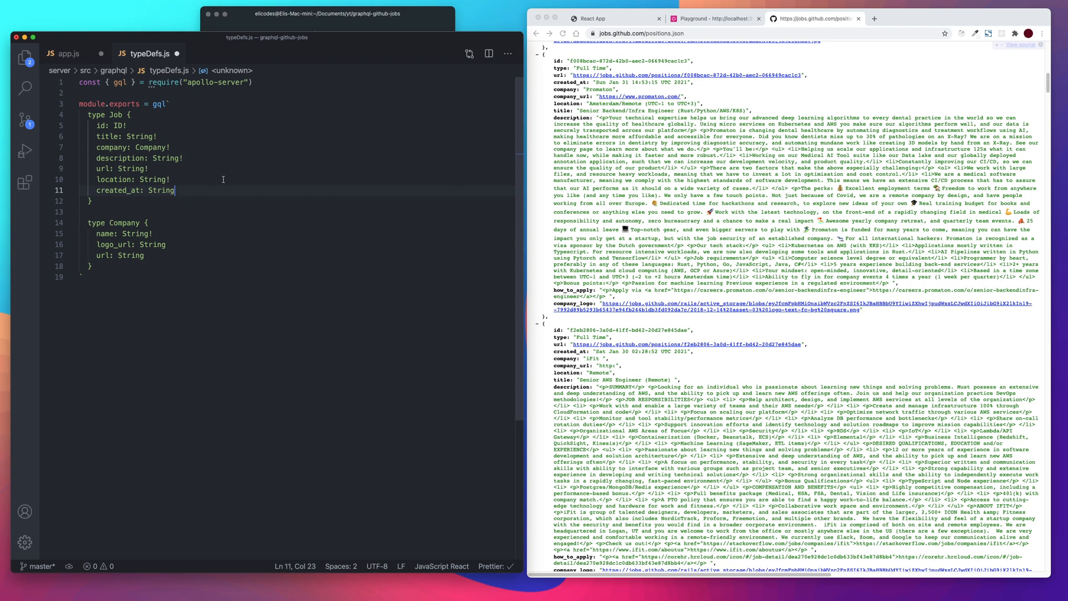
type("!")
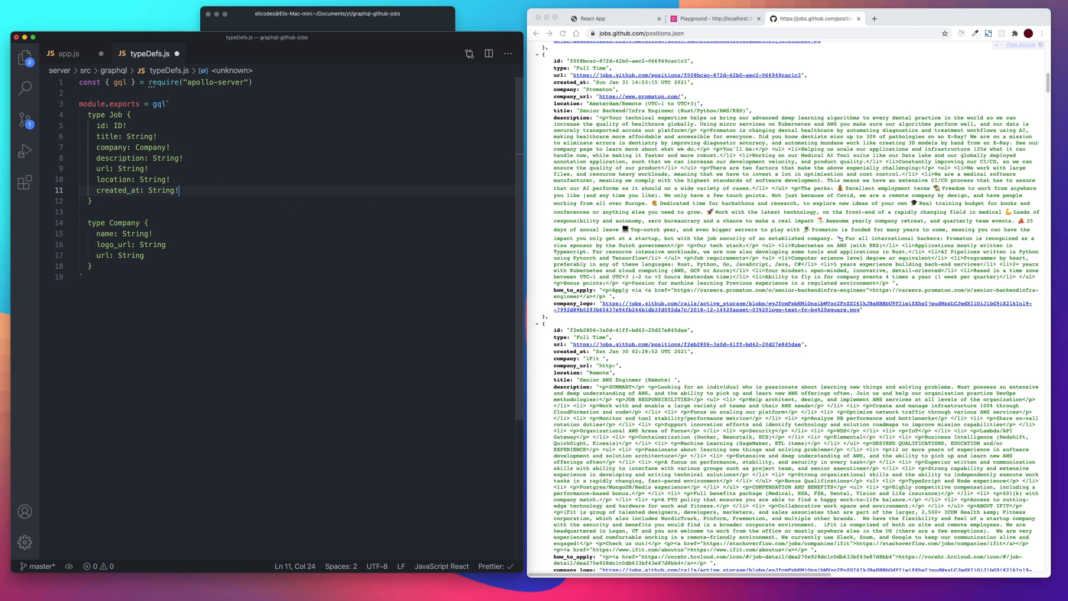
key("Return")
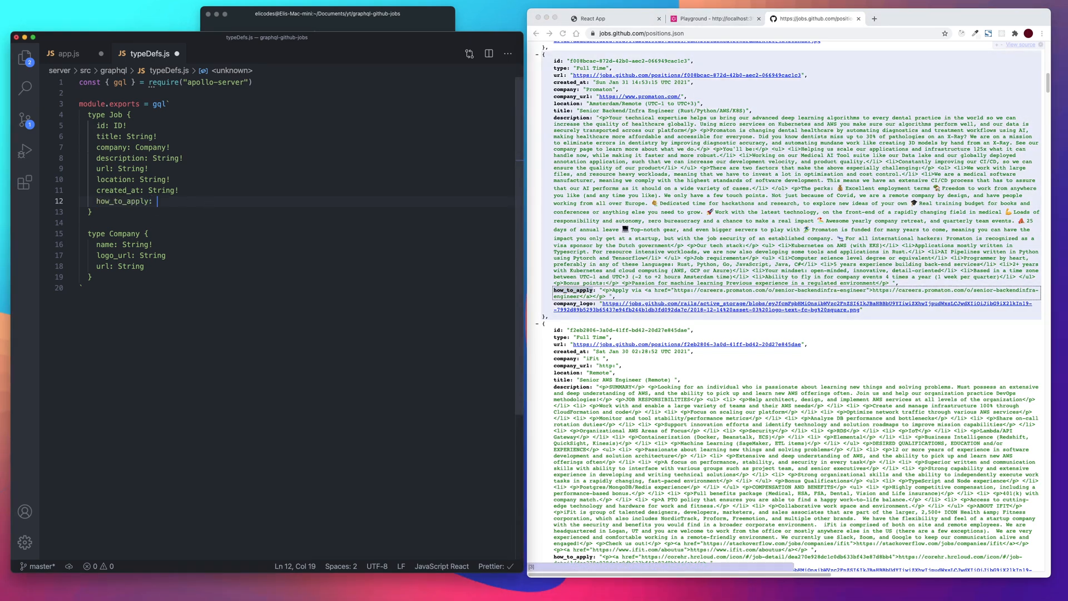
type("String")
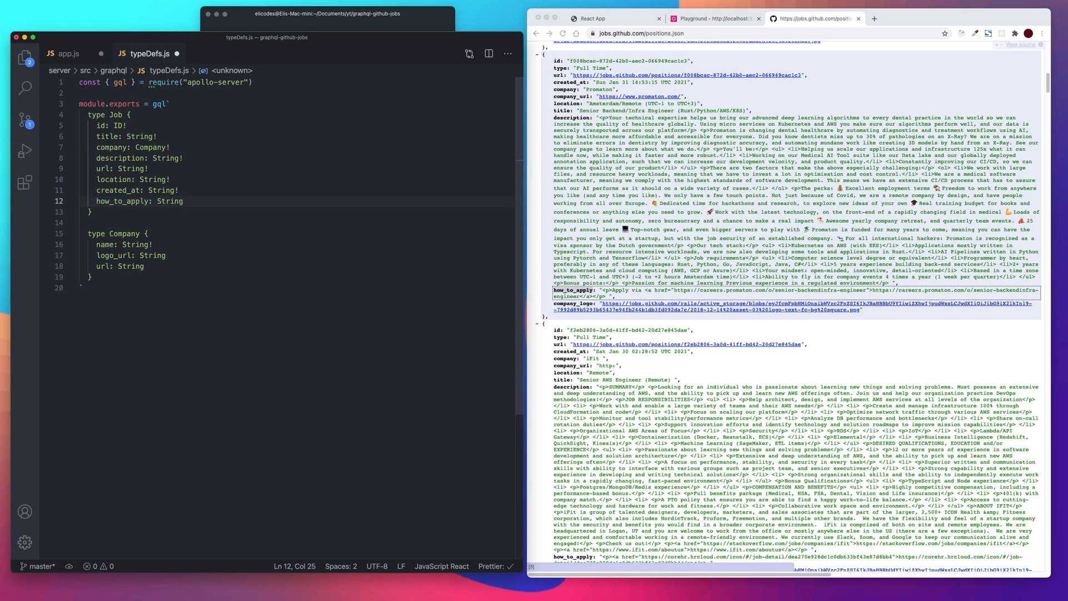
type("!")
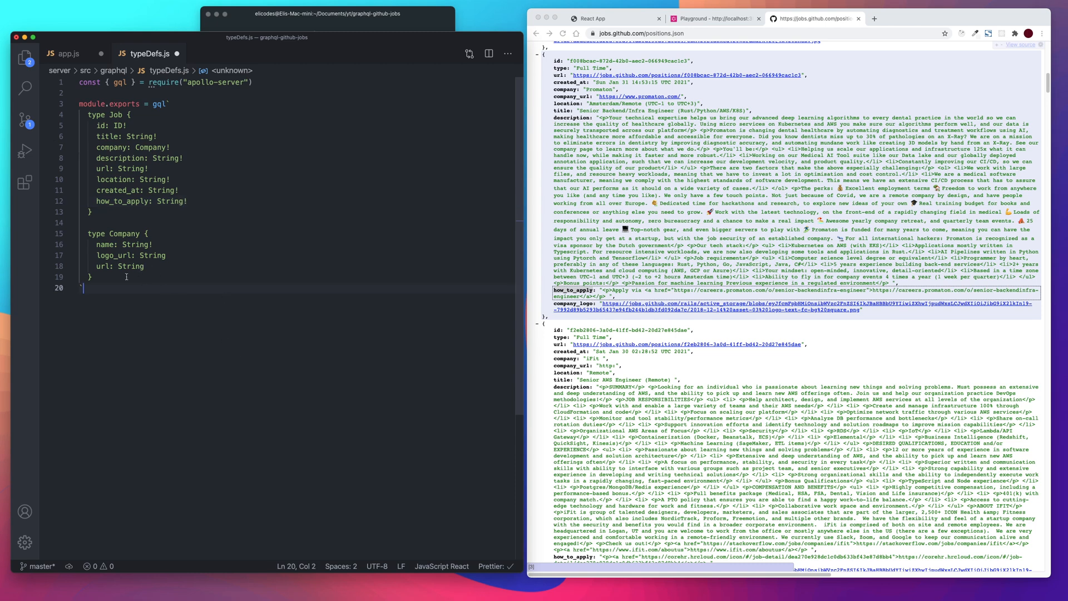
key("enter")
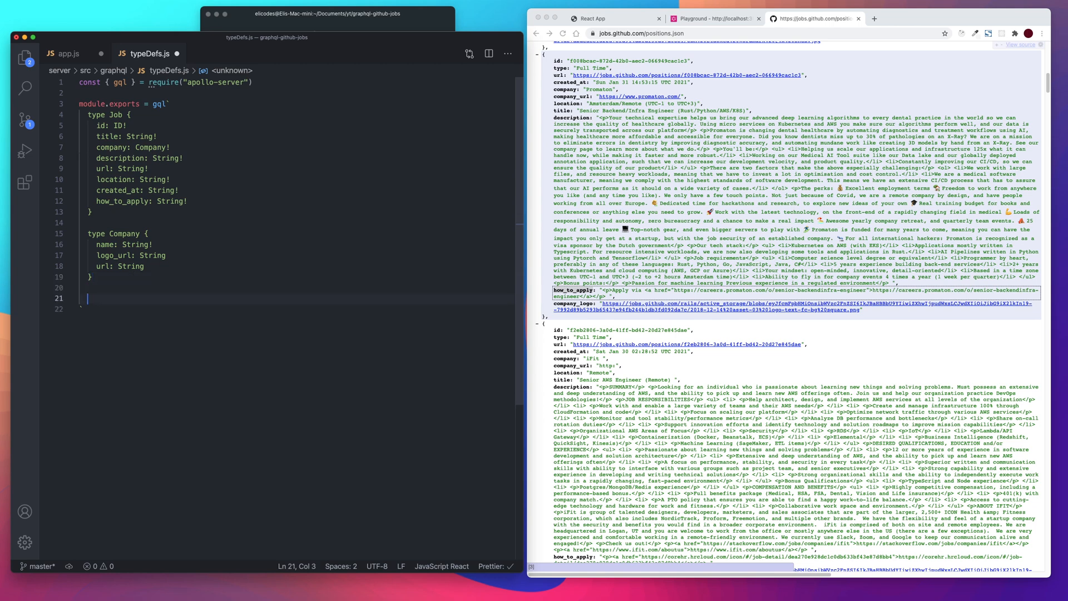
Step: Declare type Query with a jobs: [Job]! field, checking the GraphQL playground query
type("type")
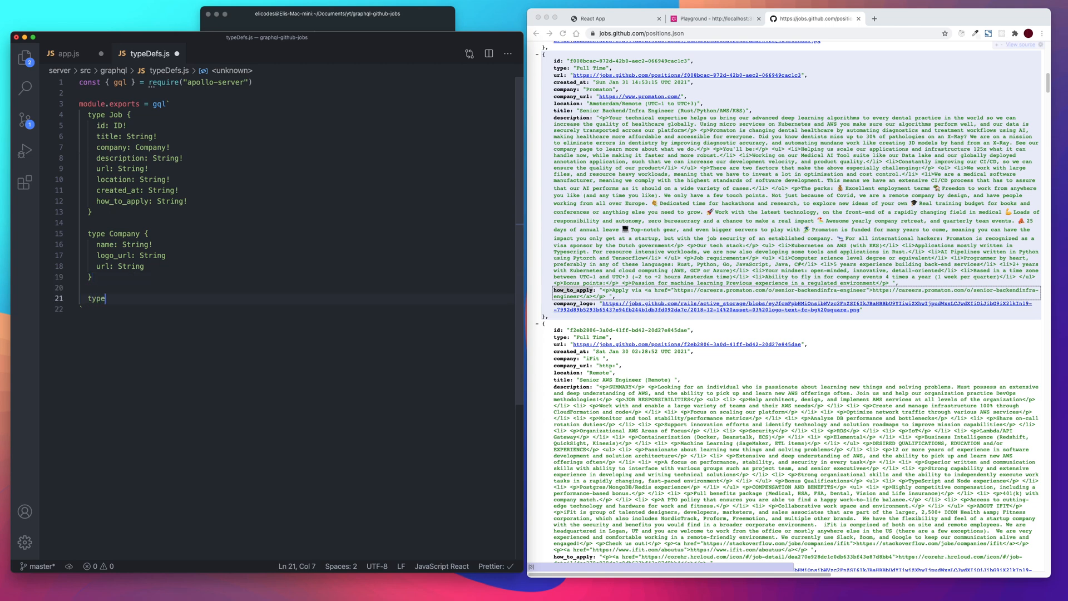
type("Query {")
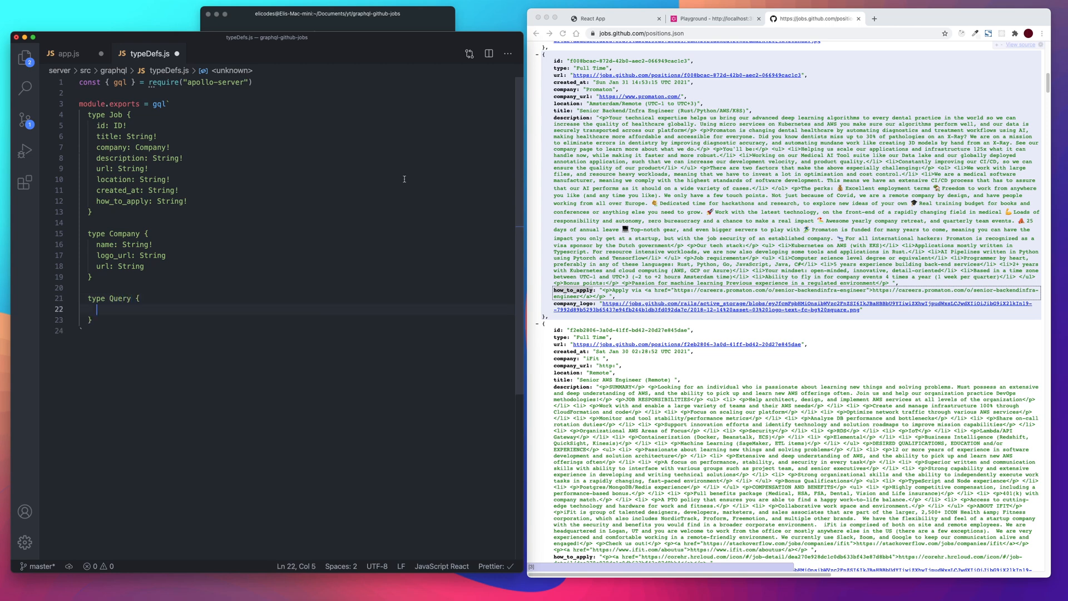
left_click(711, 18)
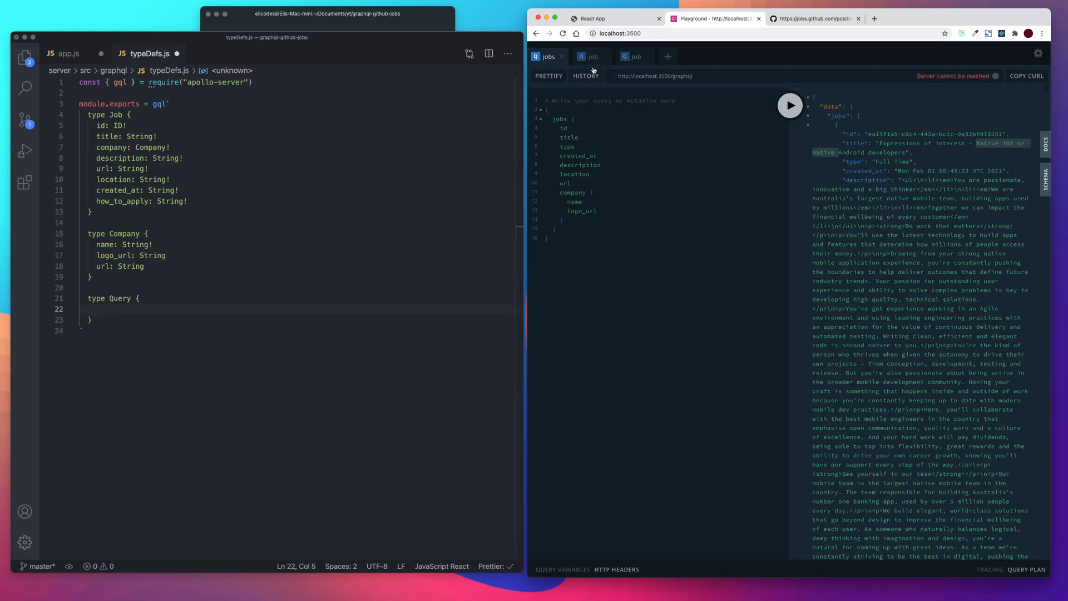
left_click(588, 56)
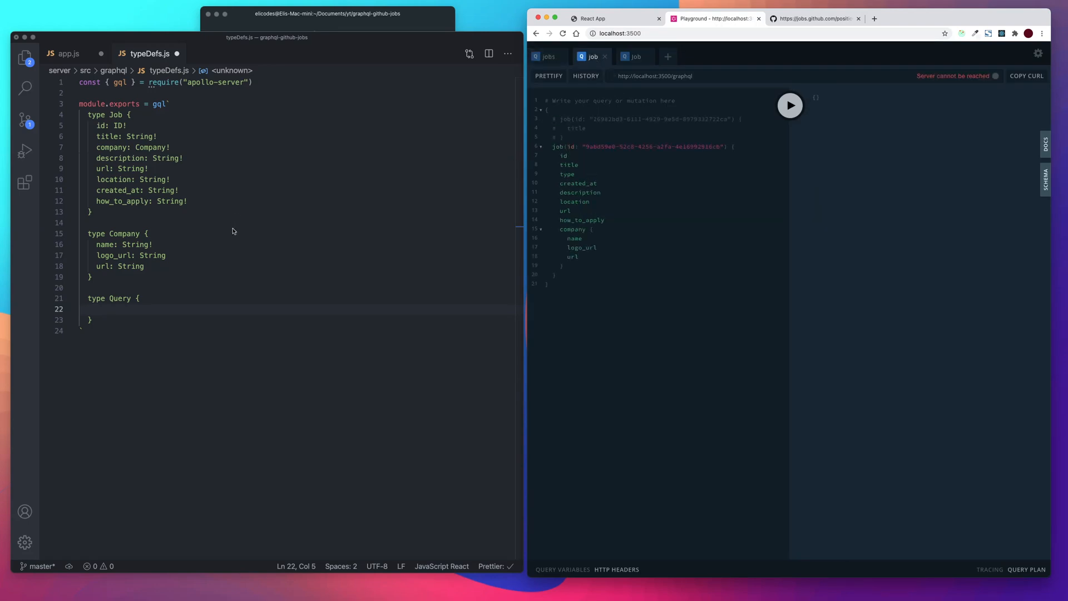
mouse_move(140, 301)
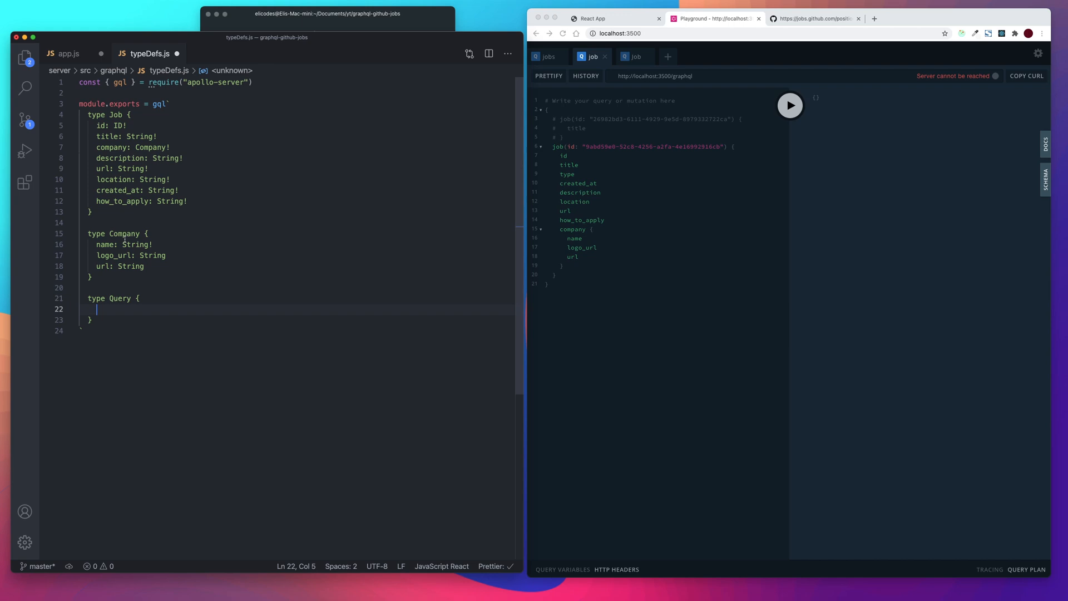
mouse_move(745, 66)
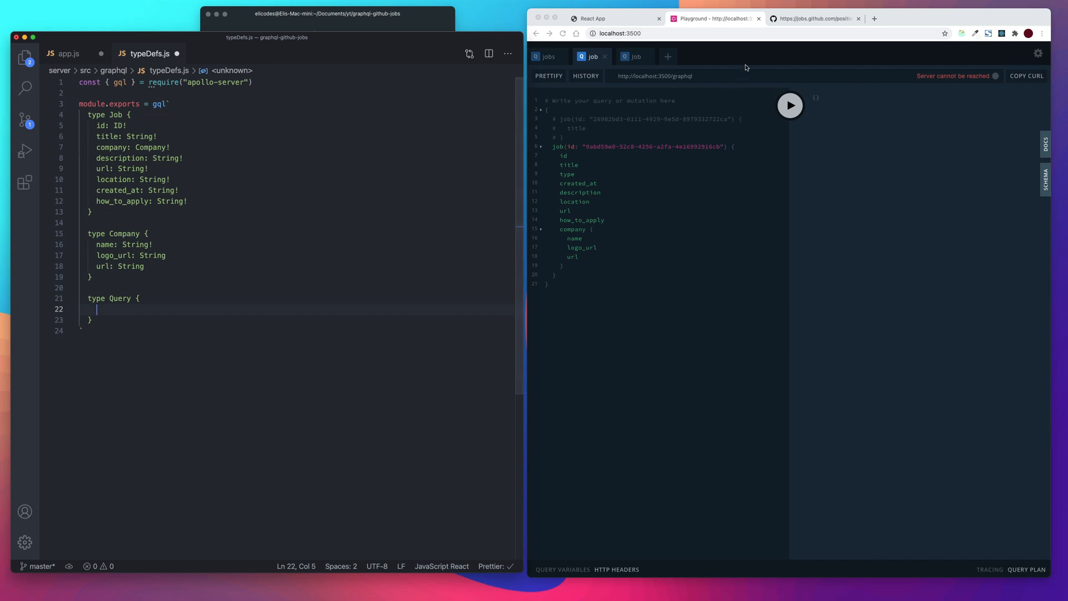
mouse_move(661, 168)
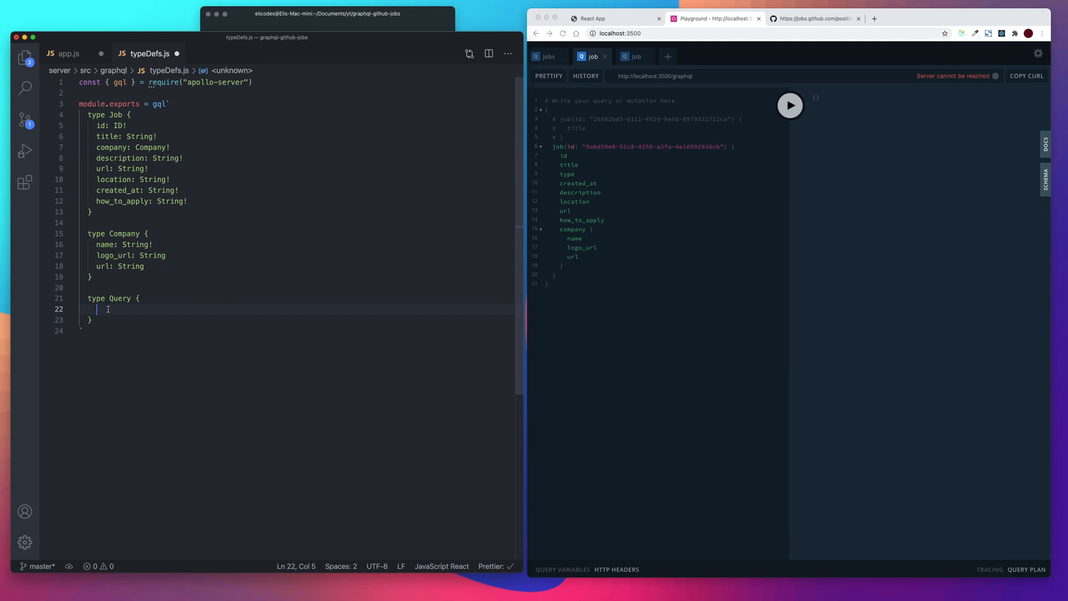
type("jobs:")
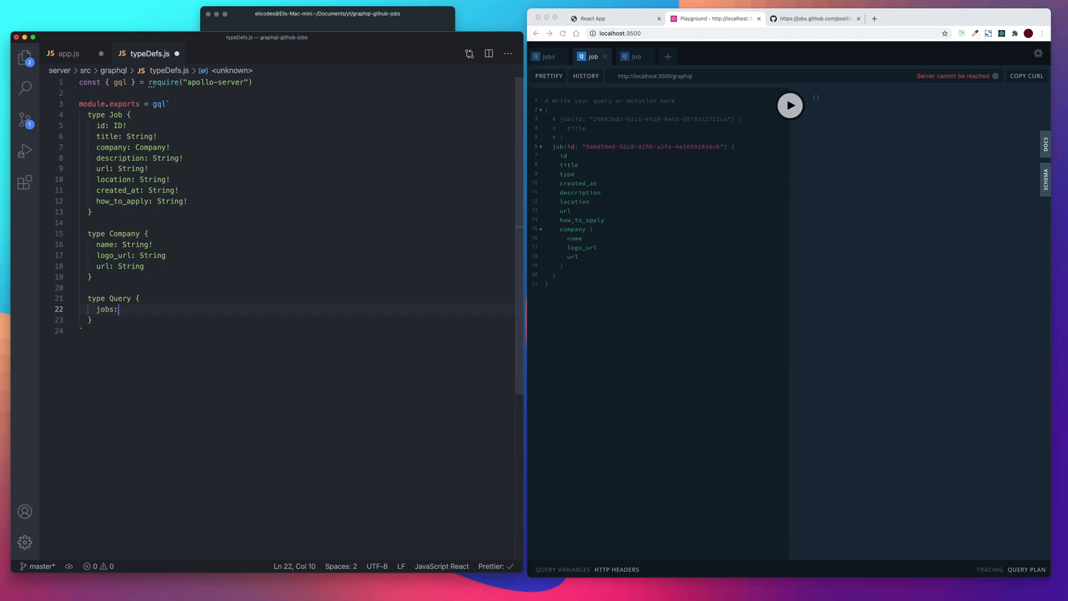
type("[]")
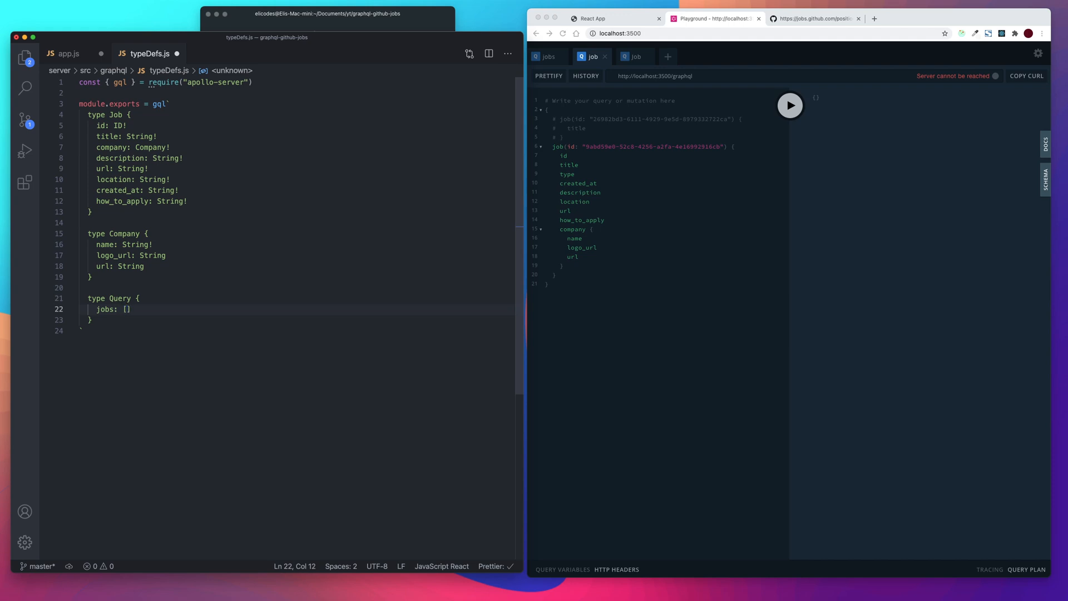
type("Job")
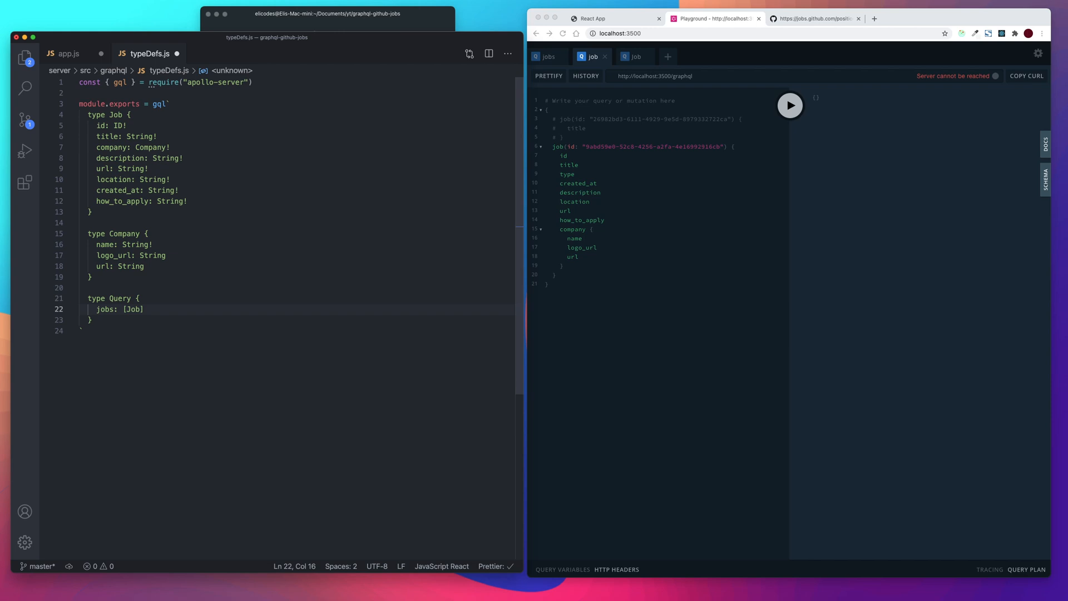
type("!")
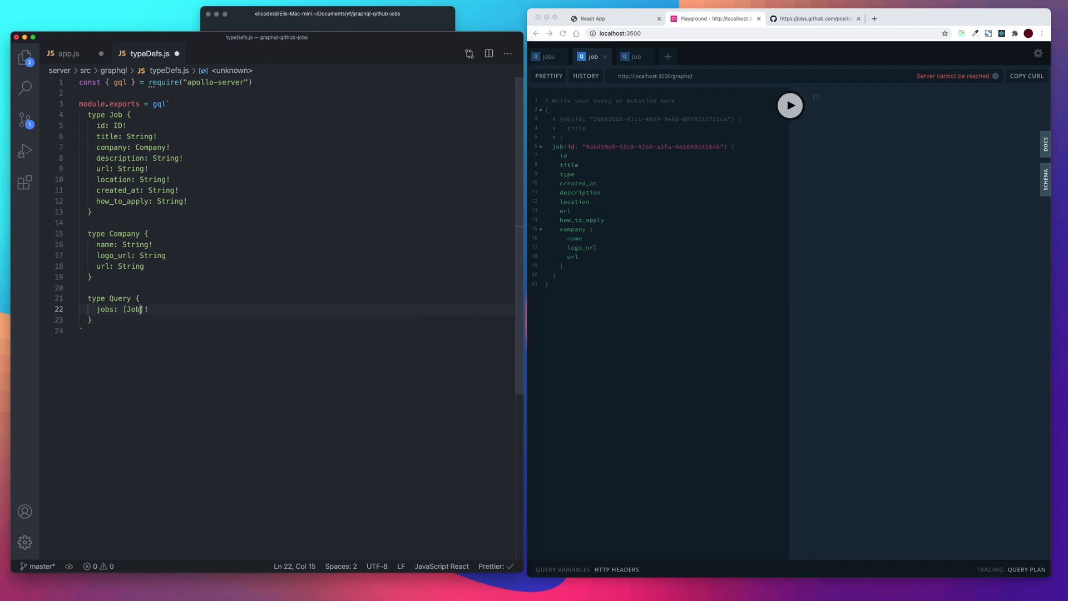
mouse_move(780, 182)
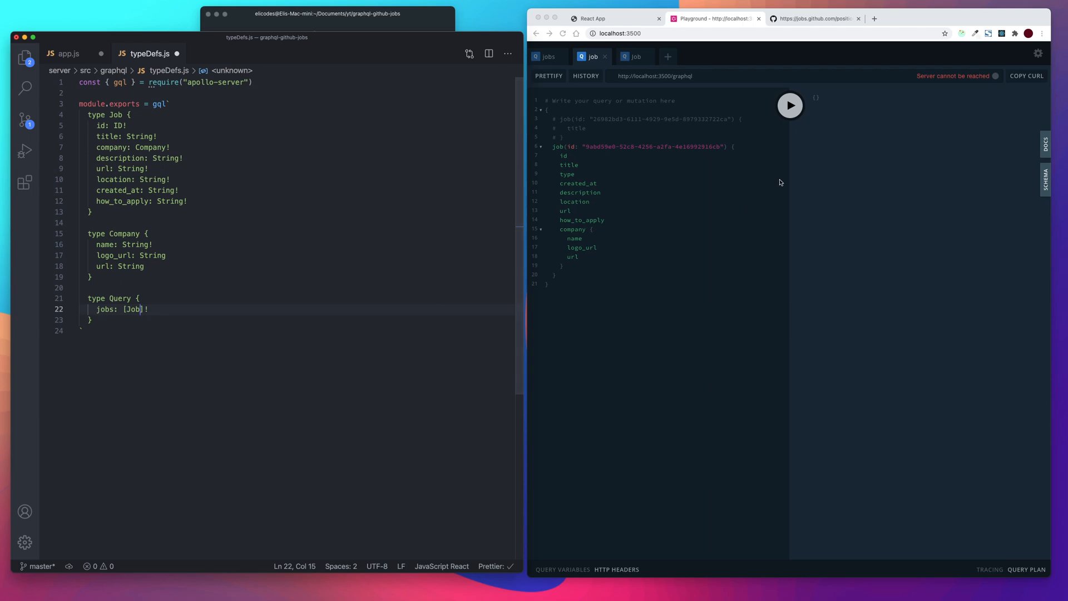
Step: Add a job(id: ID!): Job field to the Query type
left_click(813, 18)
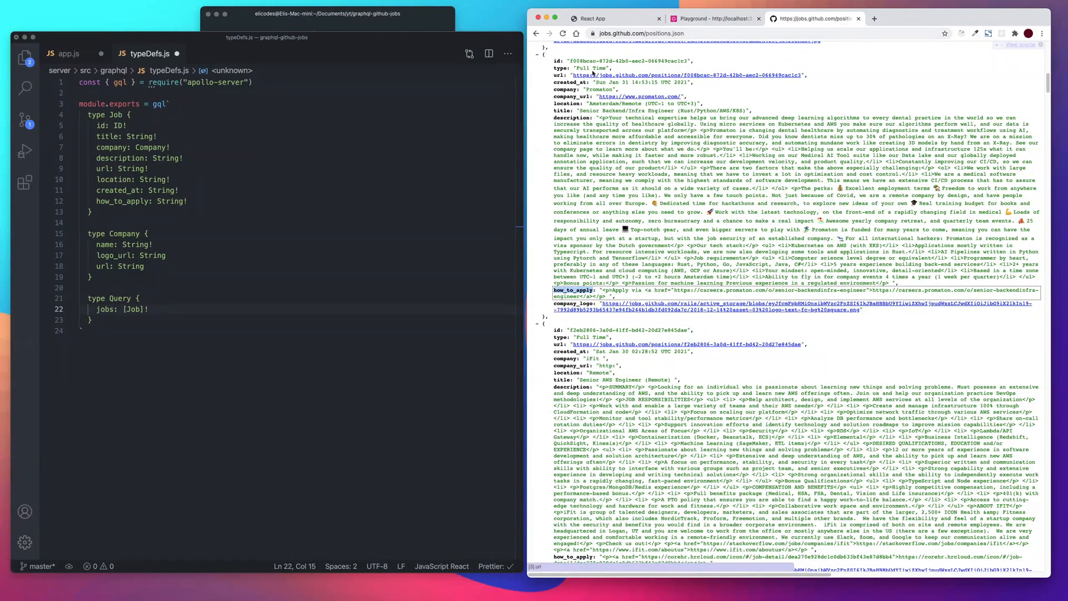
scroll("up", 3)
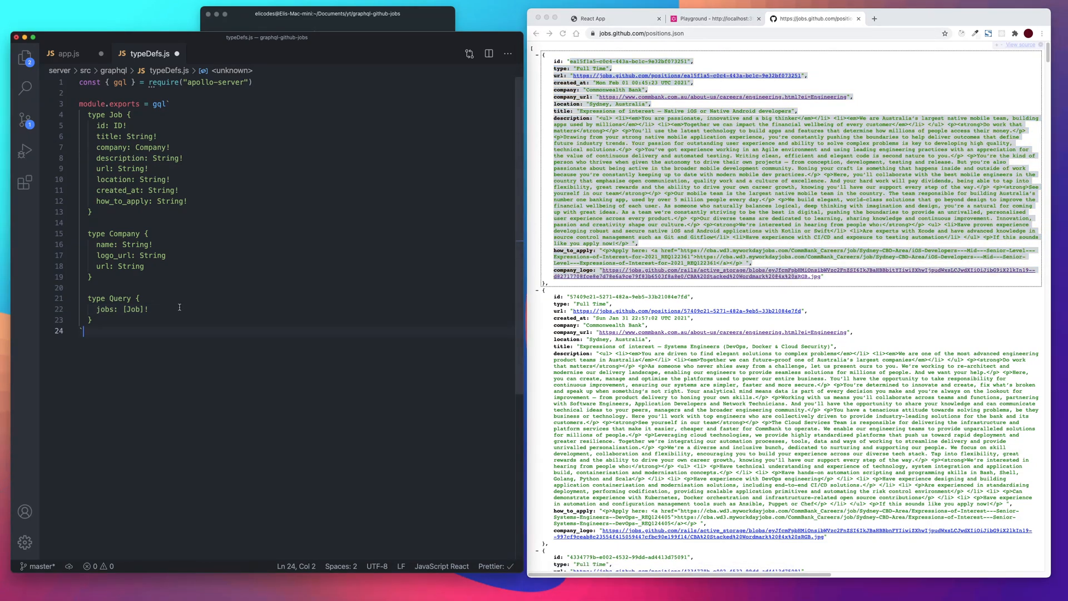
left_click(148, 309)
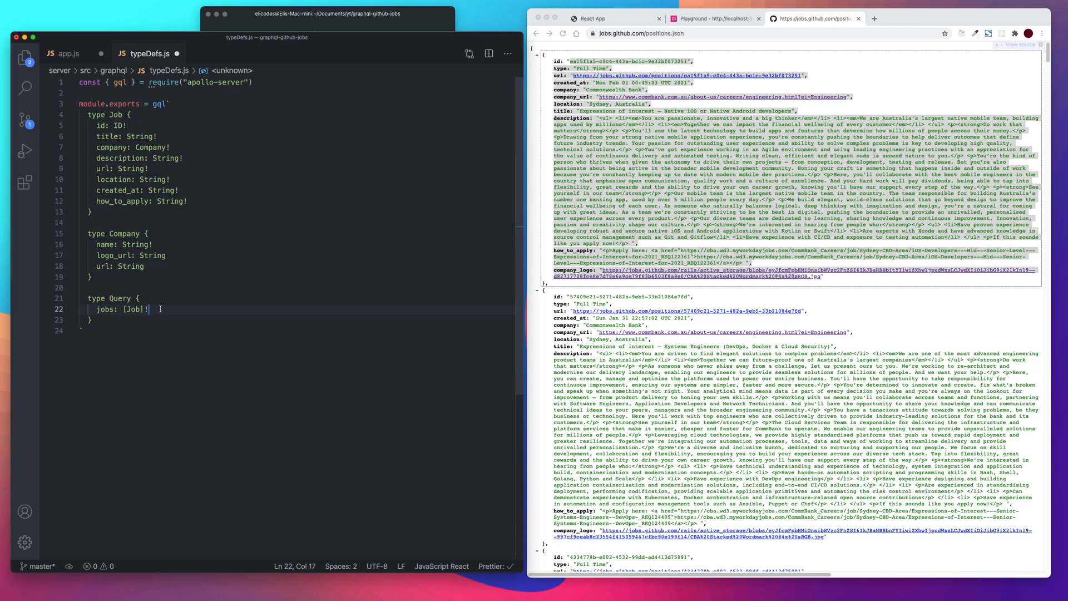
key("enter")
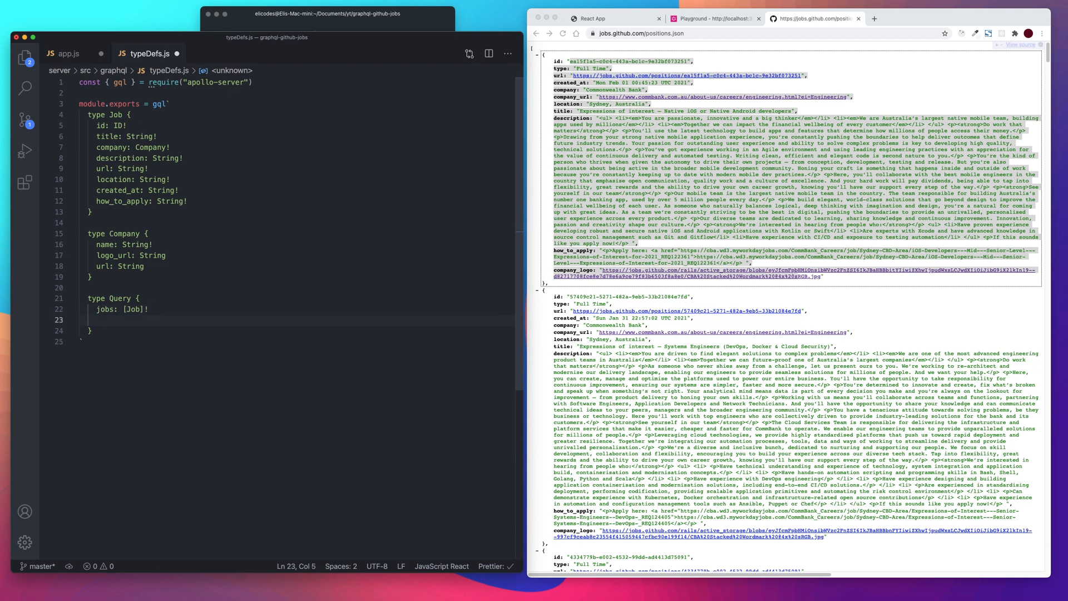
type("job")
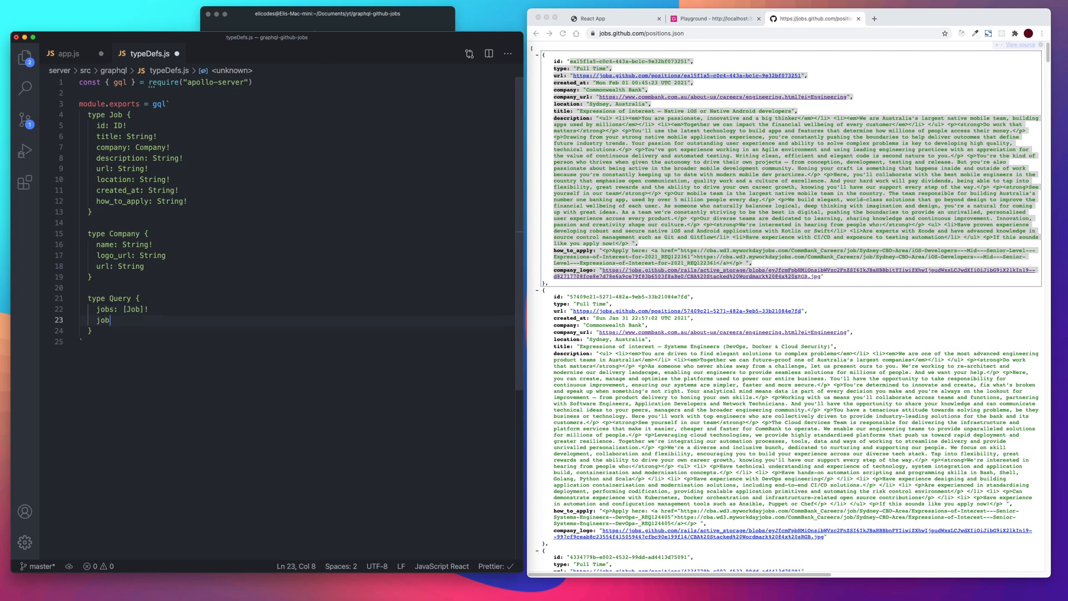
left_click(713, 18)
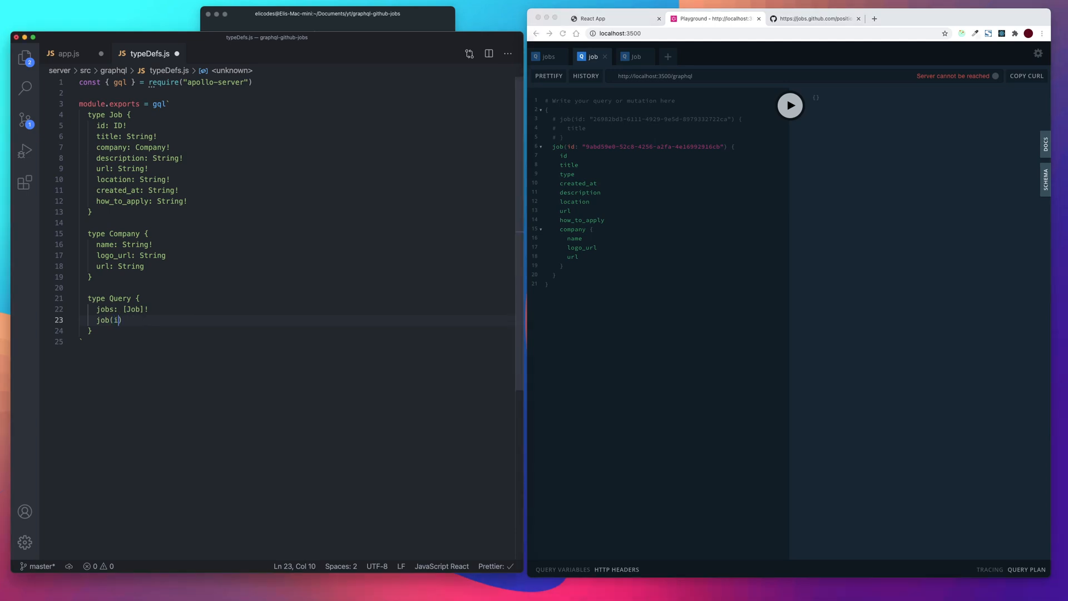
type("d:")
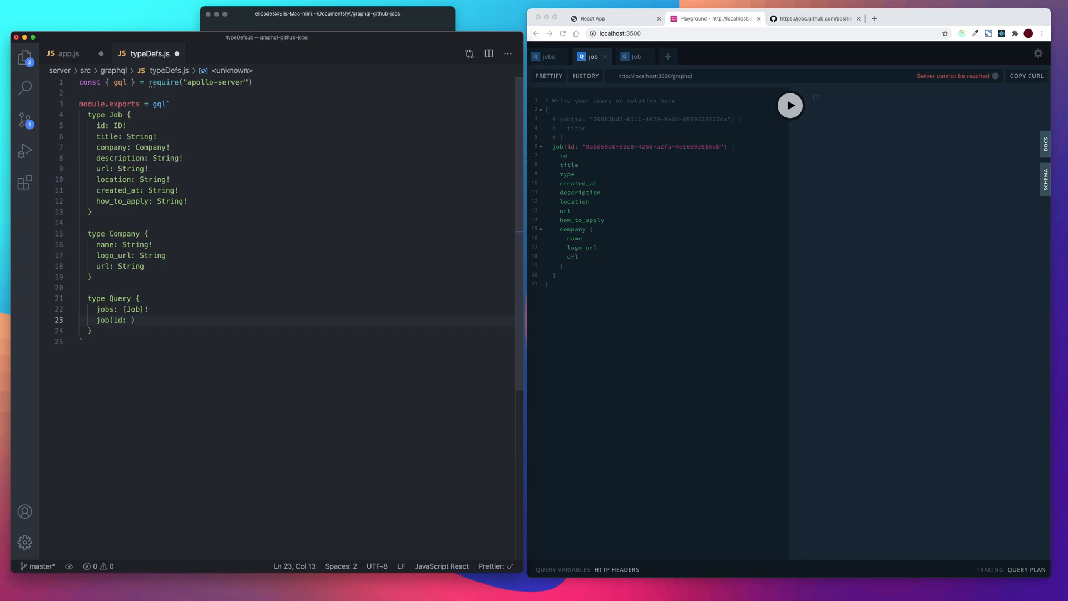
type("ID!")
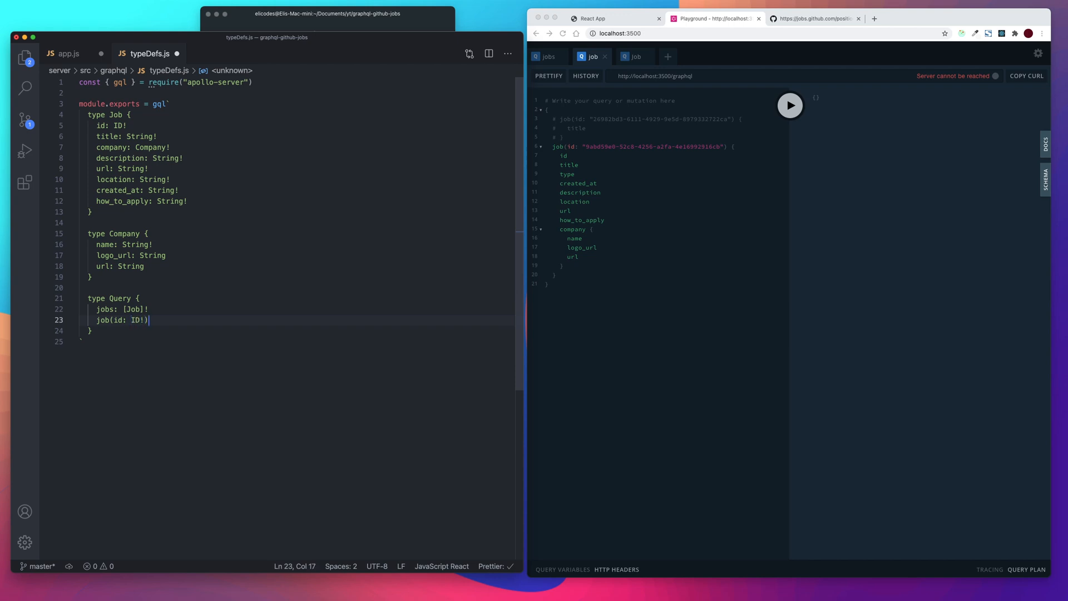
type(": Job")
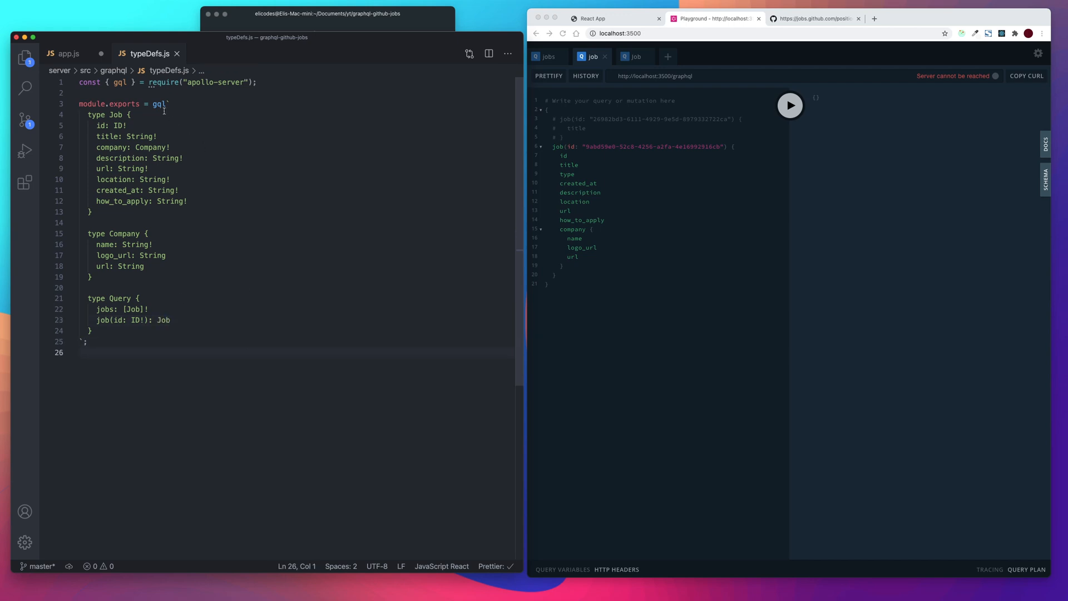
Step: In app.js require typeDefs from ./graphql/typeDefs and pass typeDefs into new ApolloServer
left_click(67, 53)
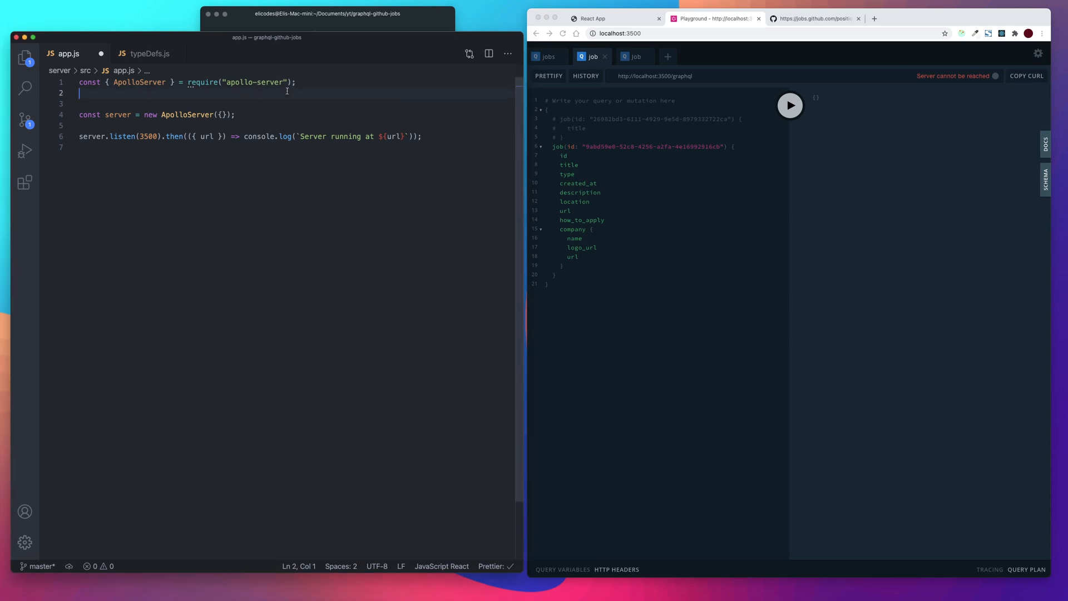
type("const typeDefs")
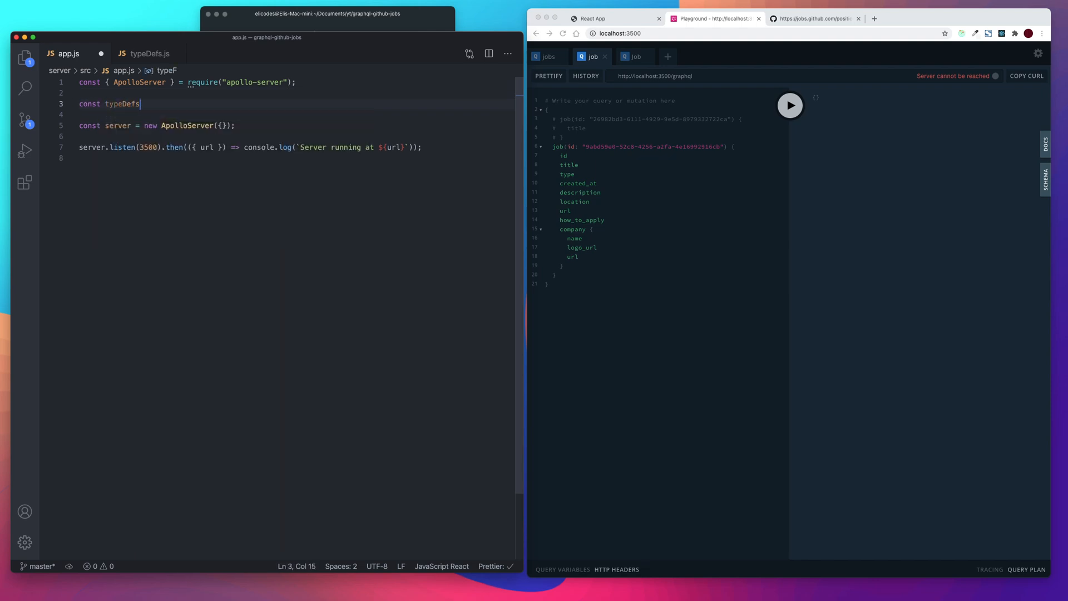
type("= r")
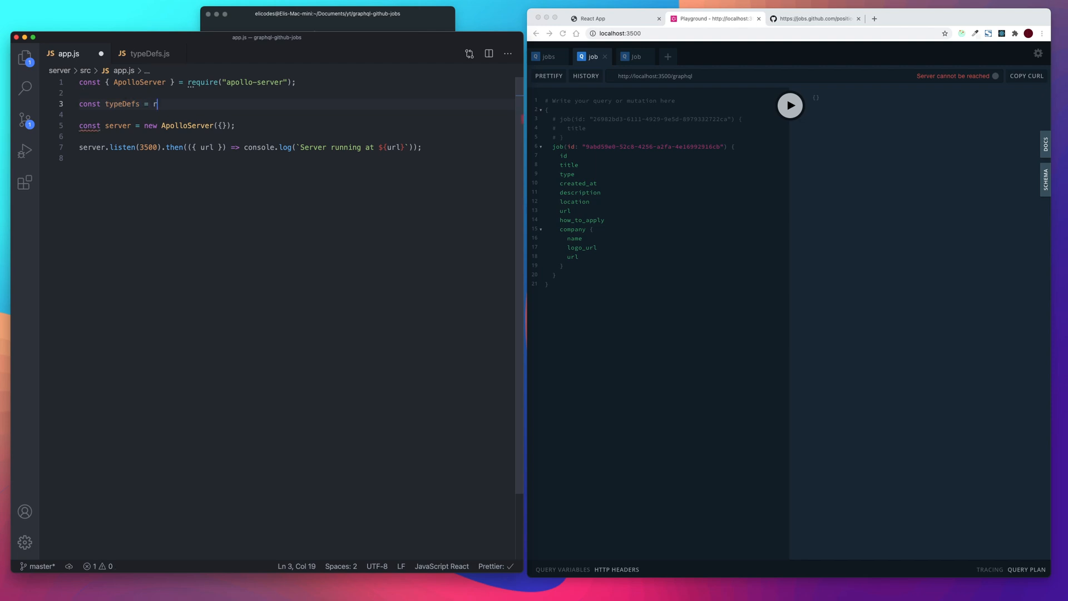
type("equire(\"./")
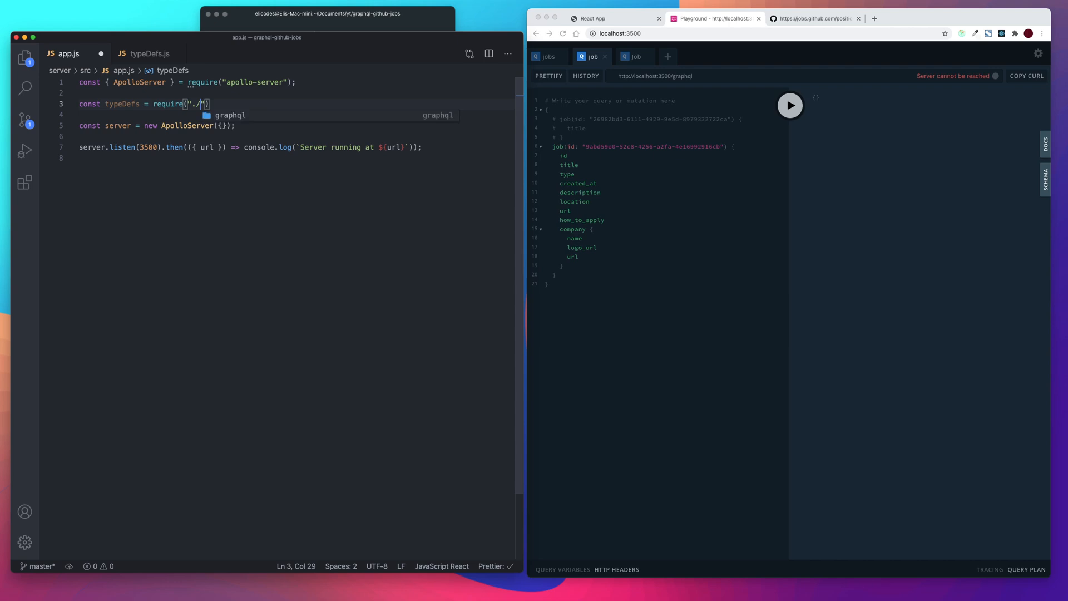
type("graphql/")
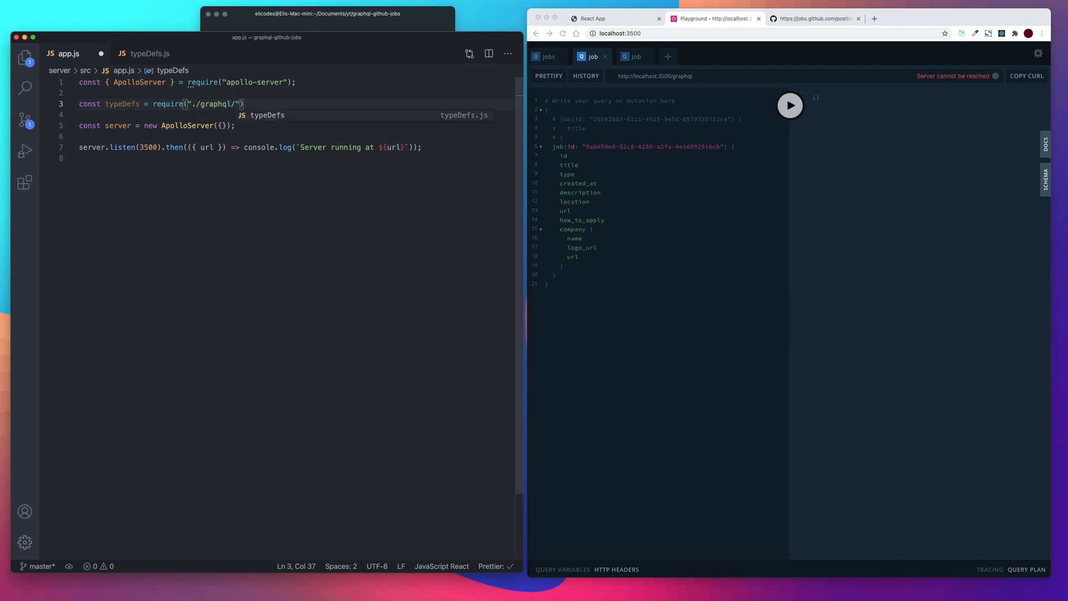
type("typeDefs")
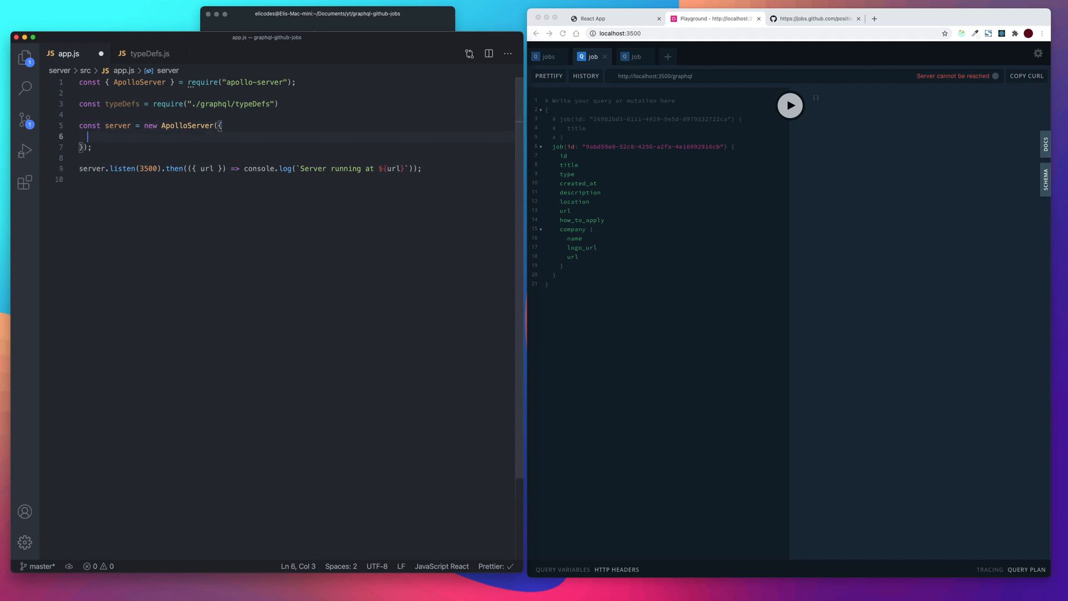
type("typeDefs")
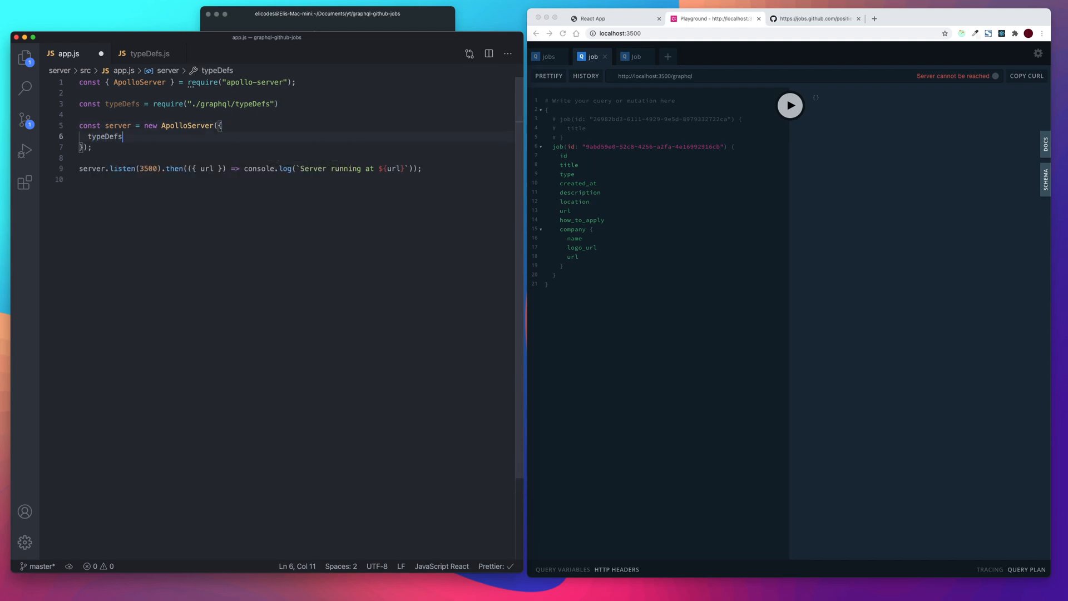
type(",")
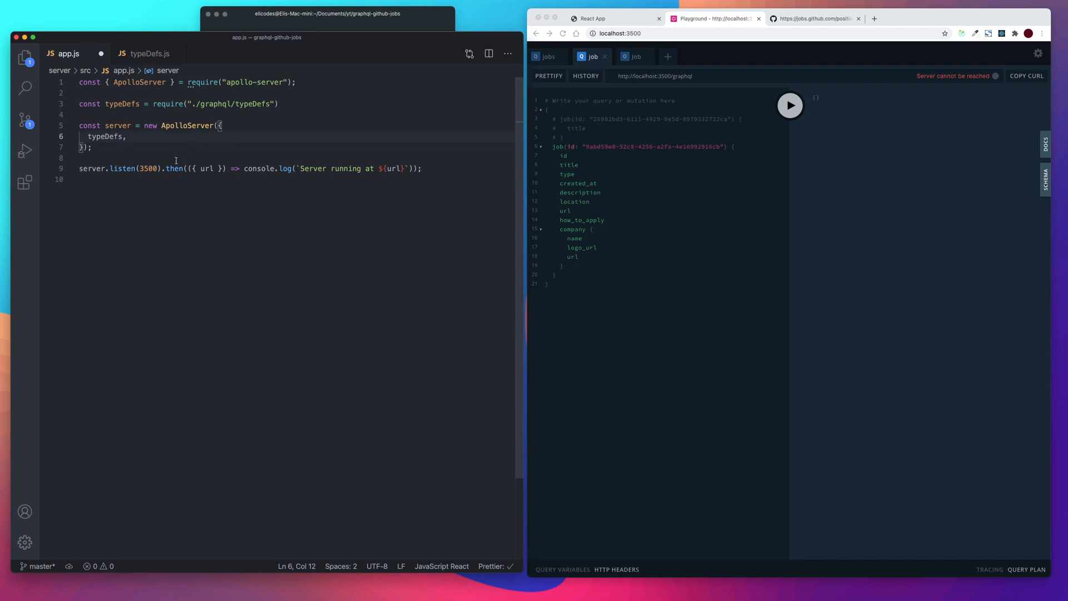